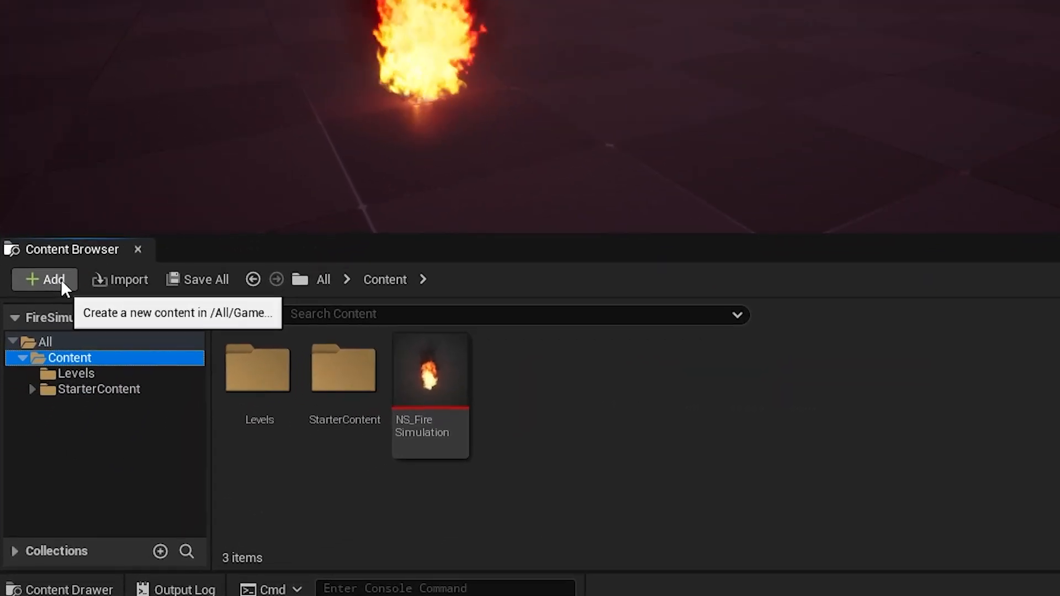
Step: Browse the content packs without adding any, then open StarterContent > Particles > Materials
{"action": "left_click", "coordinate": [43, 279]}
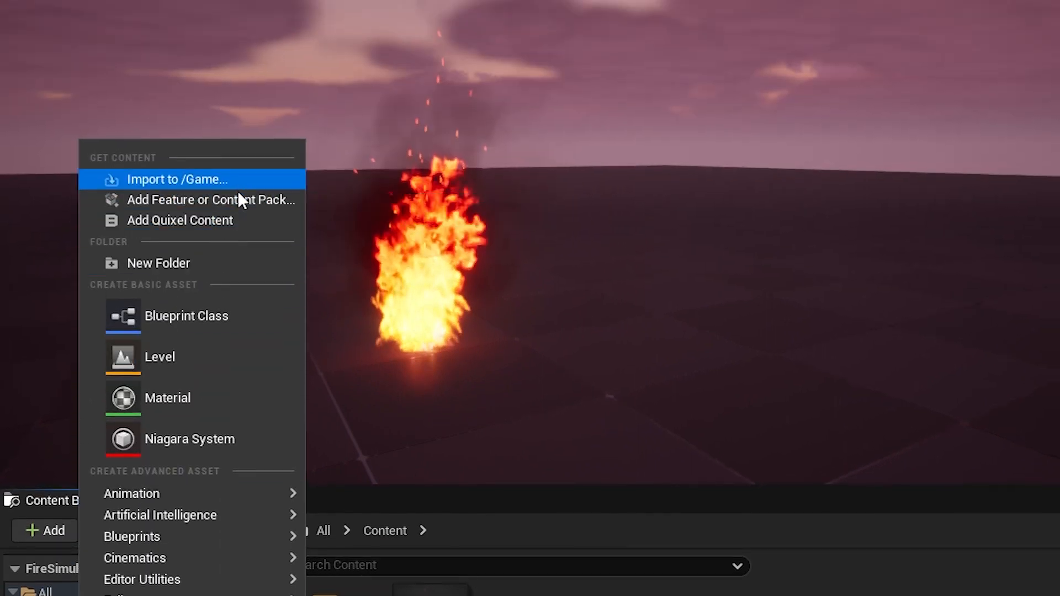
{"action": "left_click", "coordinate": [210, 199]}
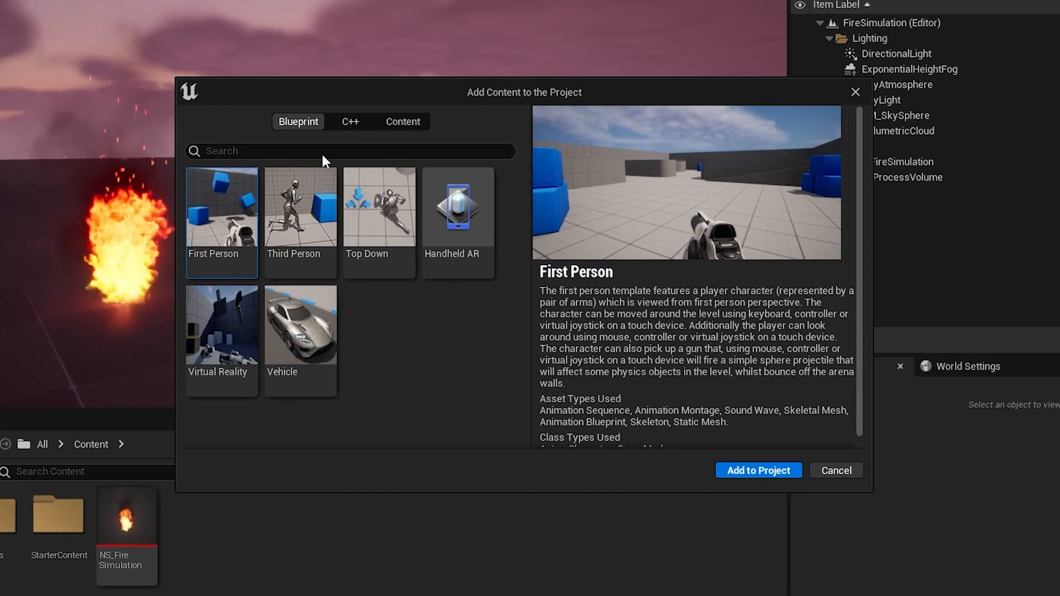
{"action": "left_click", "coordinate": [402, 122]}
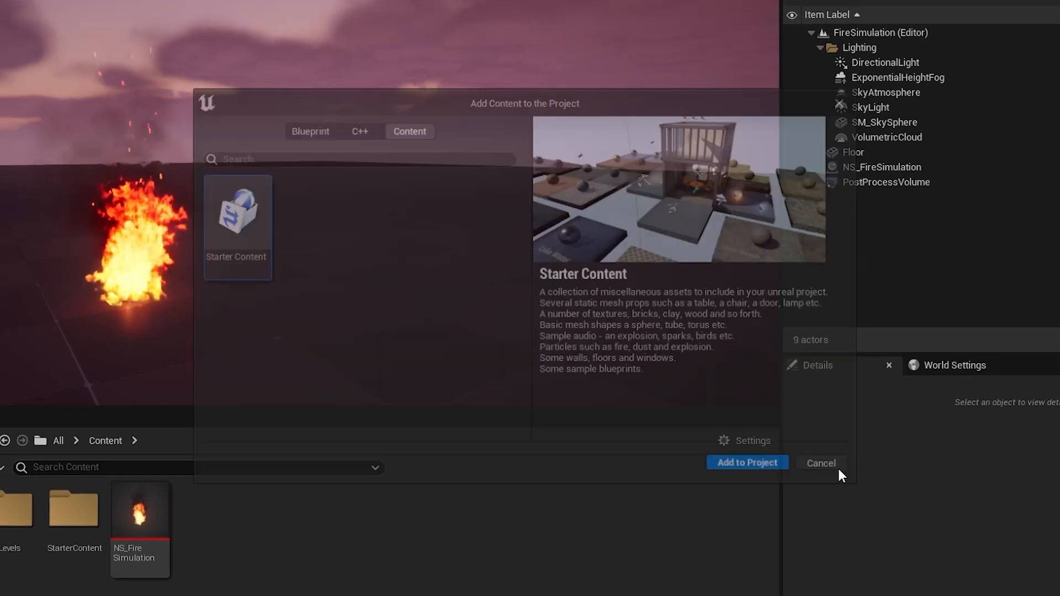
{"action": "left_click", "coordinate": [820, 463]}
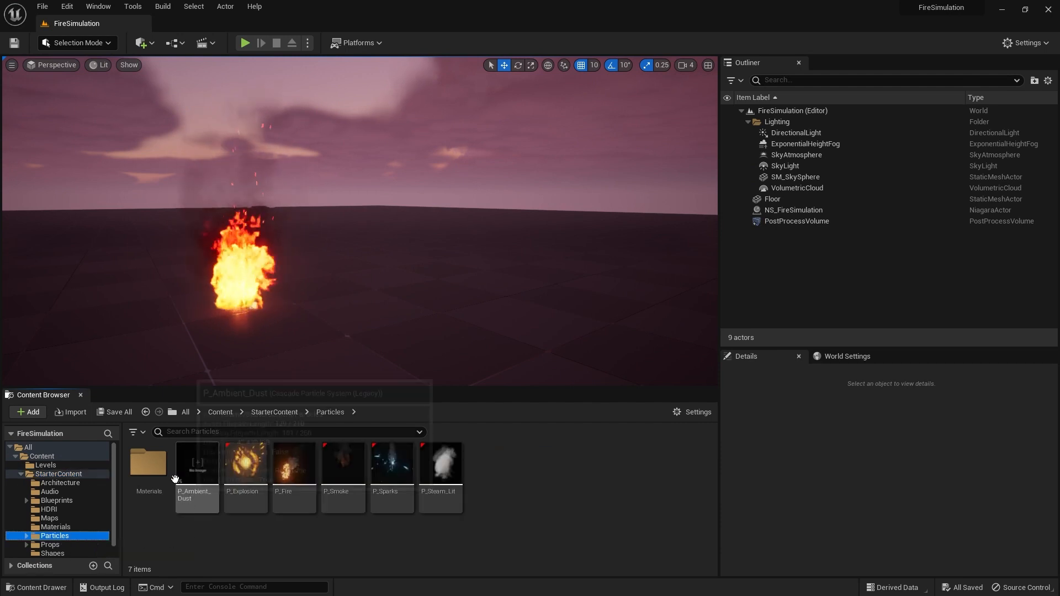
{"action": "double_click", "coordinate": [55, 527]}
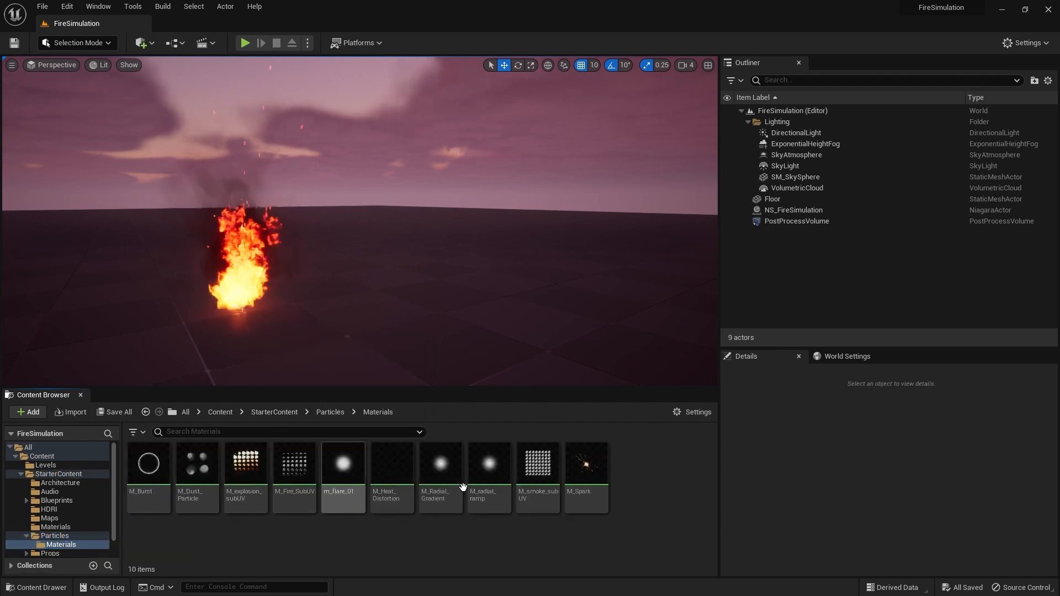
Step: Create Niagara system NS_FireSimulation_Tutorial from the Fountain emitter template
{"action": "left_click", "coordinate": [219, 411]}
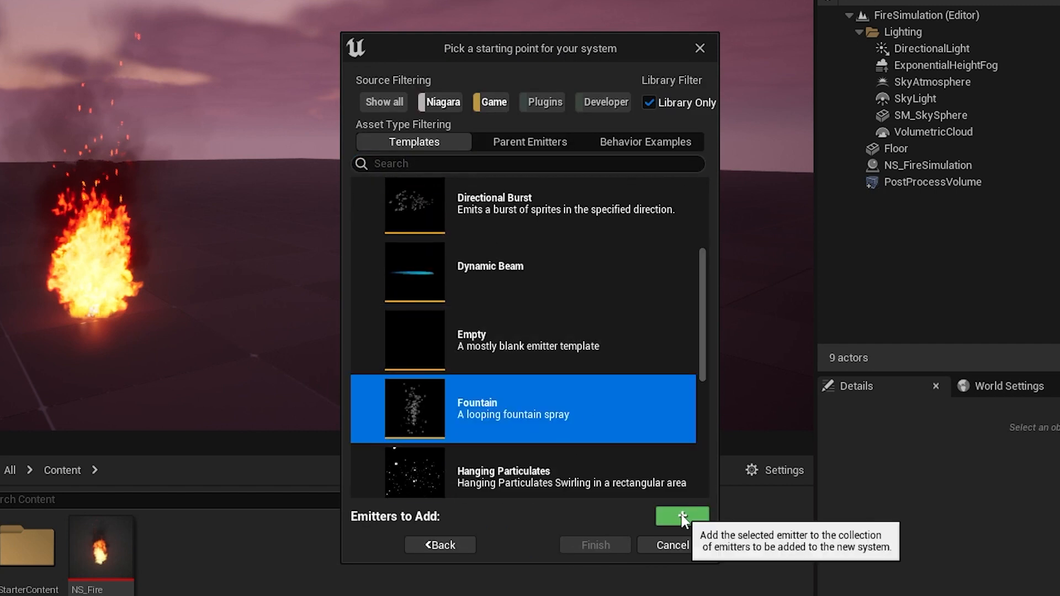
{"action": "left_click", "coordinate": [681, 515]}
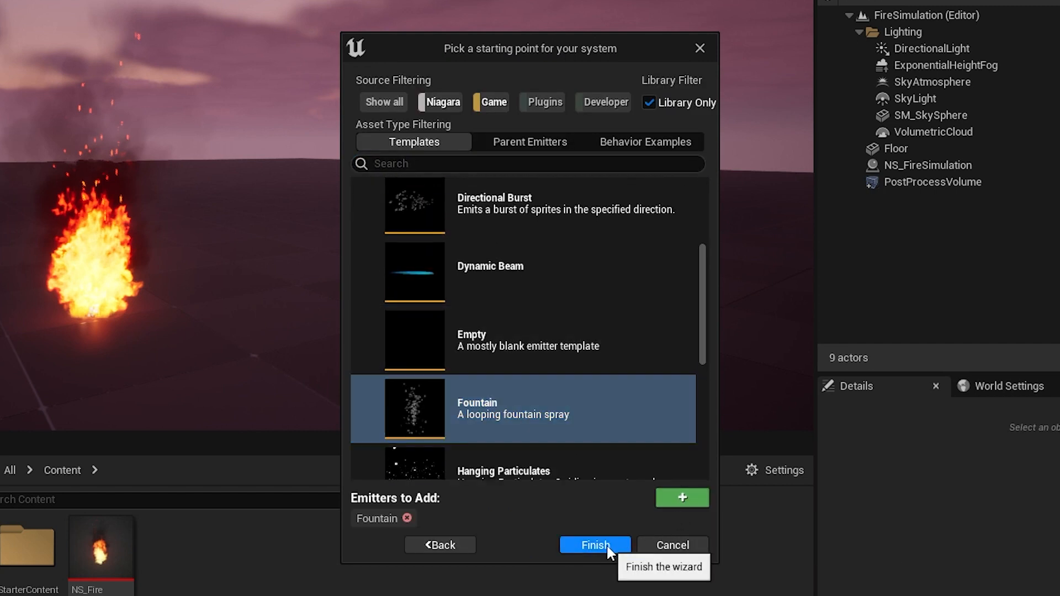
{"action": "left_click", "coordinate": [594, 544]}
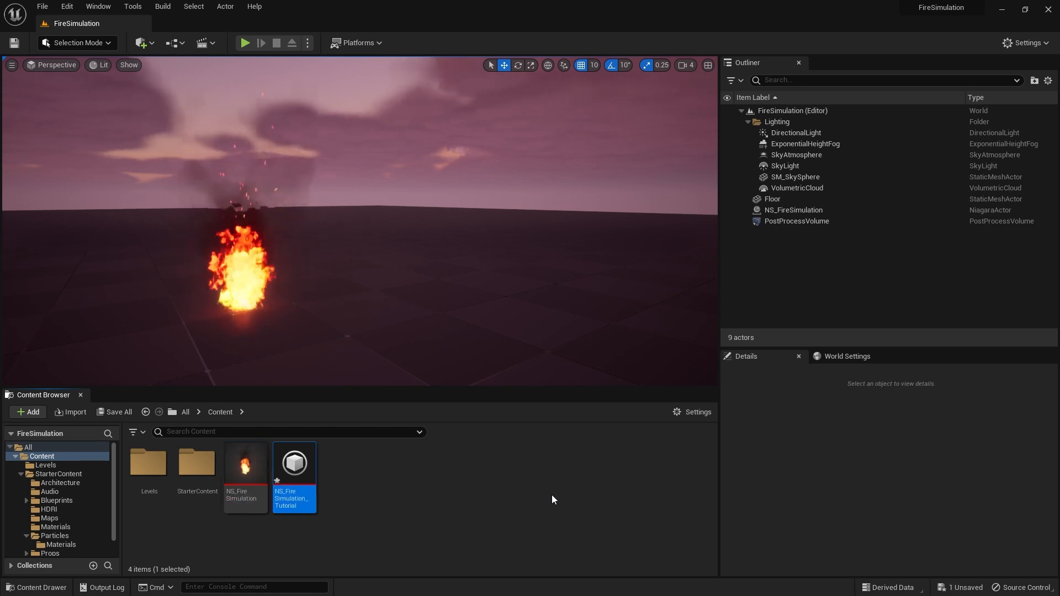
Step: Open NS_FireSimulation_Tutorial and toggle Show Environment in the Preview Scene Settings panel
{"action": "double_click", "coordinate": [293, 463]}
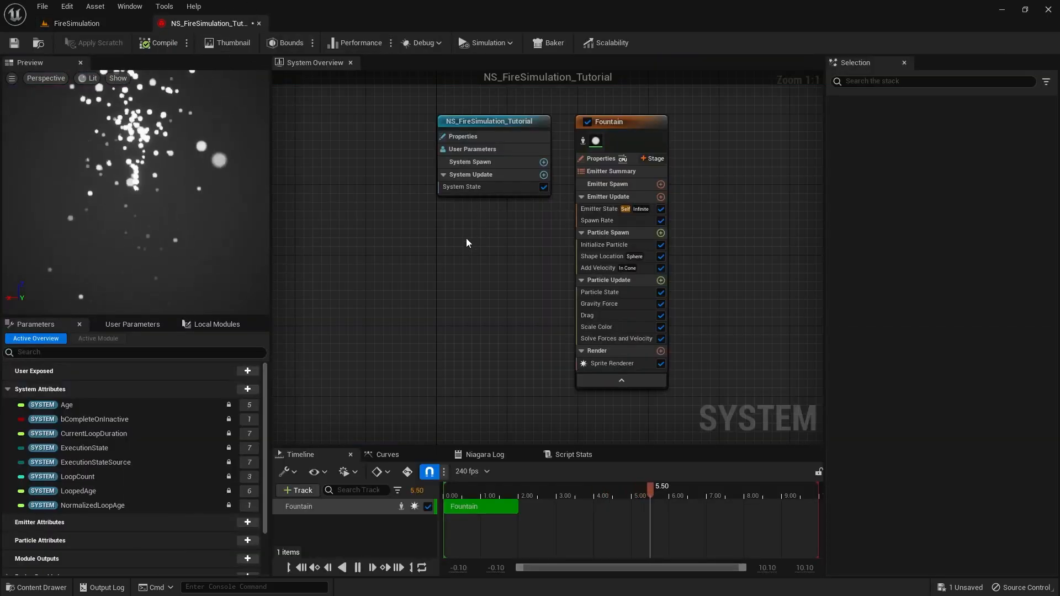
{"action": "left_click", "coordinate": [130, 6]}
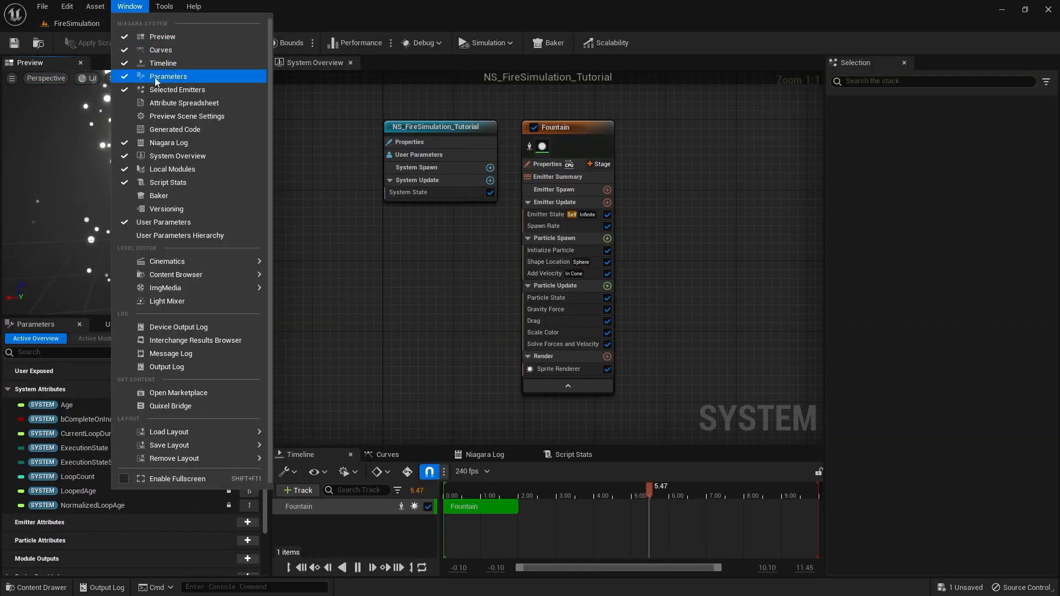
{"action": "left_click", "coordinate": [186, 115]}
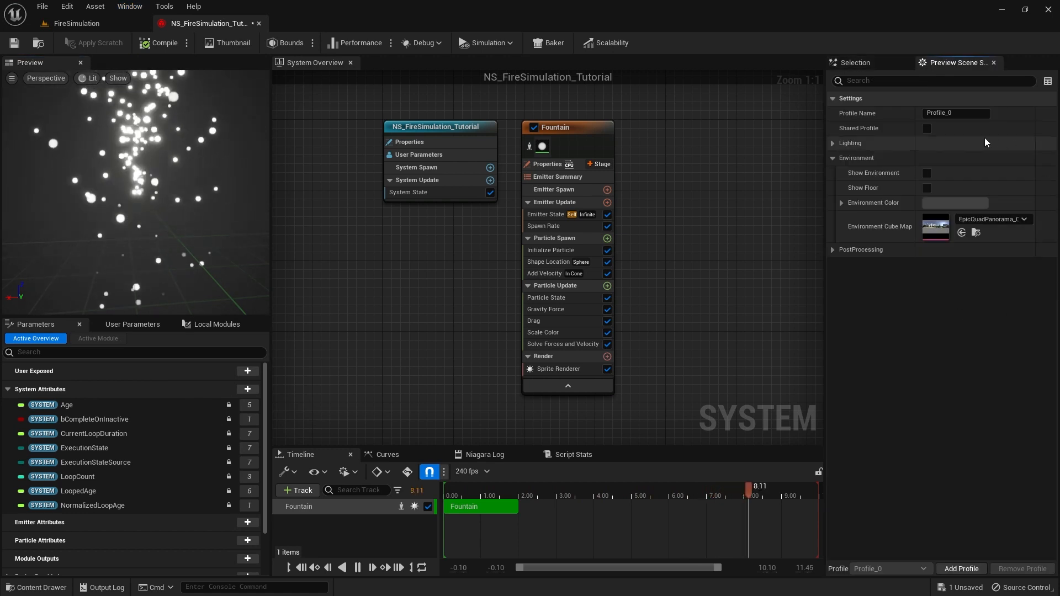
{"action": "left_click", "coordinate": [927, 173]}
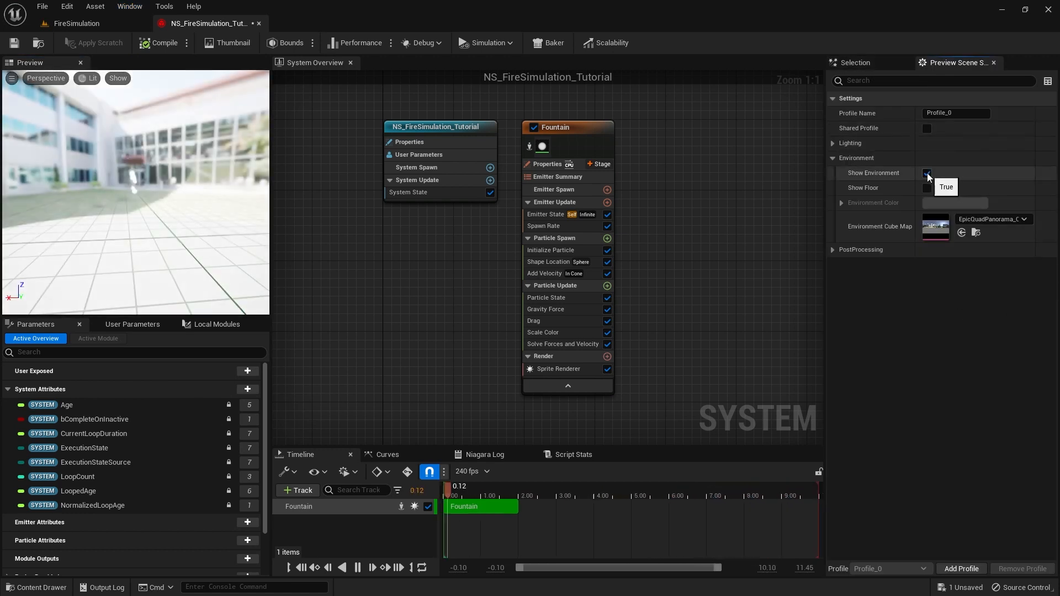
{"action": "left_click", "coordinate": [926, 172]}
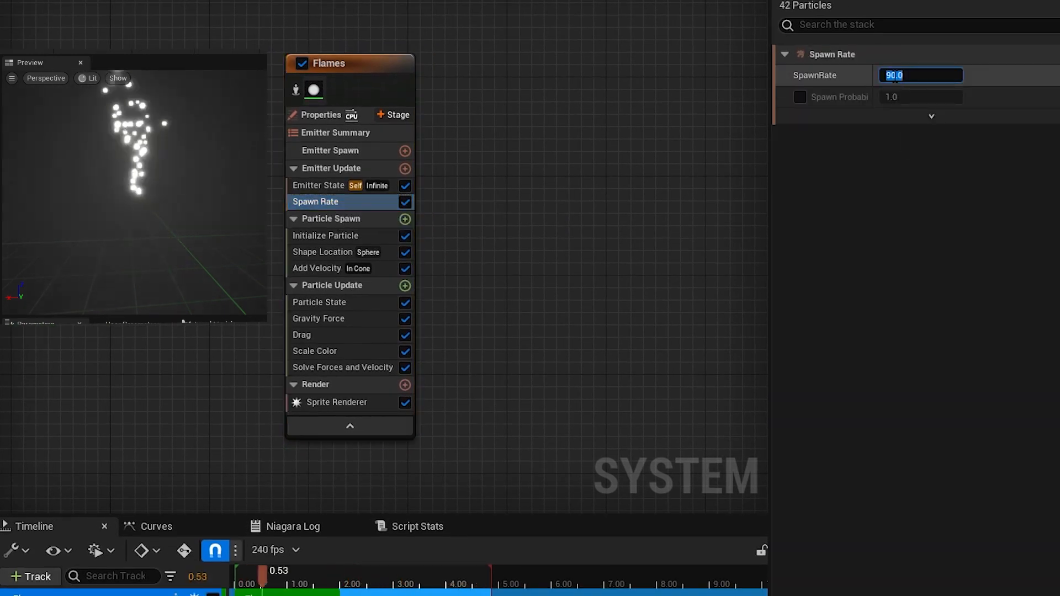
Step: Set the Flames emitter's minimum particle lifetime to 0.3 in Initialize Particle
{"action": "left_click", "coordinate": [325, 235]}
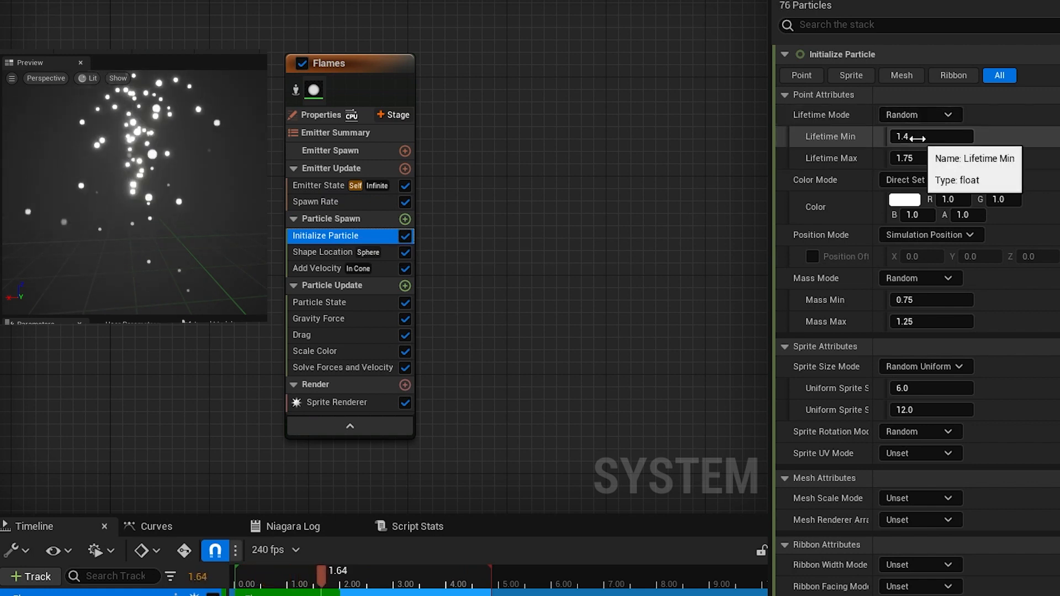
{"action": "left_click", "coordinate": [930, 136]}
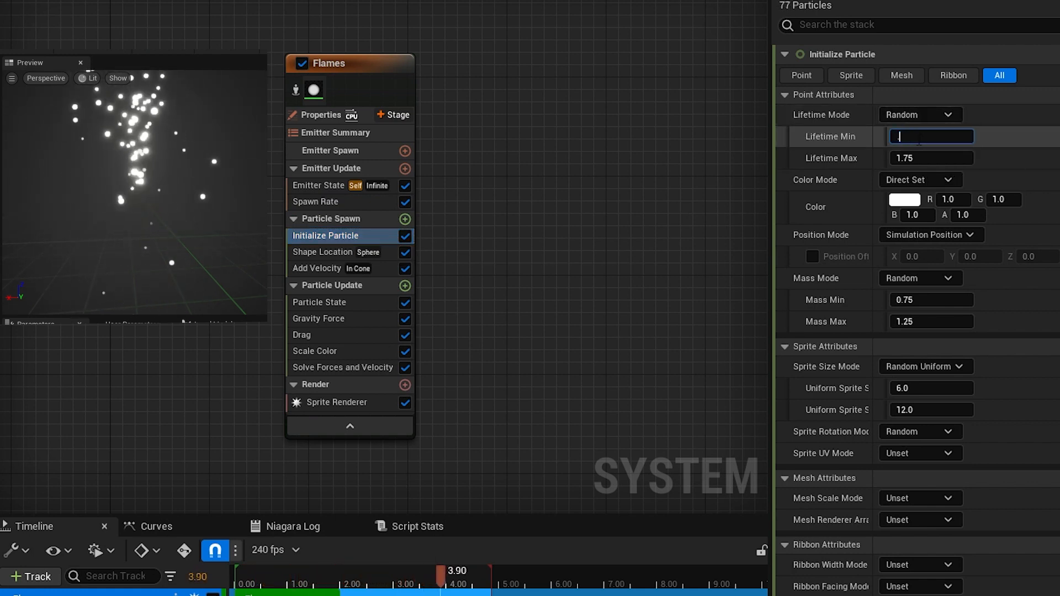
{"action": "type", "text": "0.3"}
{"action": "left_click", "coordinate": [931, 409]}
{"action": "type", "text": "60"}
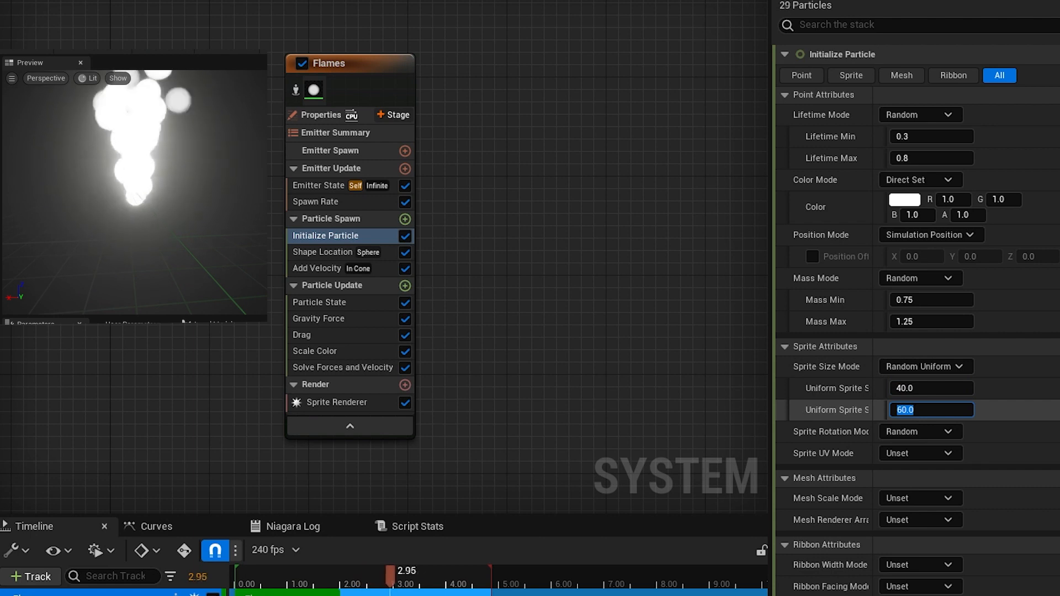
Step: Set the Flames emitter's maximum Add Velocity speed to 150
{"action": "left_click", "coordinate": [317, 268]}
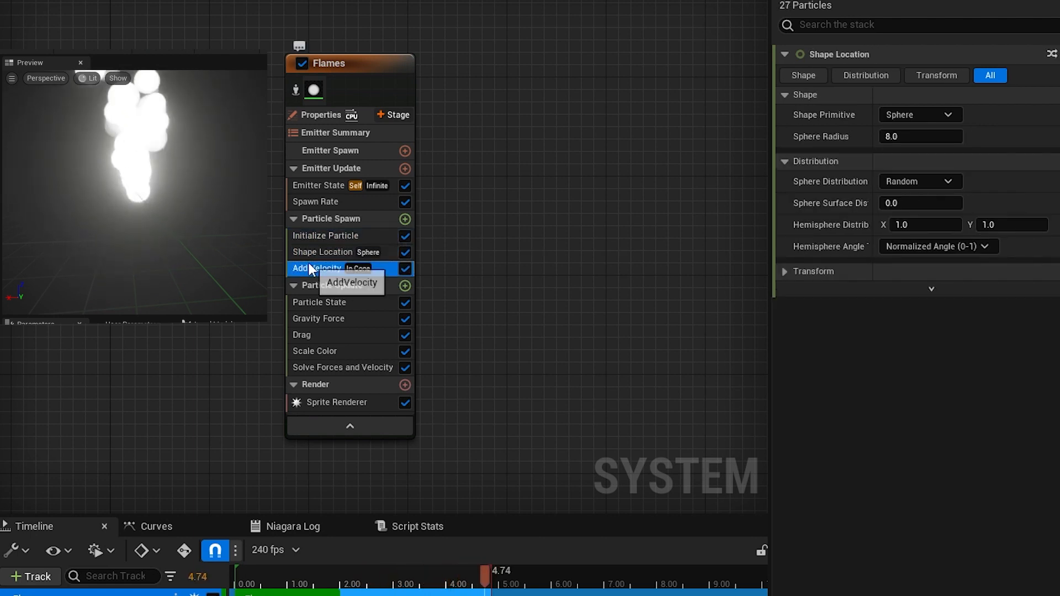
{"action": "left_click", "coordinate": [316, 267]}
{"action": "type", "text": "80"}
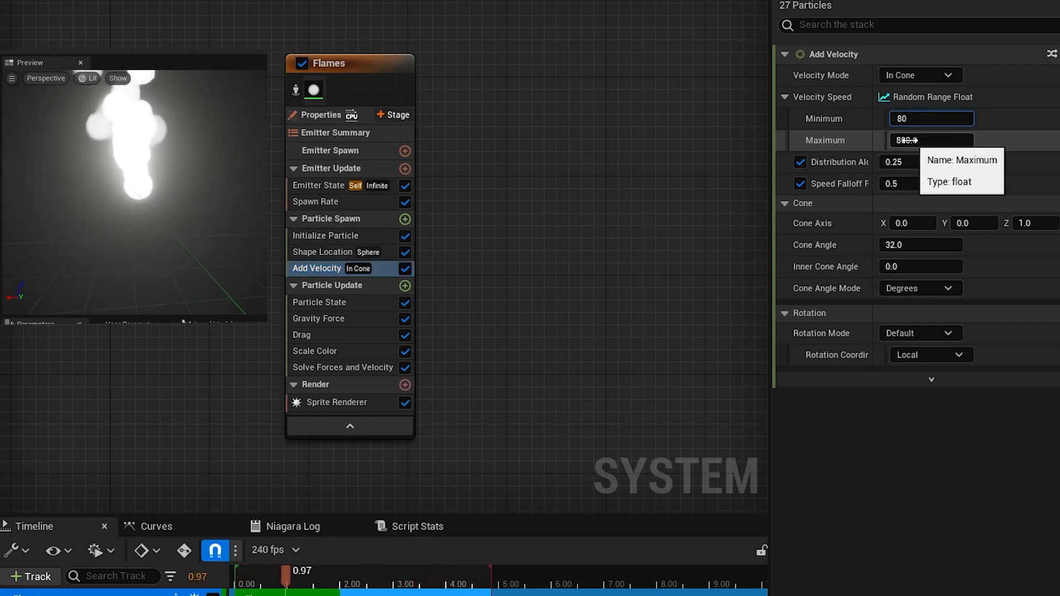
{"action": "type", "text": "150"}
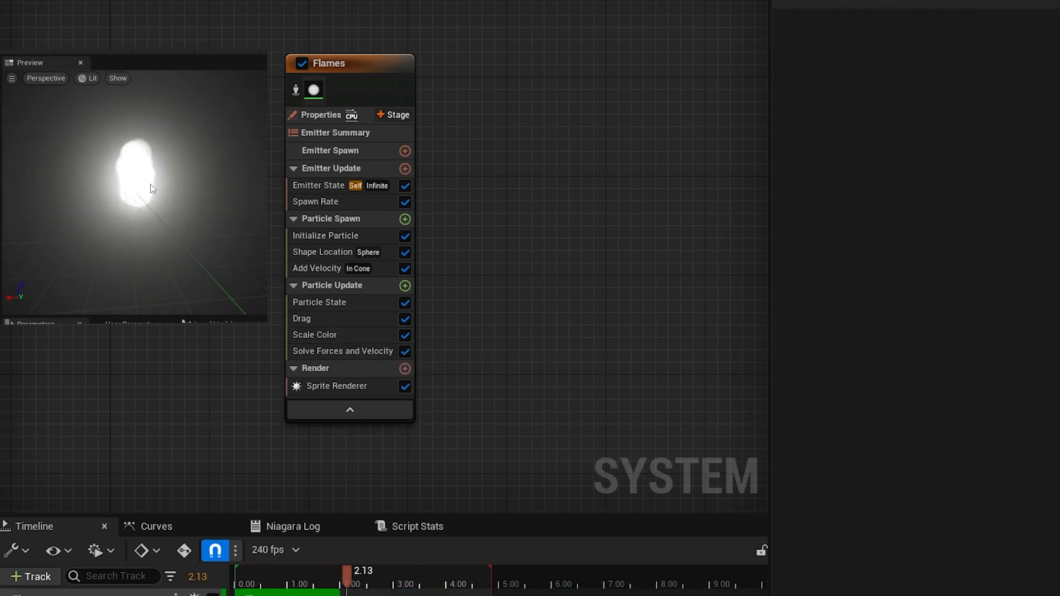
Step: Set the Flames emitter's Drag to 0.5
{"action": "left_click", "coordinate": [302, 318]}
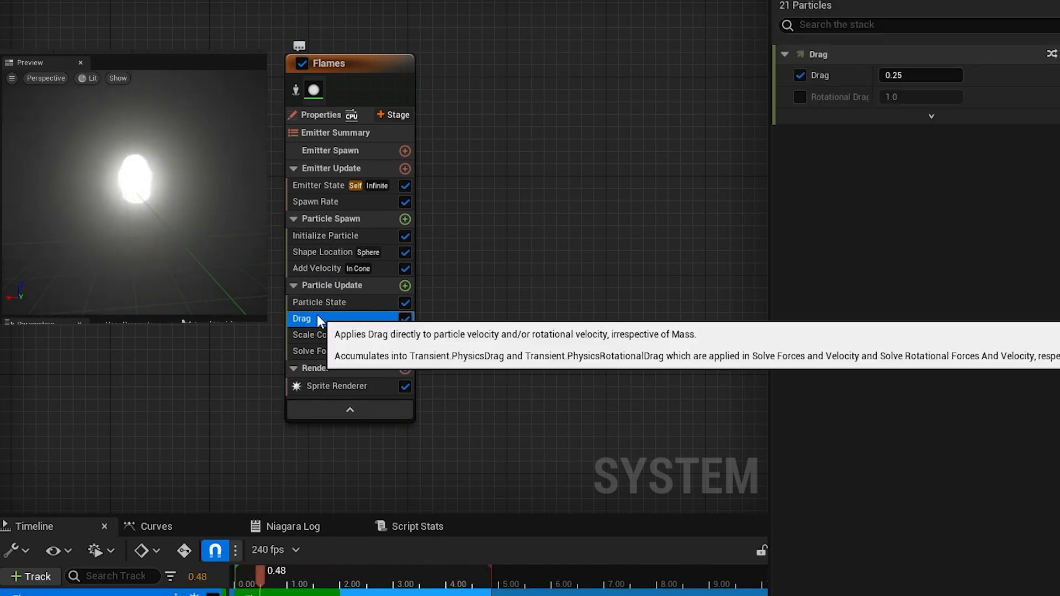
{"action": "left_click", "coordinate": [919, 75]}
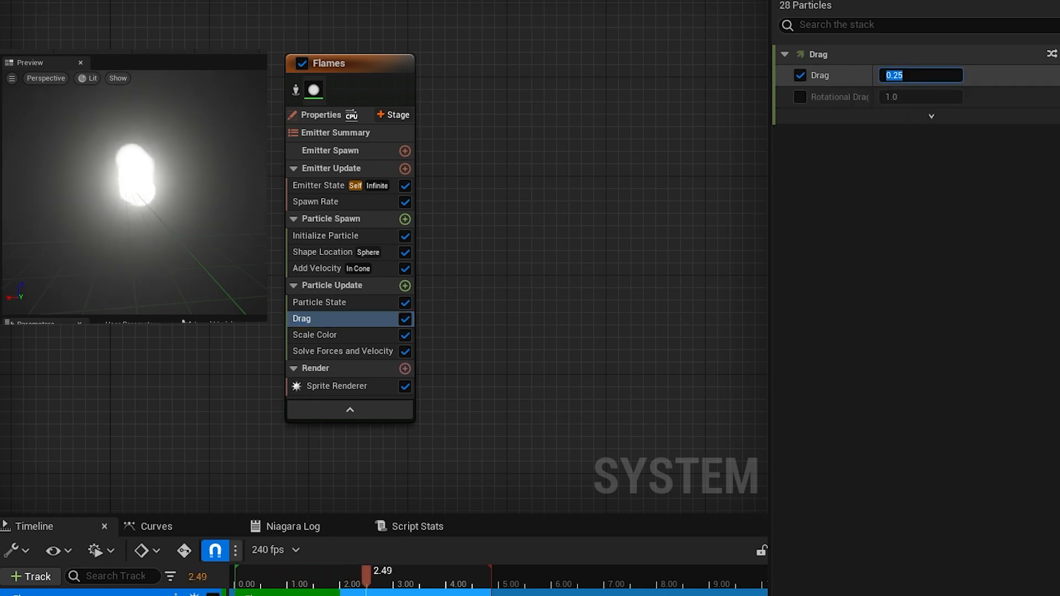
{"action": "type", "text": "0.5"}
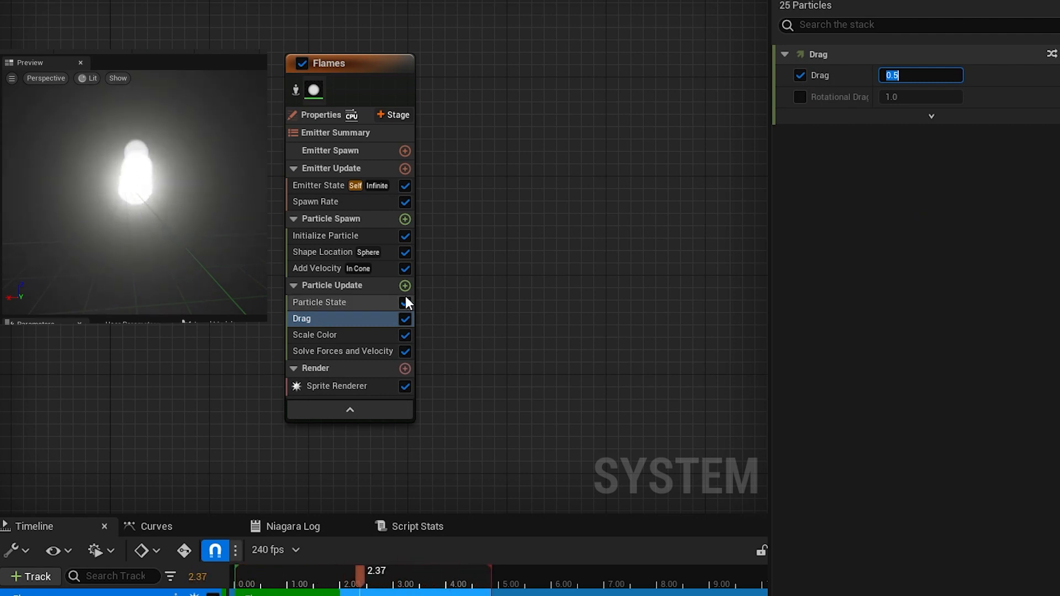
Step: Add a Curl Noise Force module with Noise Frequency 20 to Particle Update
{"action": "left_click", "coordinate": [405, 285]}
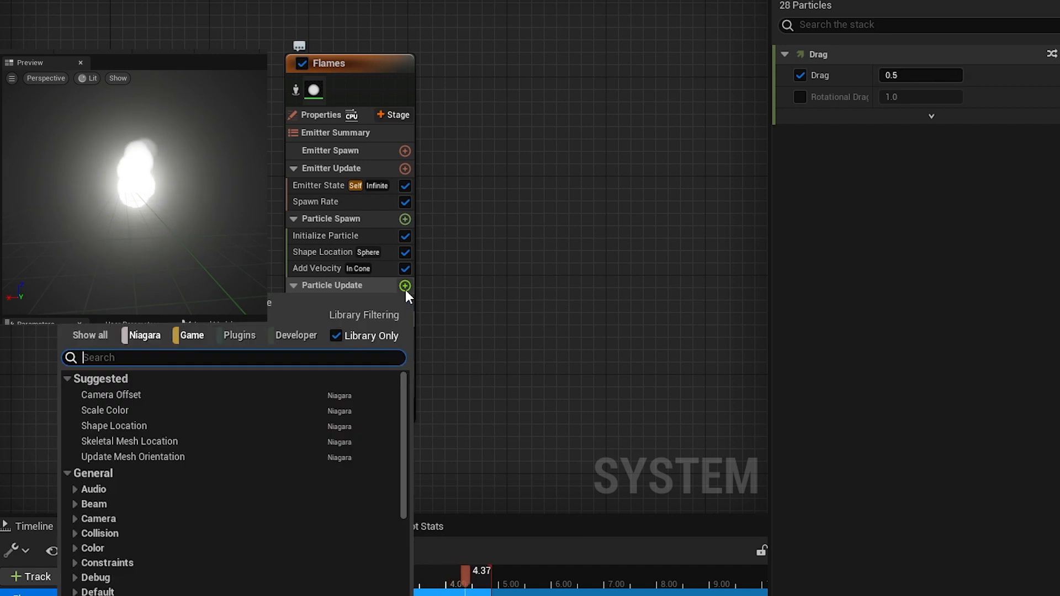
{"action": "type", "text": "curl"}
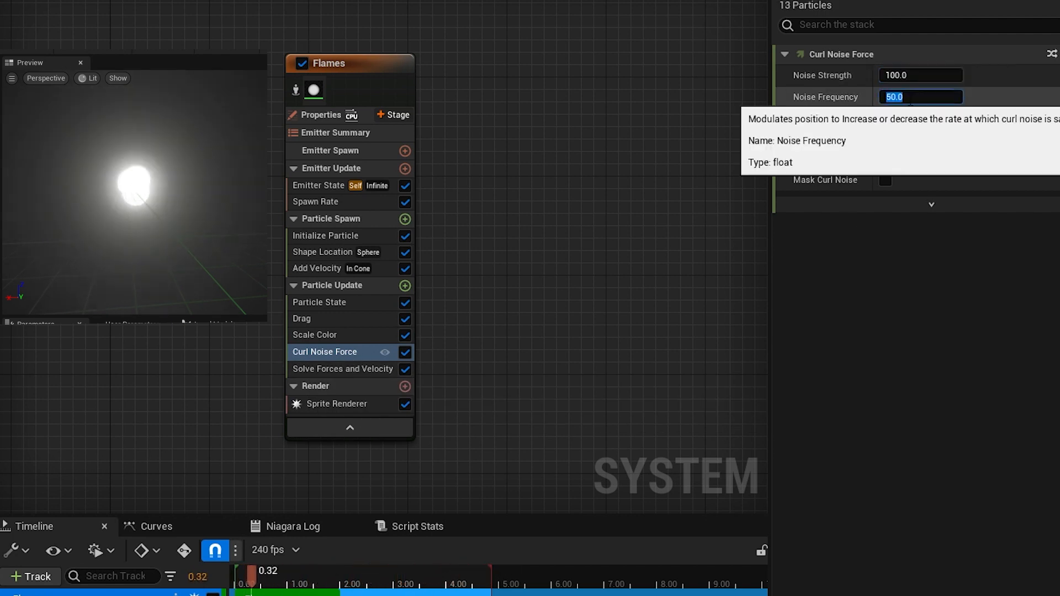
{"action": "type", "text": "20.0"}
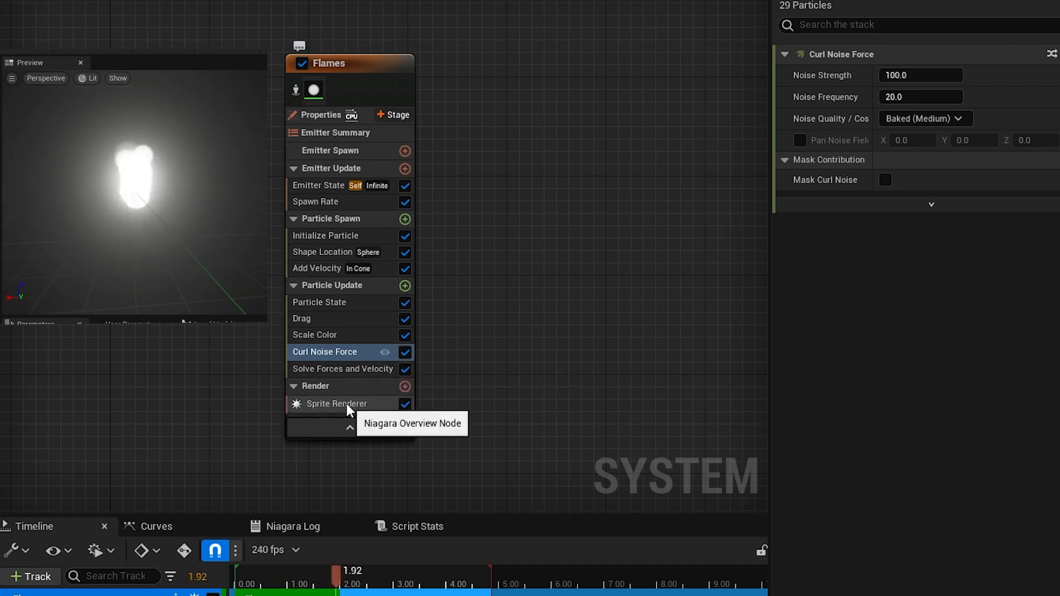
Step: Set the Flames Sprite Renderer's Sub Image Size to 6 x 6 and enable Sub UV blending
{"action": "left_click", "coordinate": [336, 404]}
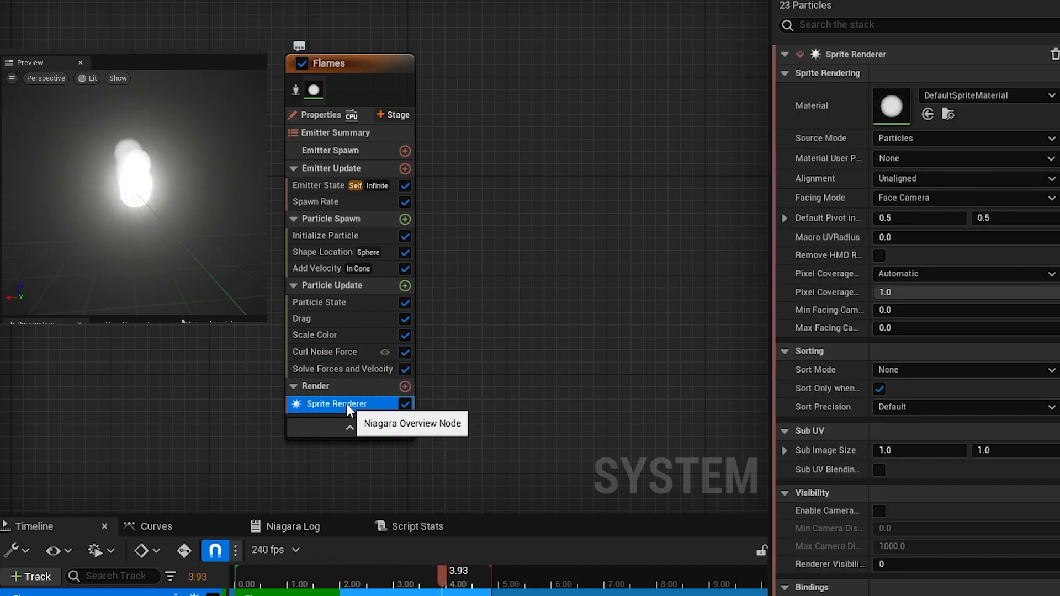
{"action": "left_click", "coordinate": [1051, 95]}
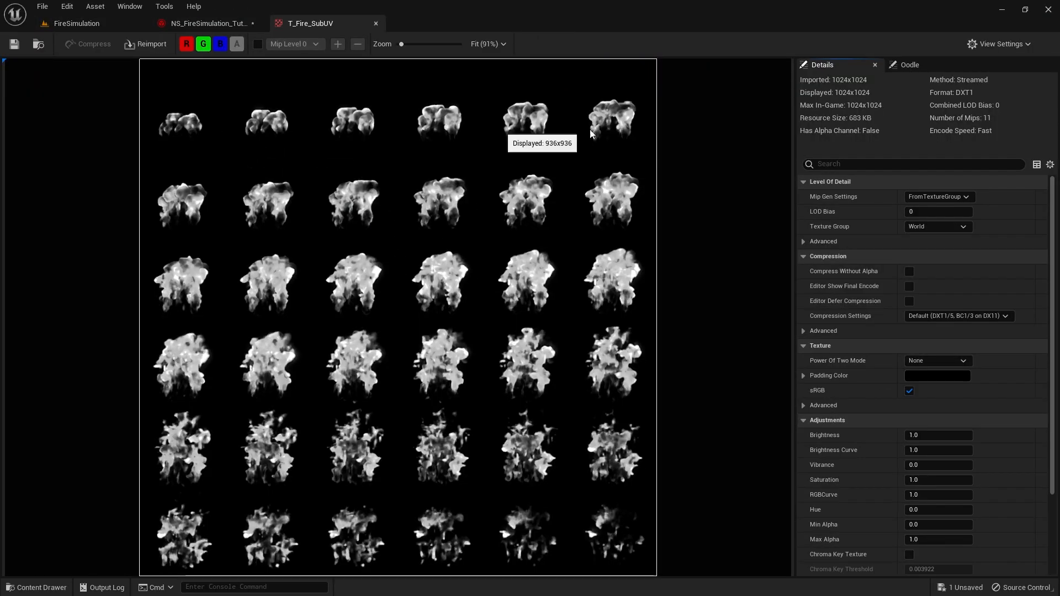
{"action": "left_click", "coordinate": [205, 23]}
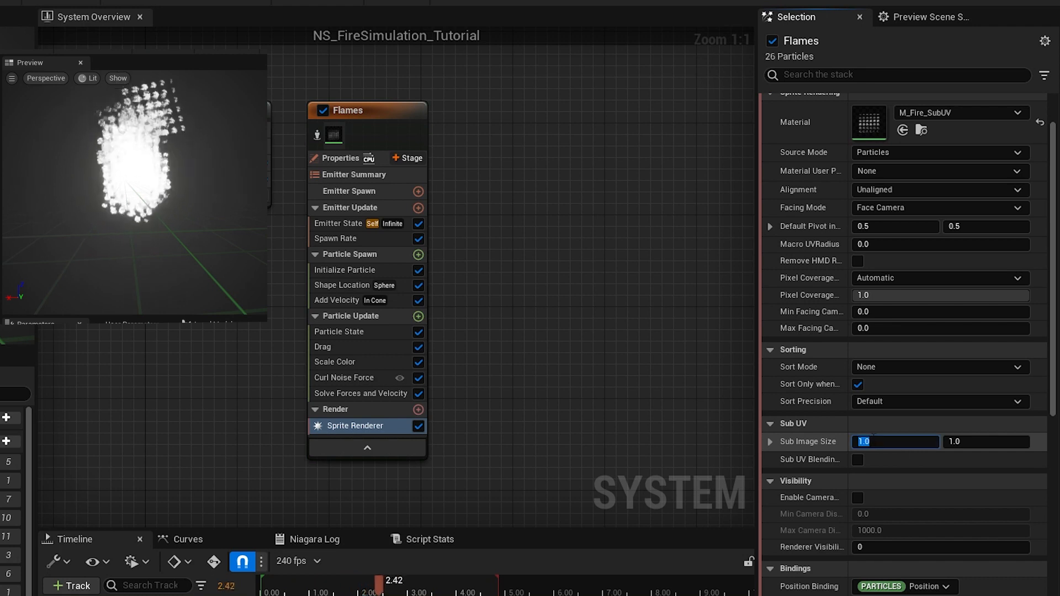
{"action": "type", "text": "6"}
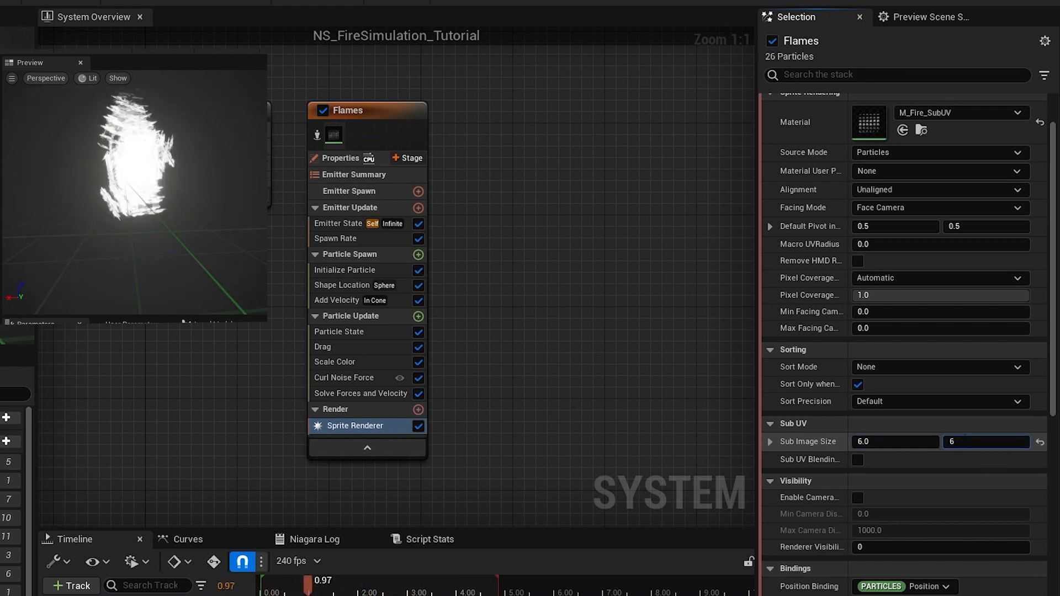
{"action": "left_click", "coordinate": [857, 460]}
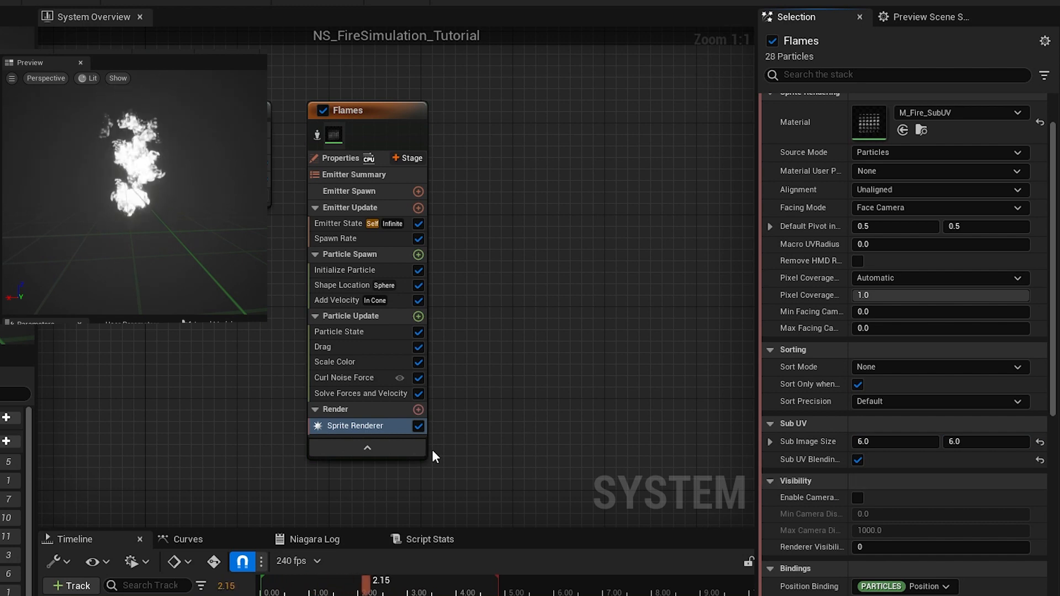
Step: Add a SubUVAnimation module to Flames, sourced from the emitter's Sprite Renderer
{"action": "left_click", "coordinate": [418, 316]}
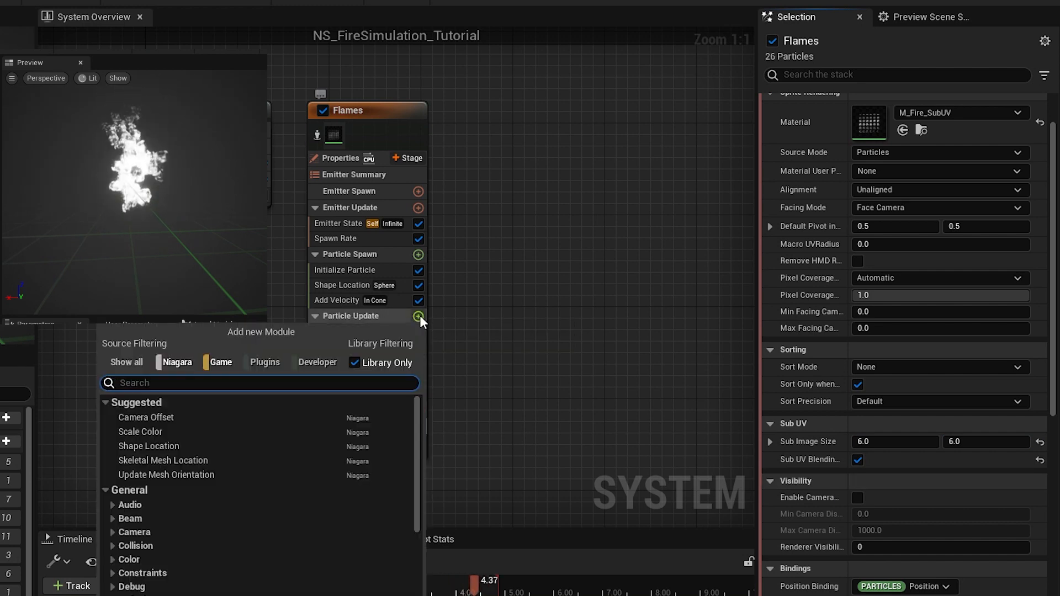
{"action": "type", "text": "sub"}
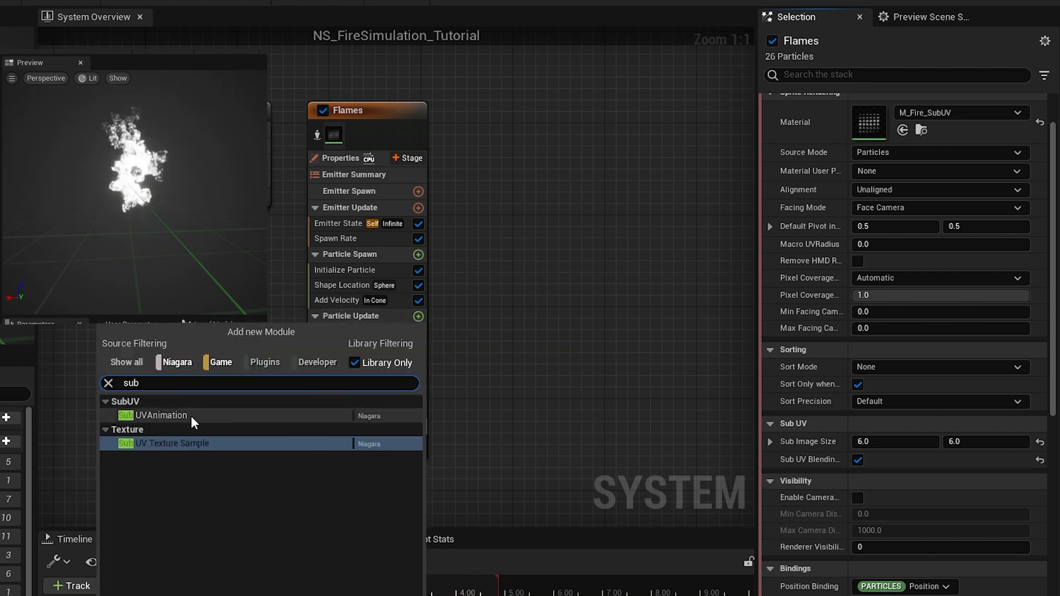
{"action": "left_click", "coordinate": [160, 415]}
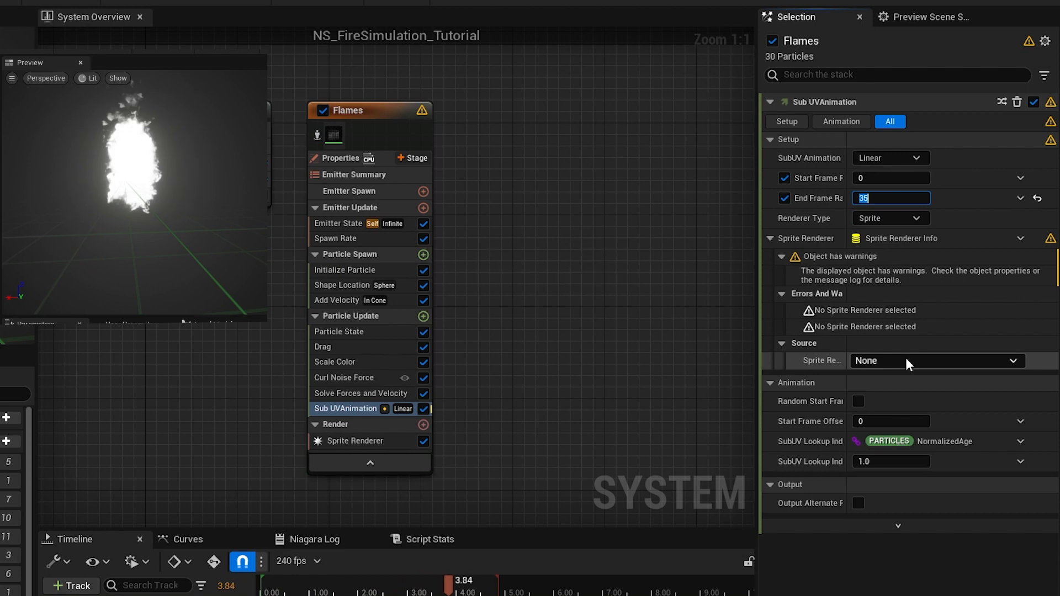
{"action": "left_click", "coordinate": [935, 360]}
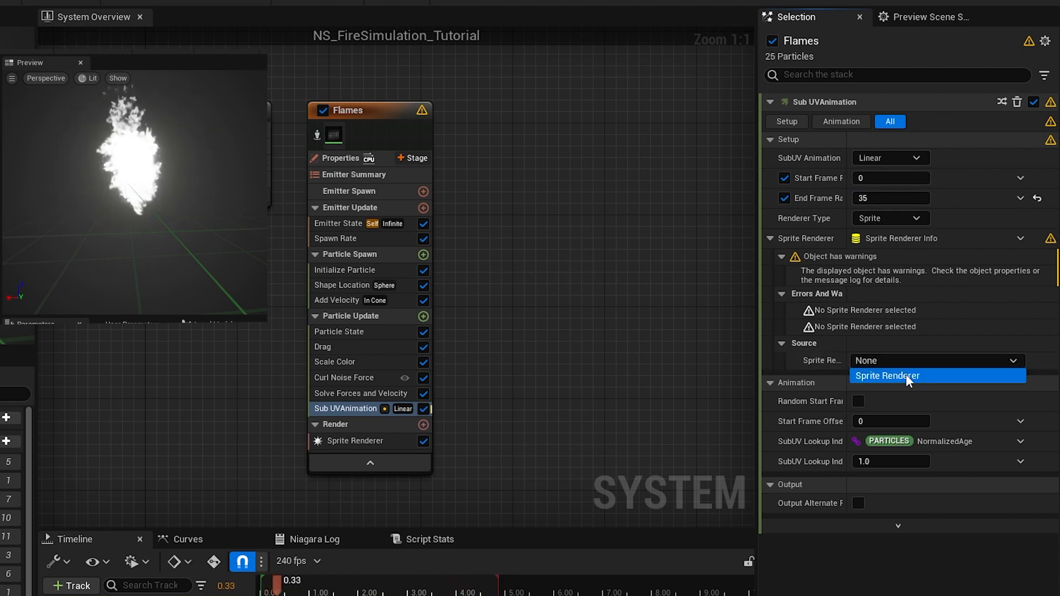
{"action": "left_click", "coordinate": [887, 375]}
{"action": "type", "text": "sprite"}
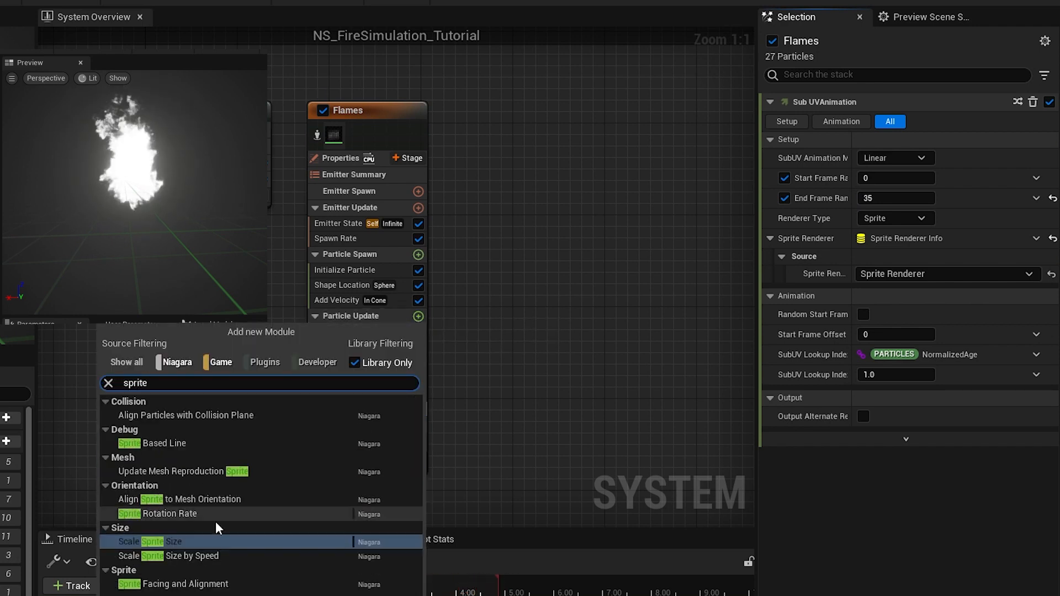
Step: Add Scale Sprite Size and a Color module set to Color from Curve to Flames
{"action": "left_click", "coordinate": [156, 541]}
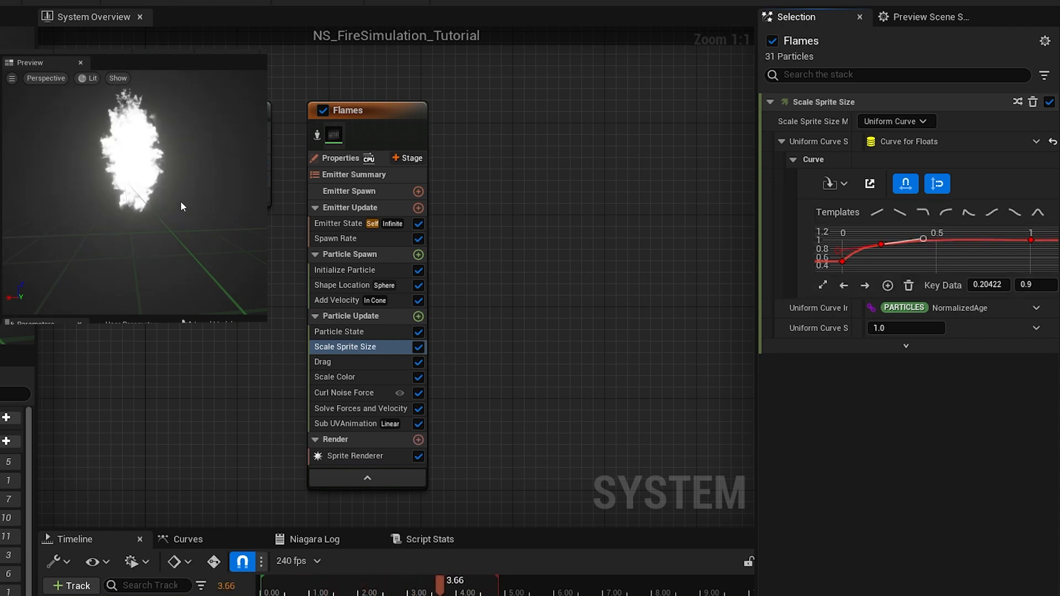
{"action": "left_click", "coordinate": [418, 258]}
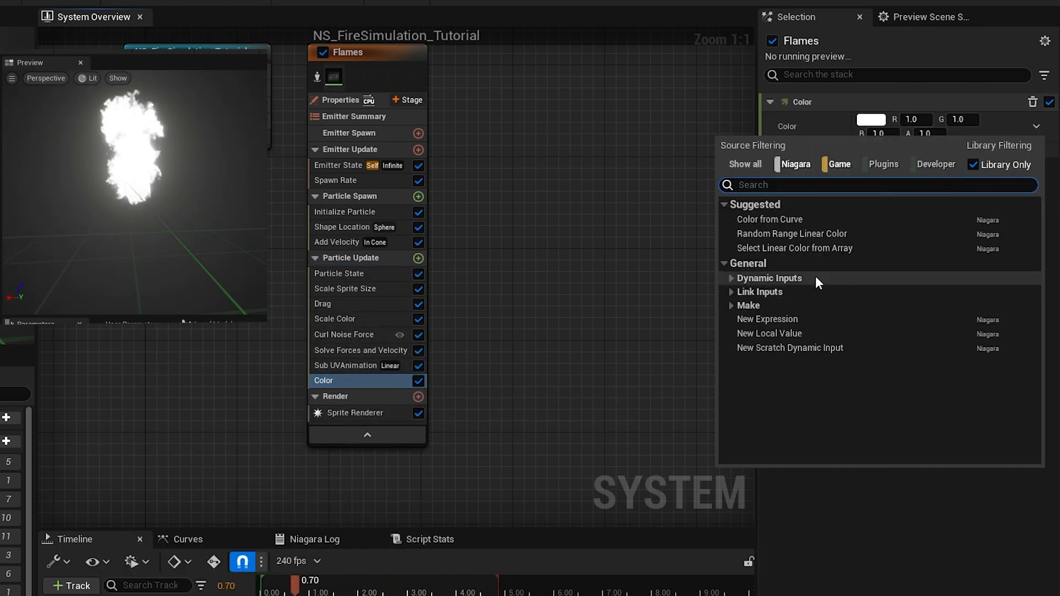
{"action": "left_click", "coordinate": [769, 220]}
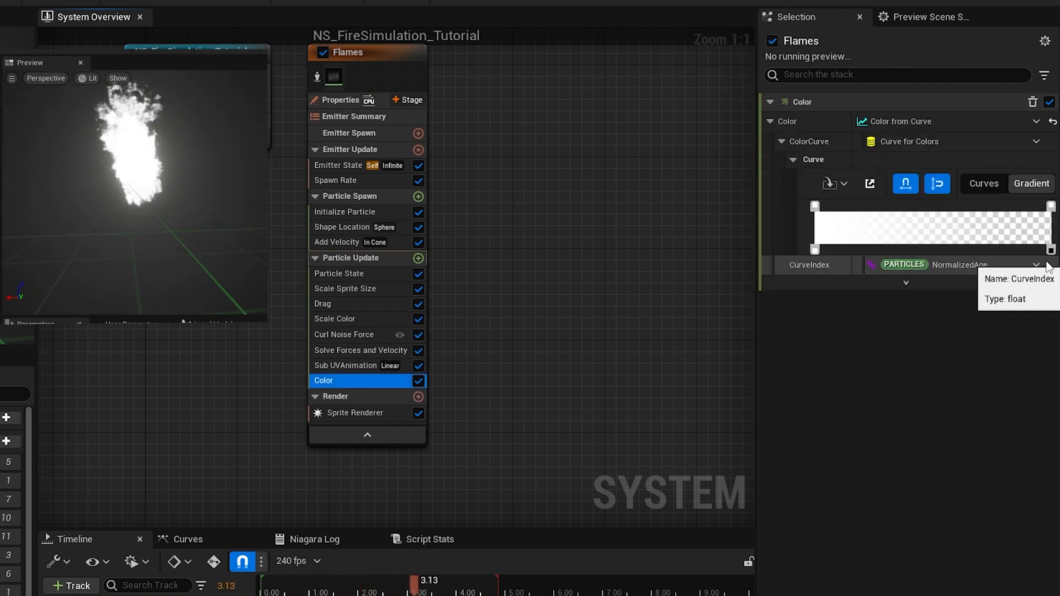
Step: Shape the flame colour gradient stops, setting a stop to red
{"action": "left_click_drag", "start_coordinate": [418, 580], "coordinate": [314, 580]}
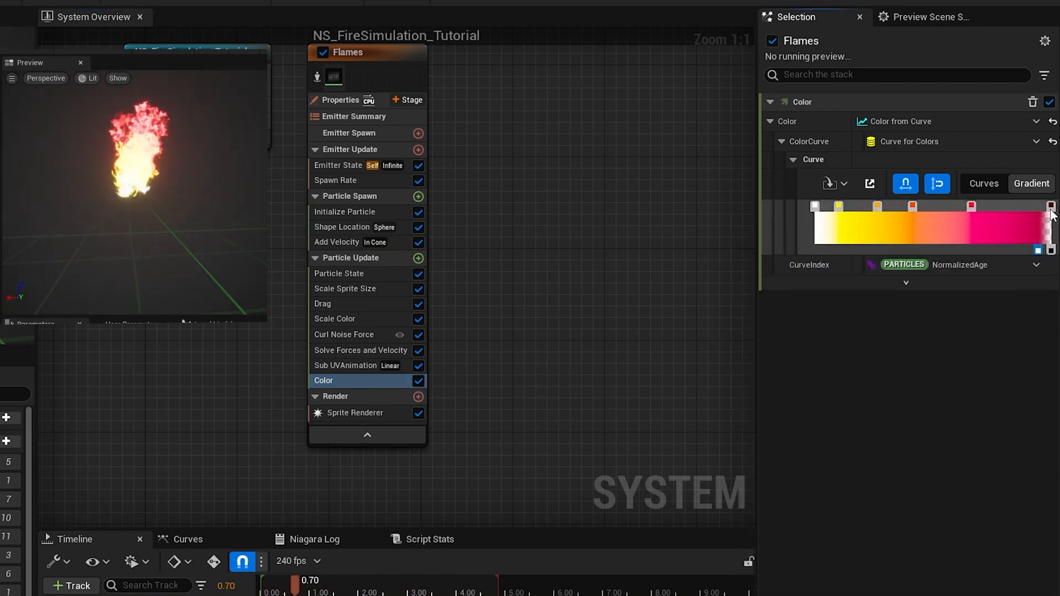
{"action": "double_click", "coordinate": [1049, 206]}
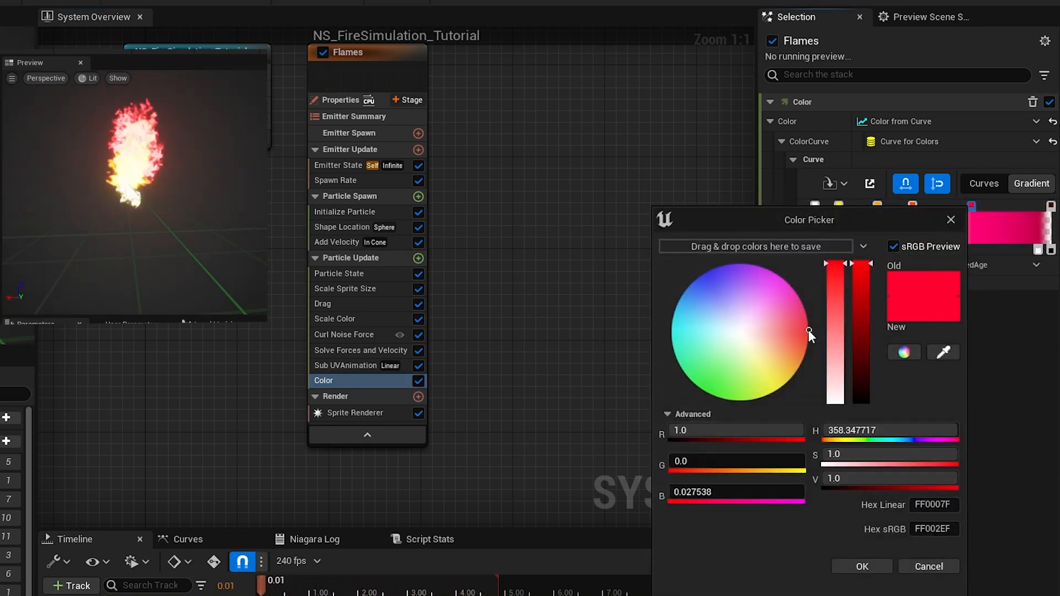
{"action": "left_click", "coordinate": [861, 566]}
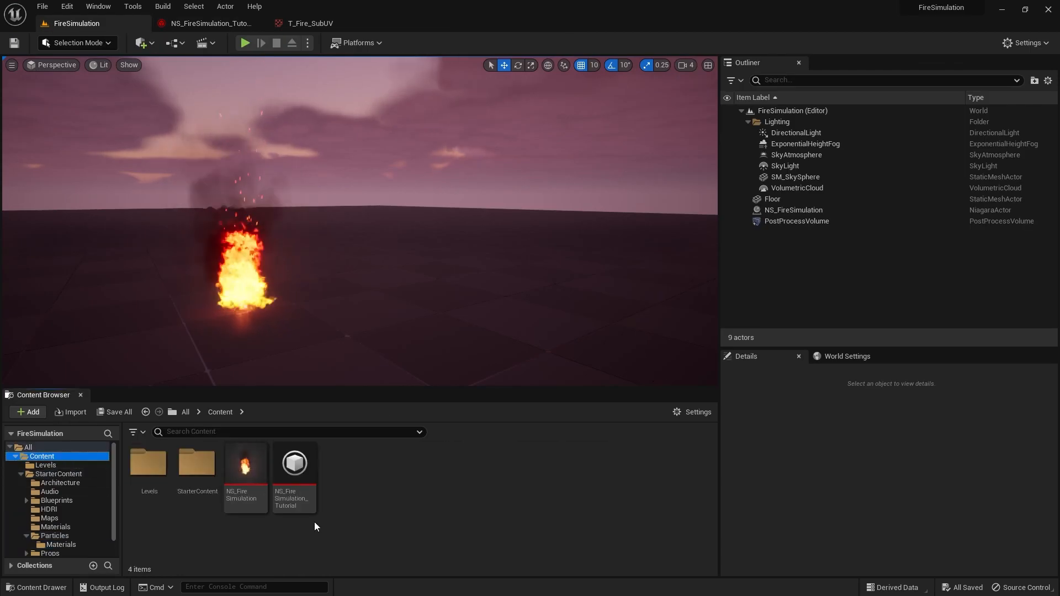
Step: Drag NS_FireSimulation_Tutorial from the Content Browser into the level beside the existing fire
{"action": "left_click_drag", "start_coordinate": [293, 463], "coordinate": [404, 273]}
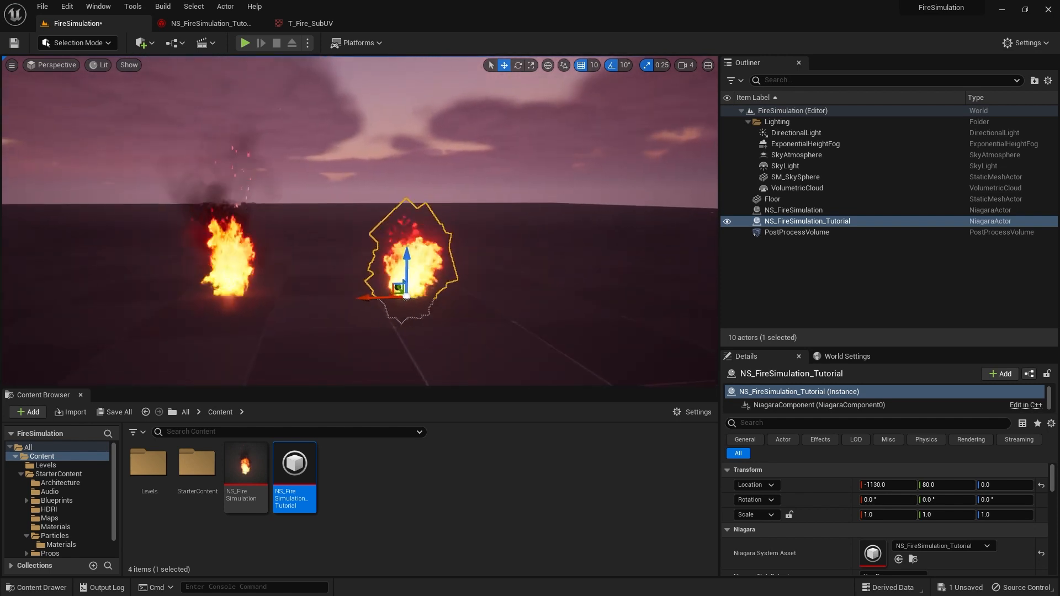
{"action": "mouse_move", "coordinate": [206, 23]}
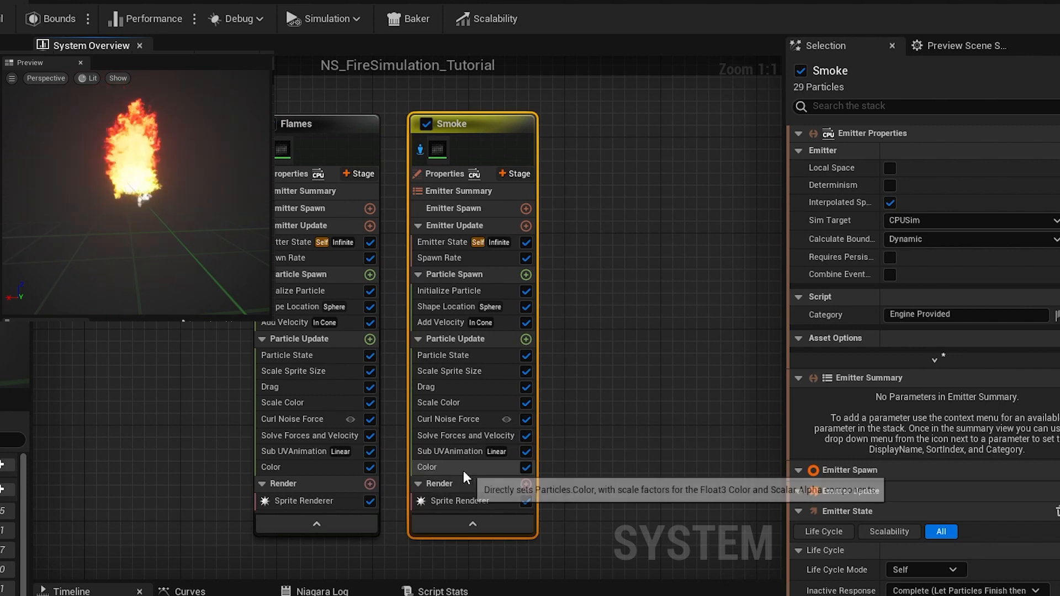
Step: Delete the Smoke emitter's Color module, set spawn rate 25 and maximum lifetime 1.8
{"action": "left_click", "coordinate": [427, 467]}
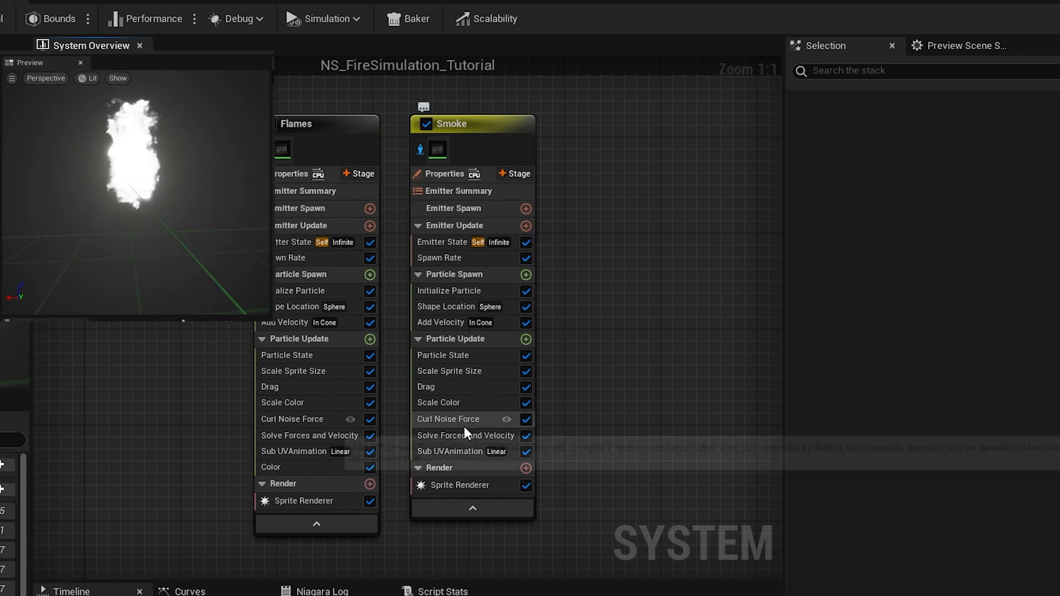
{"action": "left_click", "coordinate": [439, 258]}
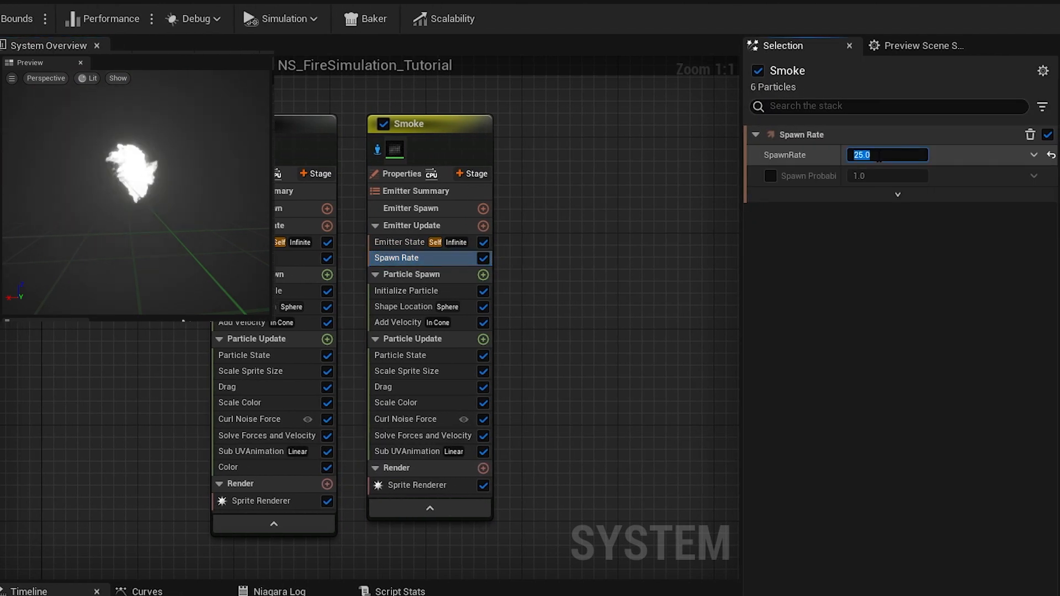
{"action": "left_click", "coordinate": [406, 291]}
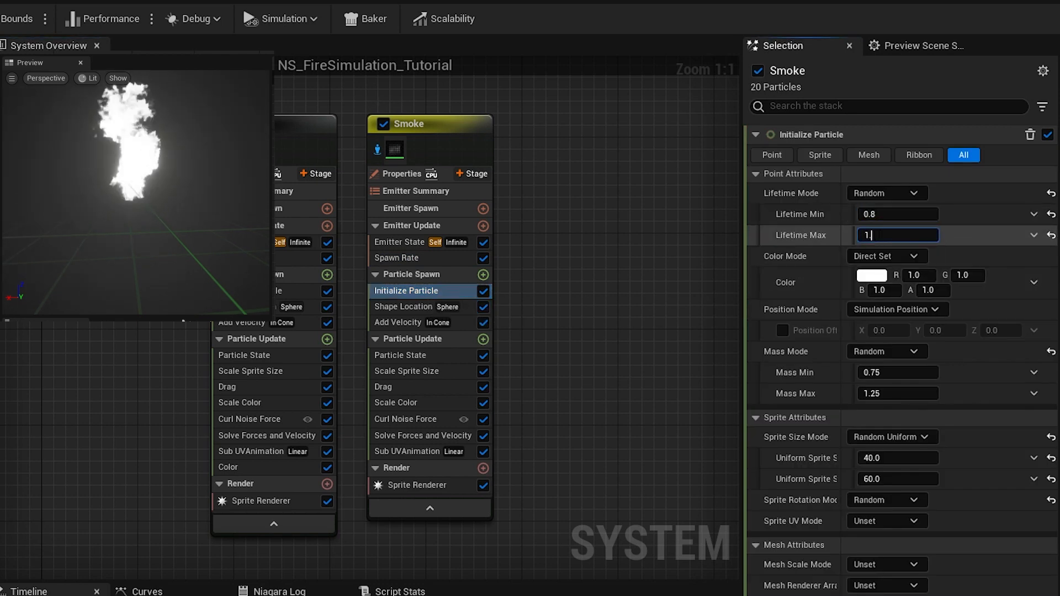
{"action": "type", "text": "1.8"}
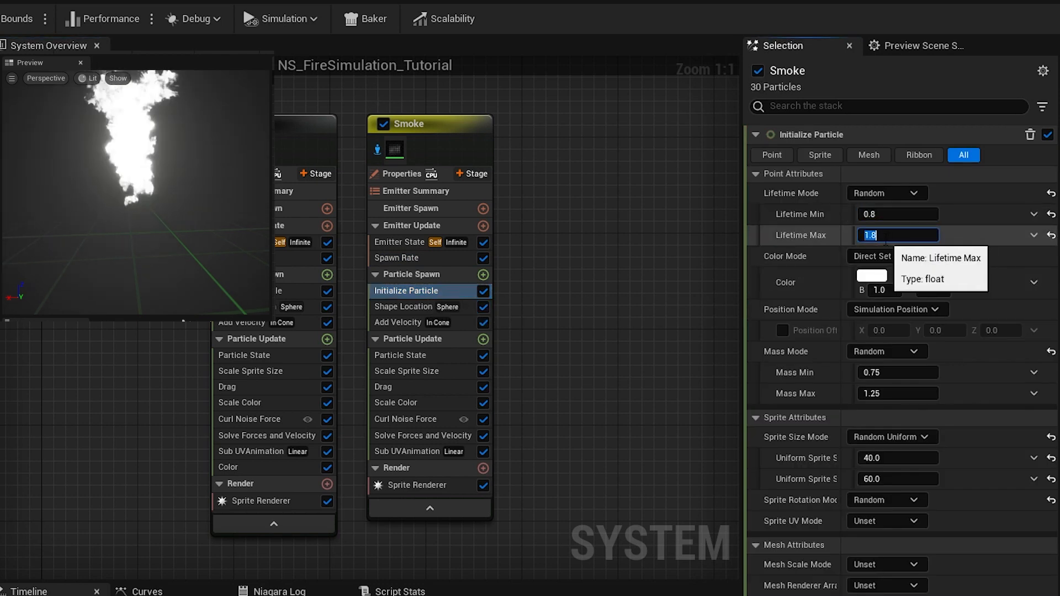
Step: Assign the M_smoke_subUV material to the Smoke emitter's Sprite Renderer
{"action": "left_click", "coordinate": [417, 485]}
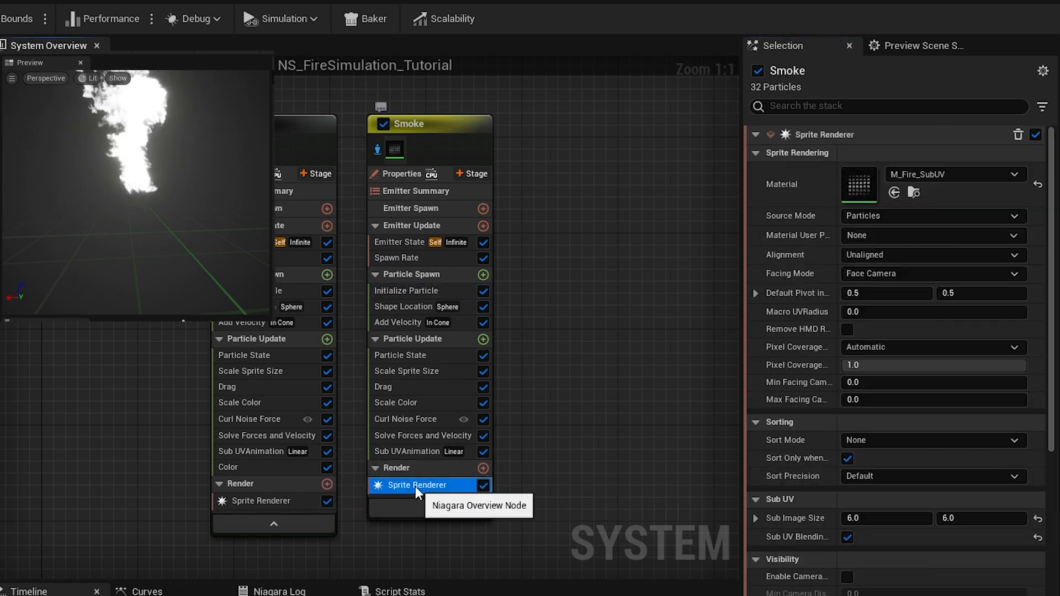
{"action": "left_click", "coordinate": [1014, 175]}
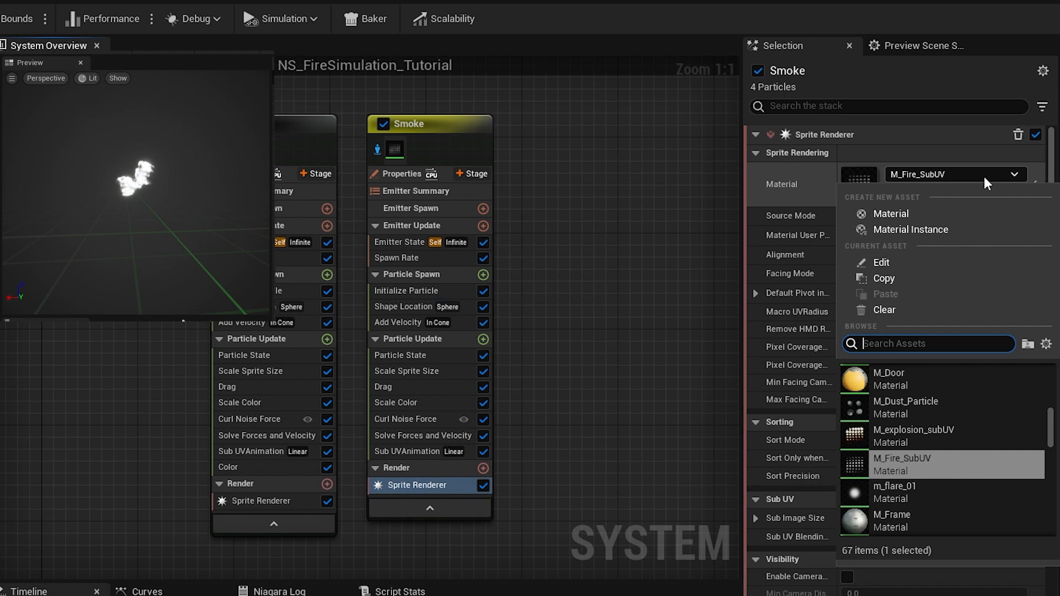
{"action": "type", "text": "smo"}
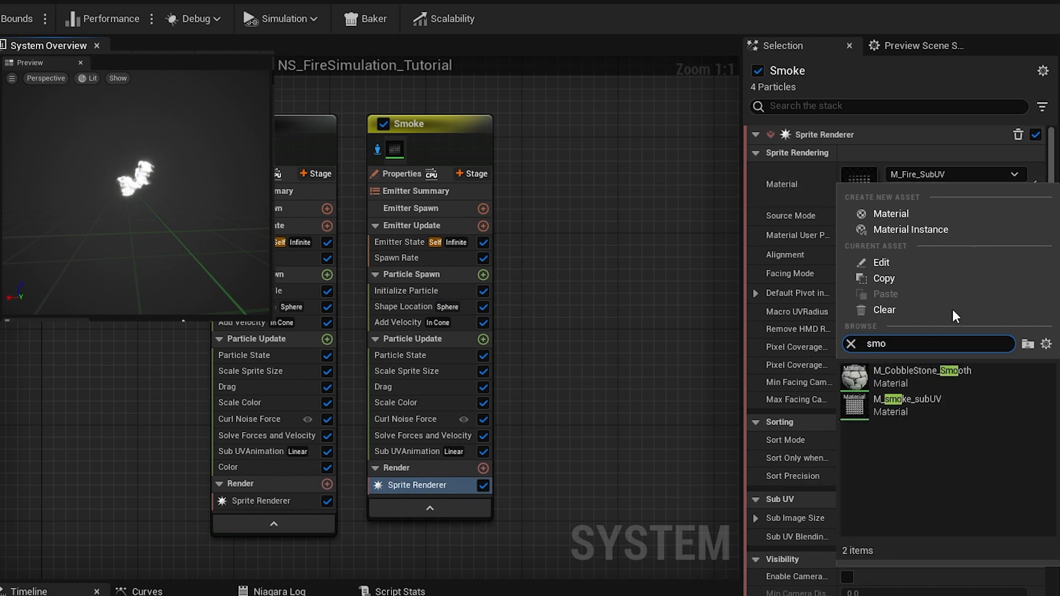
{"action": "left_click", "coordinate": [909, 404]}
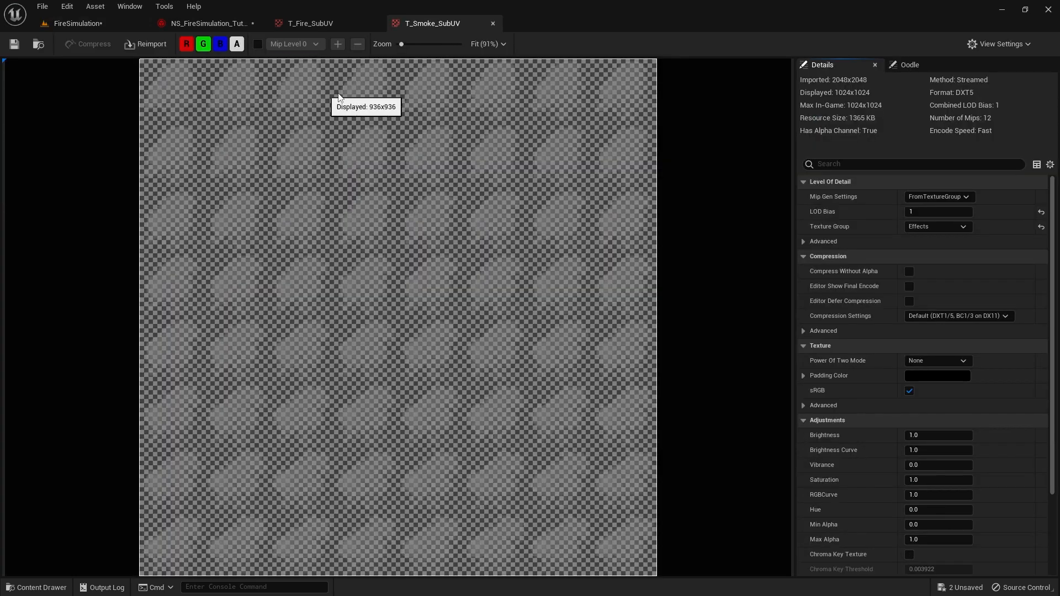
{"action": "mouse_move", "coordinate": [639, 98]}
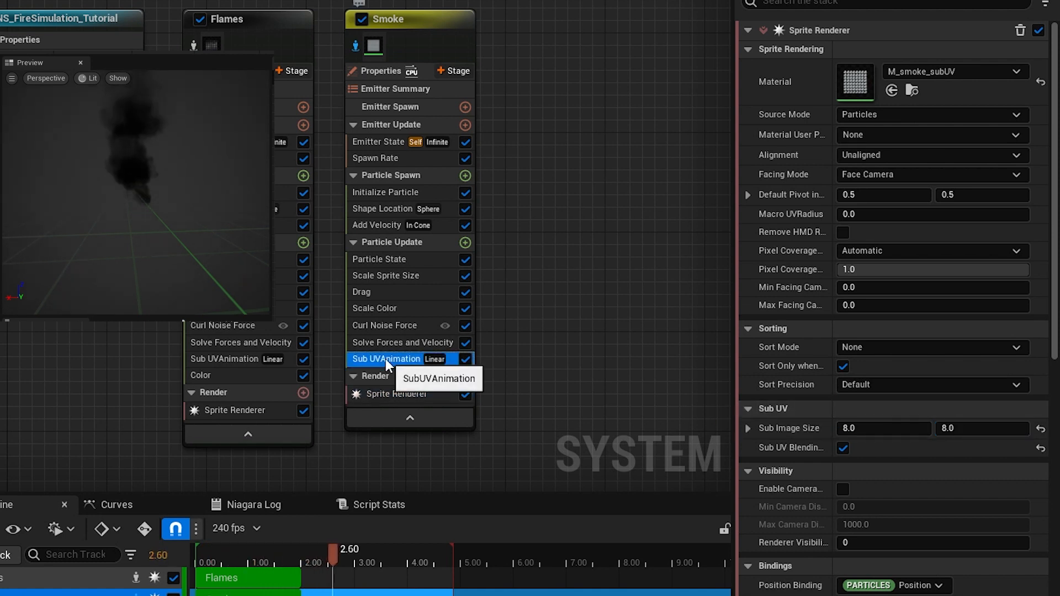
Step: Set Smoke's Sub UV End Frame Range to 63 and its spawn color alpha to 0.5
{"action": "left_click", "coordinate": [386, 358]}
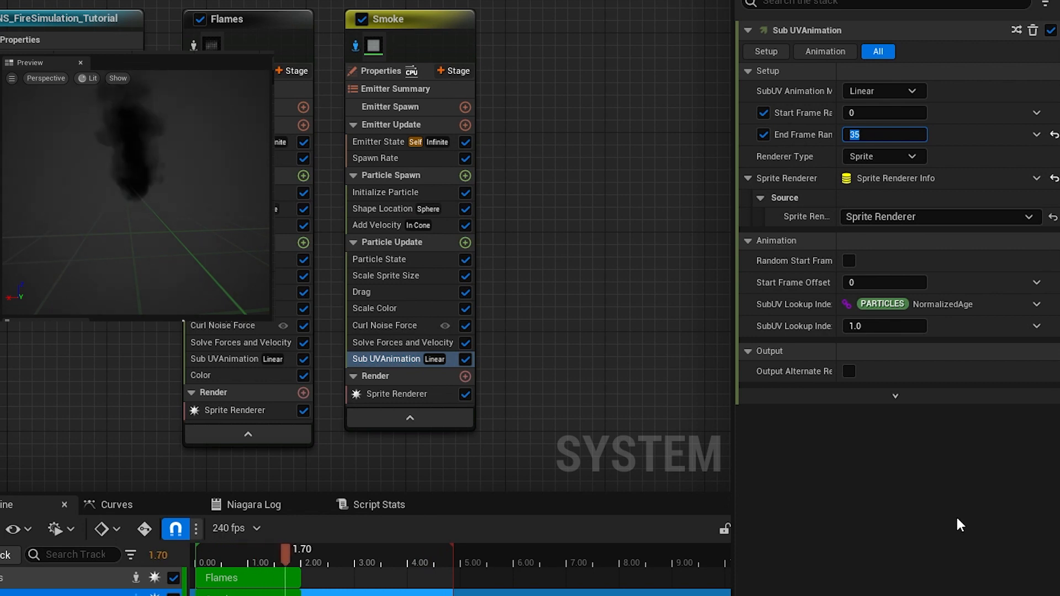
{"action": "type", "text": "63"}
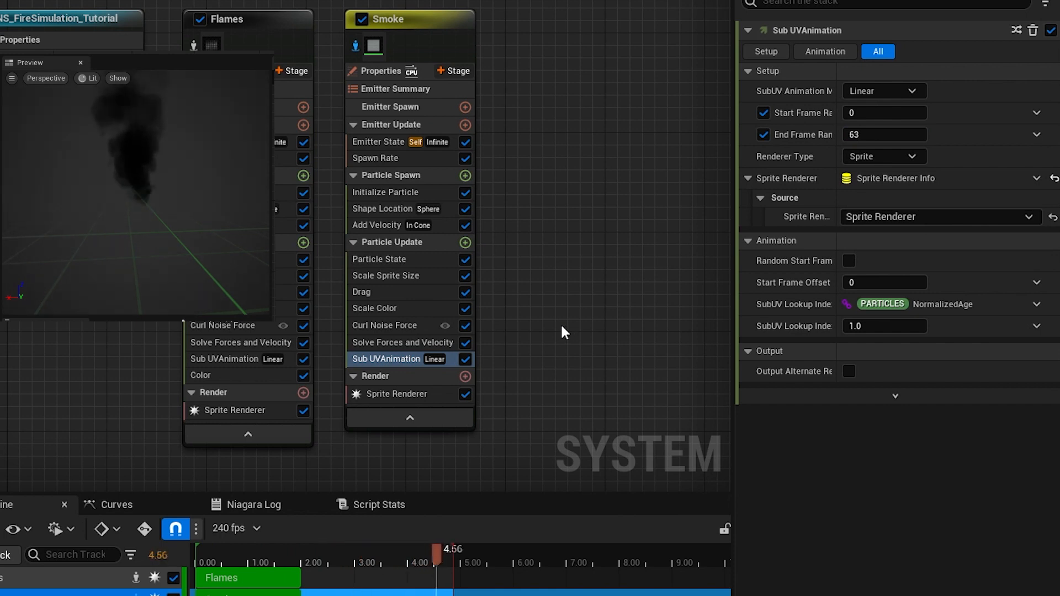
{"action": "left_click", "coordinate": [386, 192]}
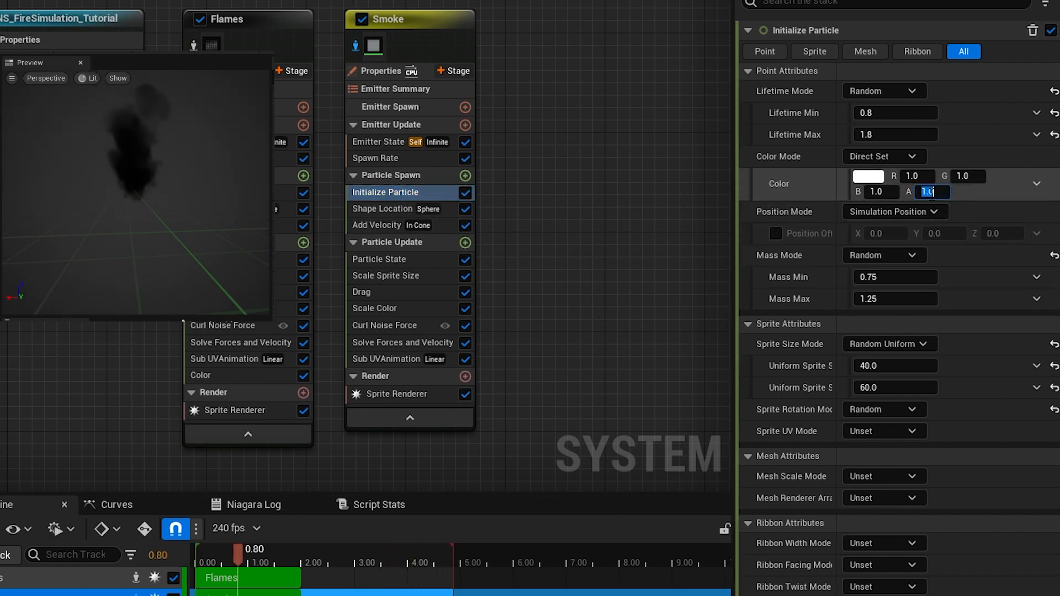
{"action": "type", "text": ".5"}
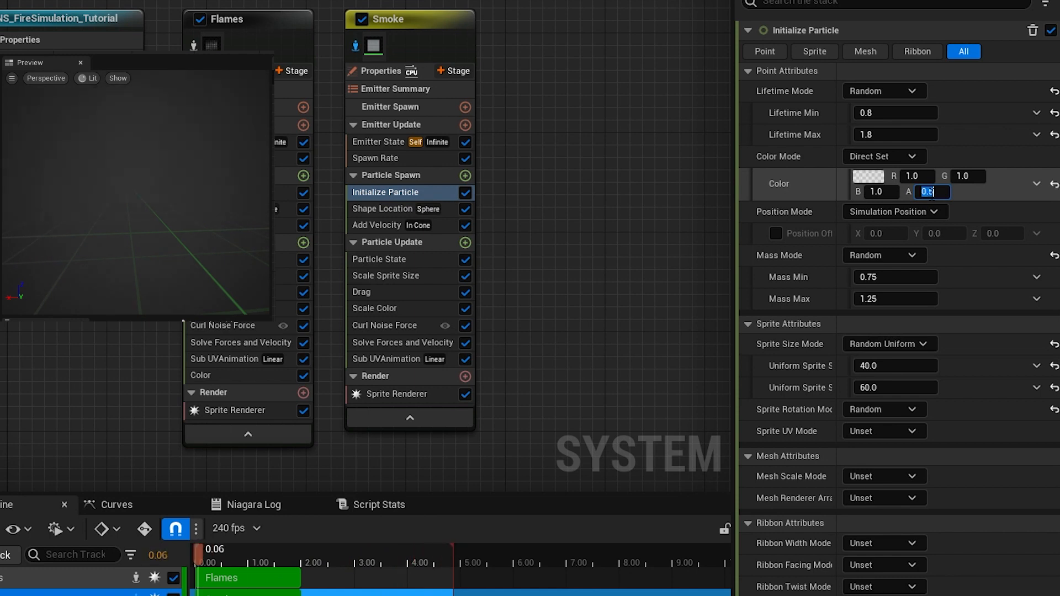
{"action": "left_click", "coordinate": [383, 208]}
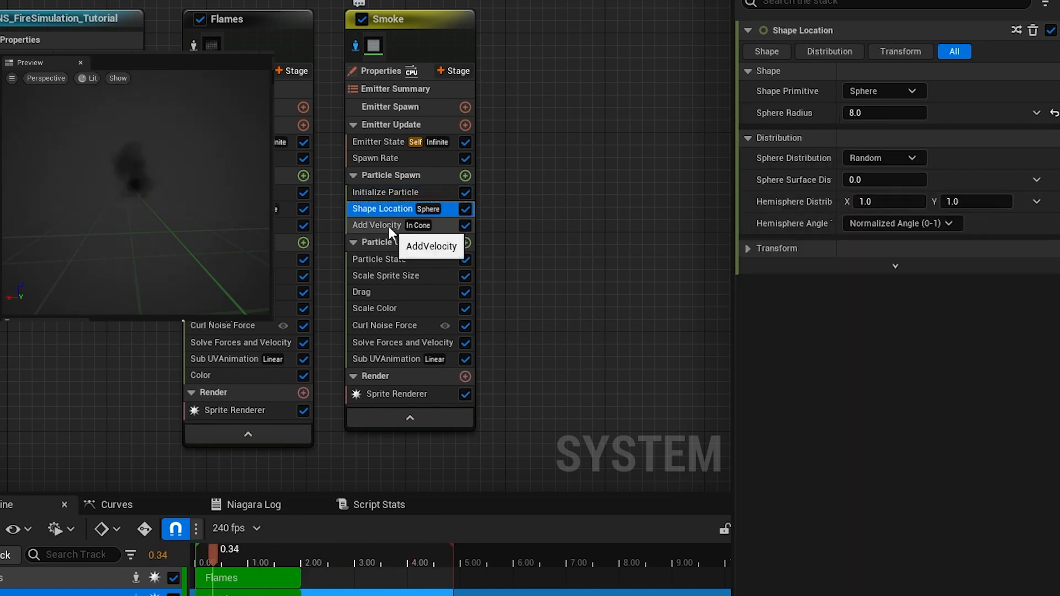
{"action": "left_click", "coordinate": [377, 225]}
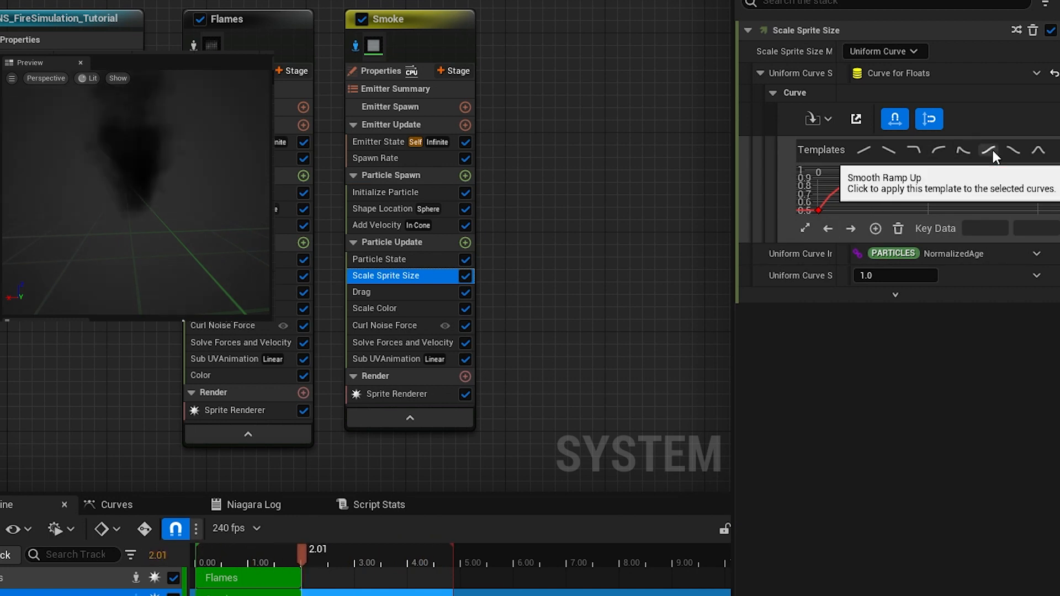
Step: Apply the Smooth Ramp Up template to smoke sprite size and set drag to 0.8
{"action": "left_click", "coordinate": [988, 150]}
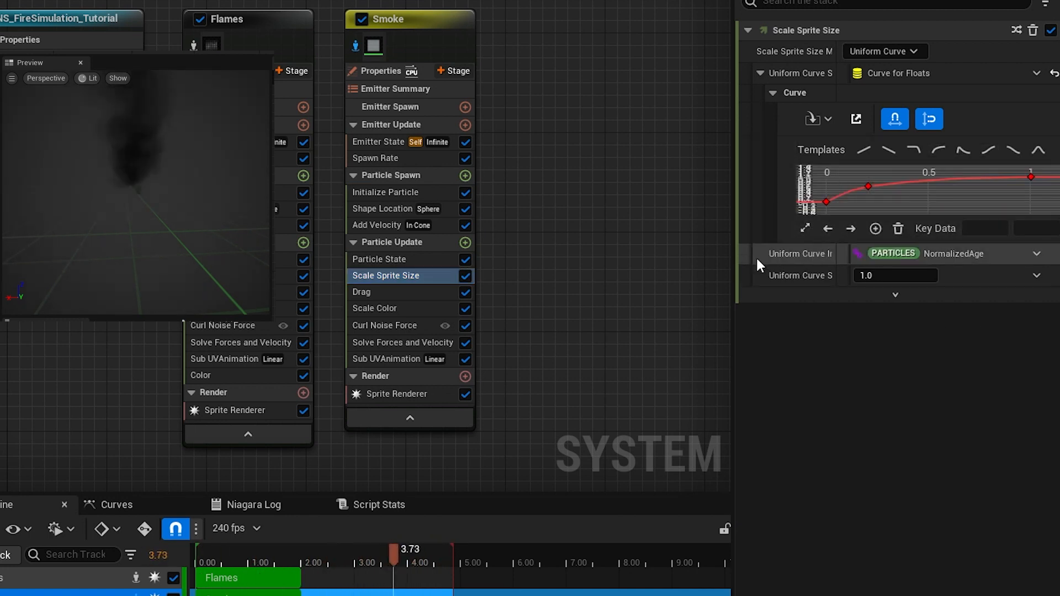
{"action": "left_click", "coordinate": [362, 291]}
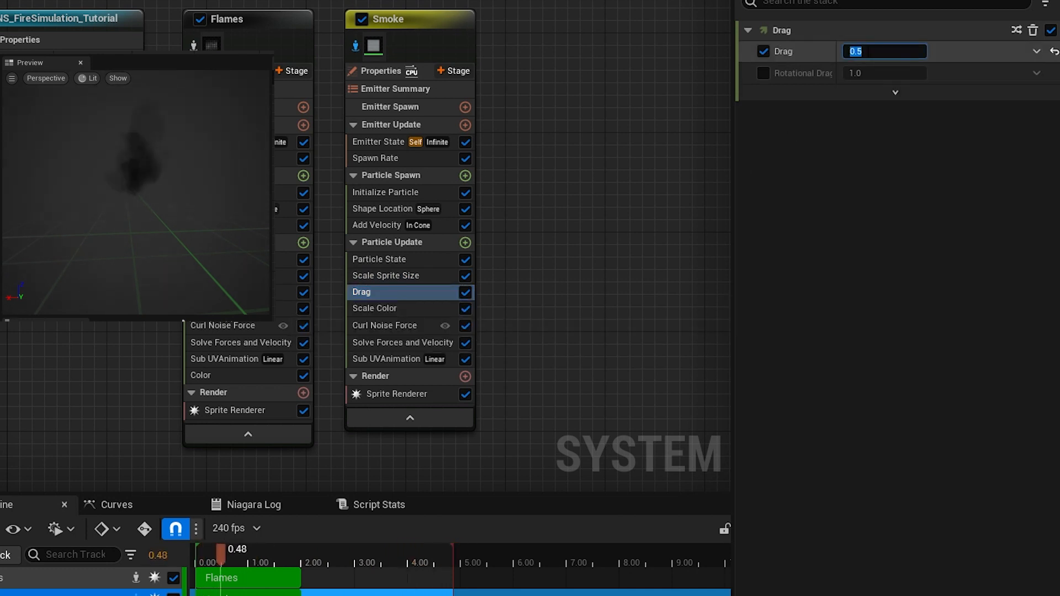
{"action": "type", "text": "0.8"}
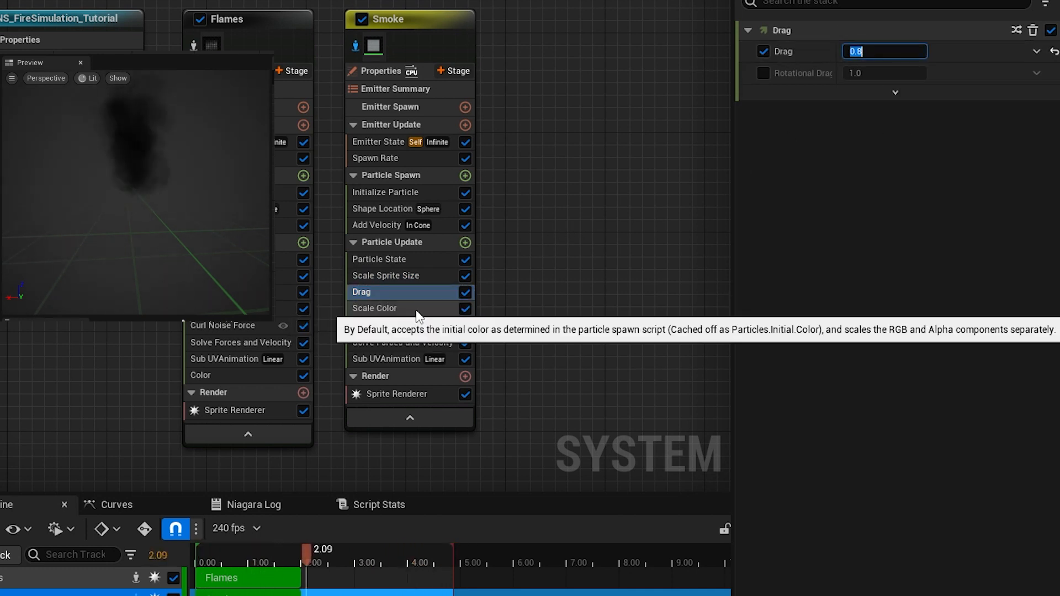
{"action": "left_click", "coordinate": [374, 308]}
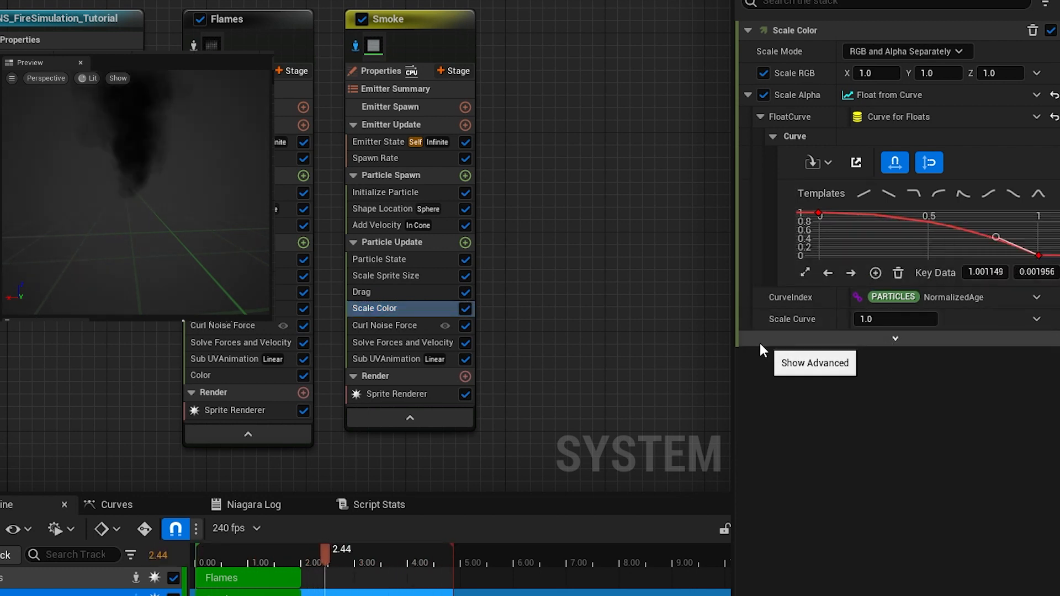
Step: Set the smoke's Curl Noise Frequency to 50
{"action": "left_click", "coordinate": [384, 325]}
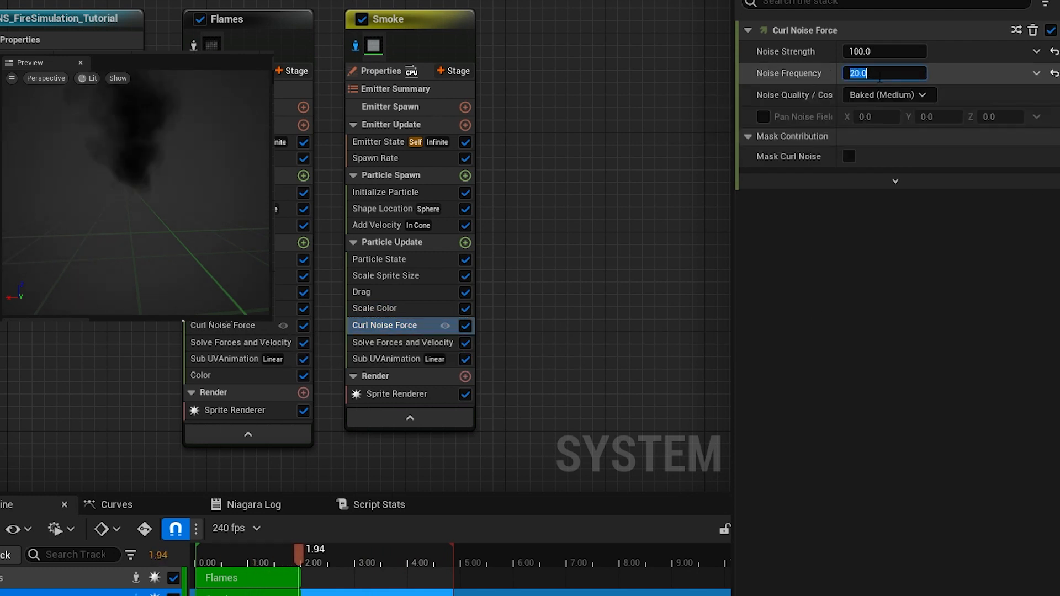
{"action": "type", "text": "50.0"}
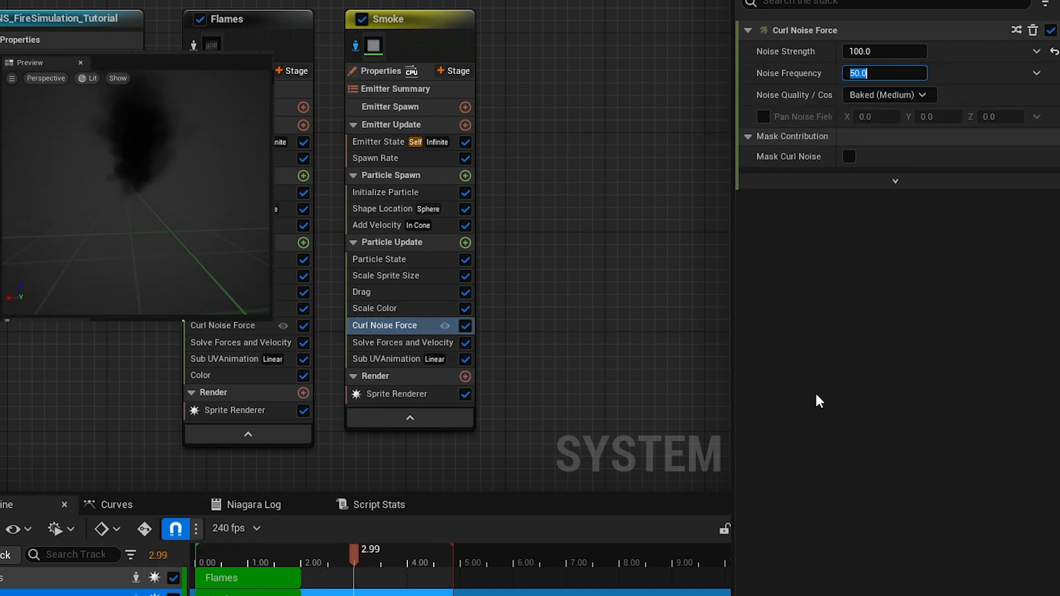
{"action": "left_click", "coordinate": [386, 275]}
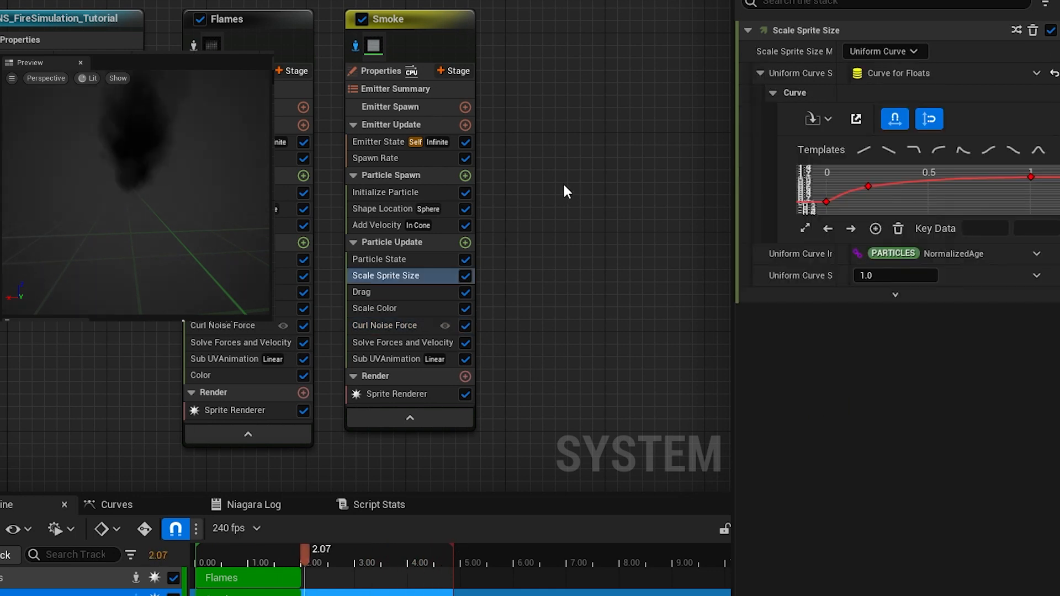
{"action": "left_click", "coordinate": [380, 70]}
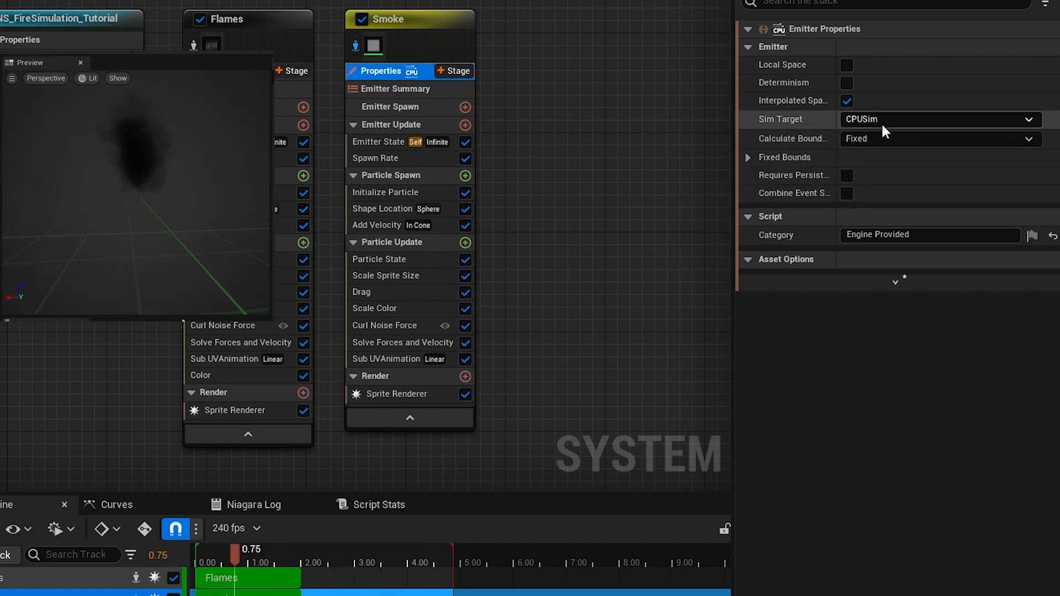
Step: Change the Smoke emitter's Sim Target from CPUSim to GPUCompute Sim
{"action": "left_click", "coordinate": [939, 119]}
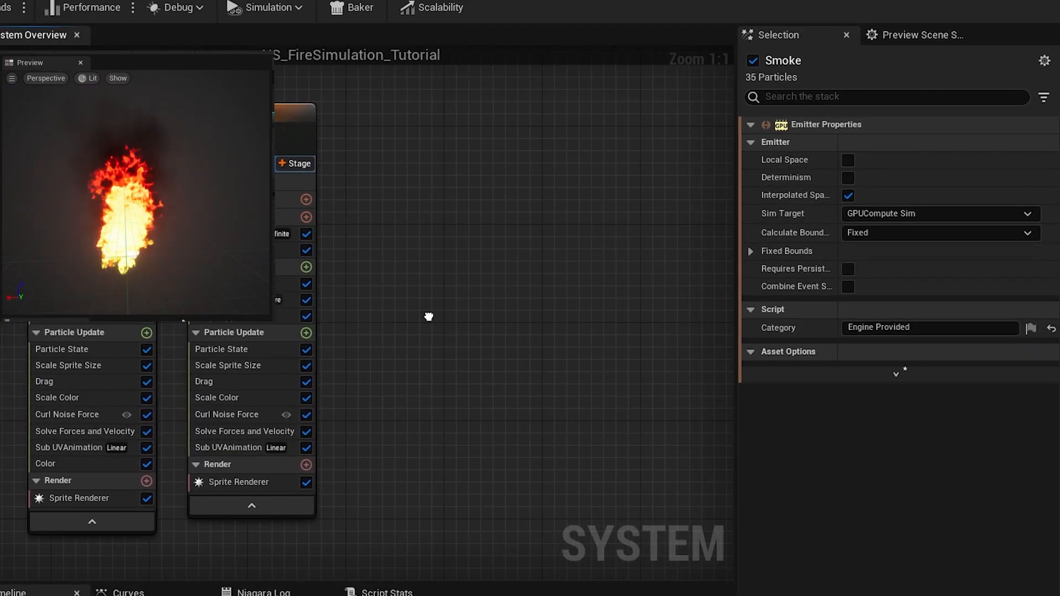
Step: Add a Fountain emitter to the system with Fixed bounds calculation
{"action": "right_click", "coordinate": [428, 316]}
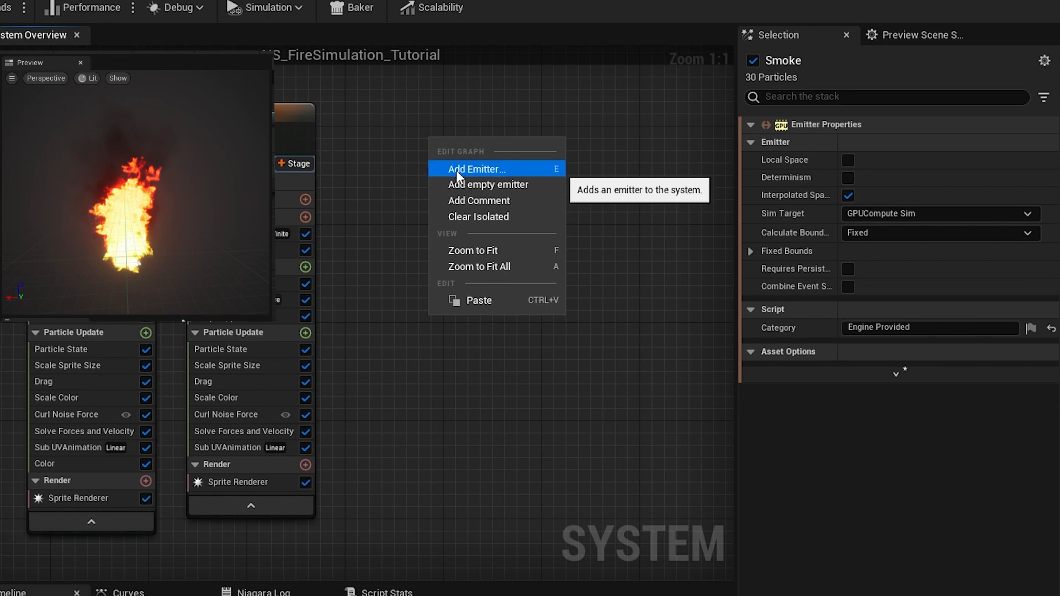
{"action": "left_click", "coordinate": [477, 169]}
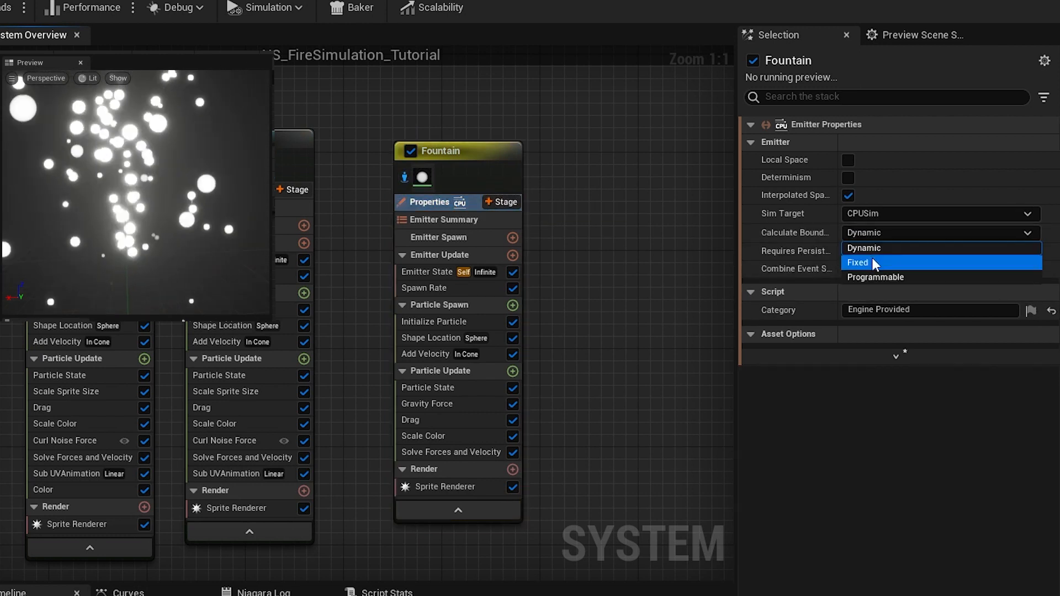
{"action": "left_click", "coordinate": [857, 262]}
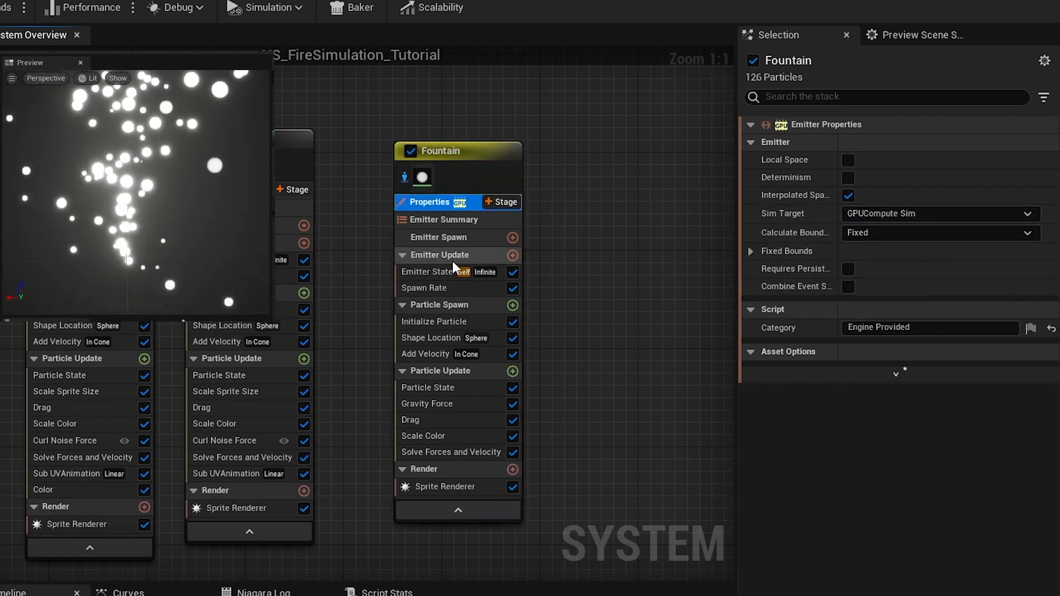
Step: Give the Fountain a max lifetime of 1.8 and sprite size up to 0.8
{"action": "left_click", "coordinate": [425, 287]}
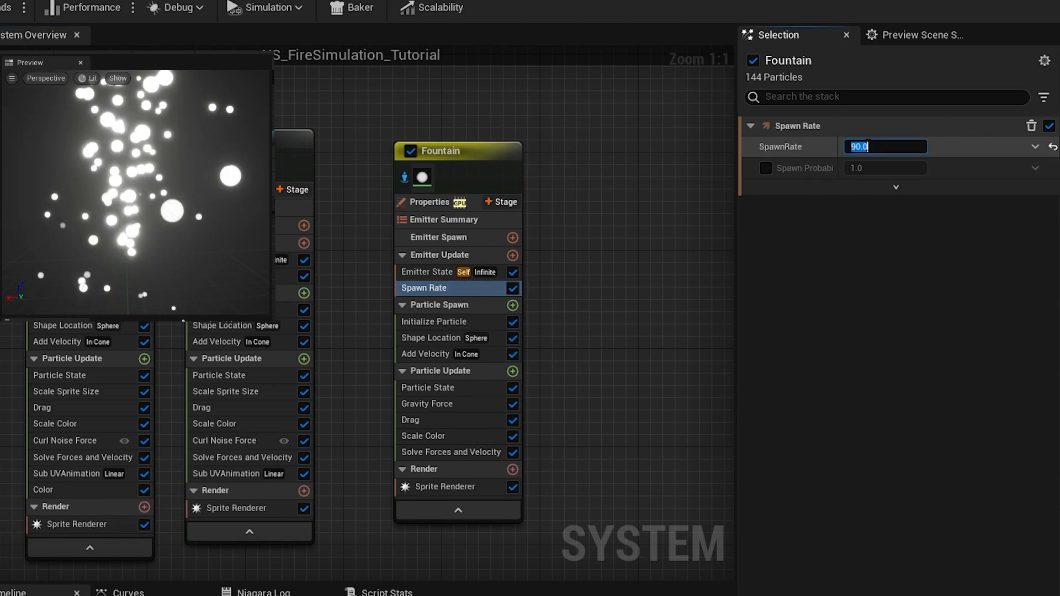
{"action": "left_click", "coordinate": [434, 322]}
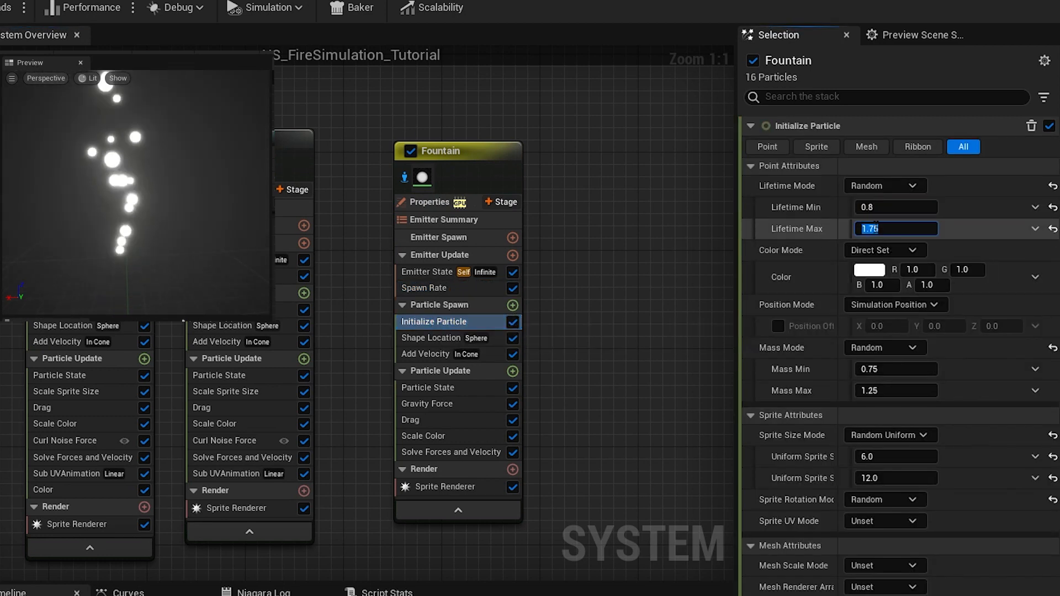
{"action": "type", "text": "1.8"}
{"action": "left_click", "coordinate": [895, 456]}
{"action": "type", "text": "0.2"}
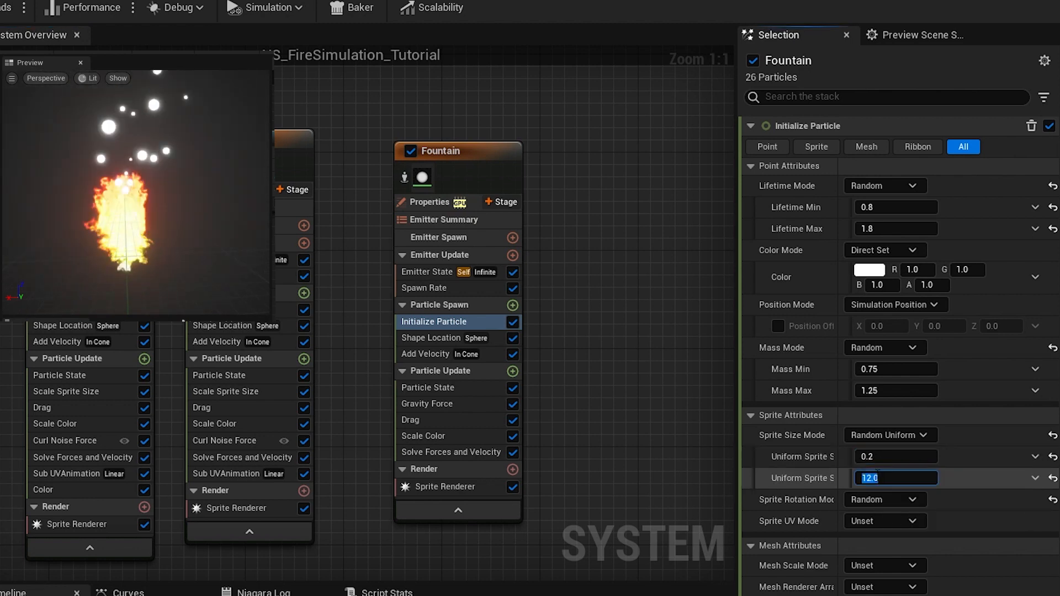
{"action": "type", "text": "0.8"}
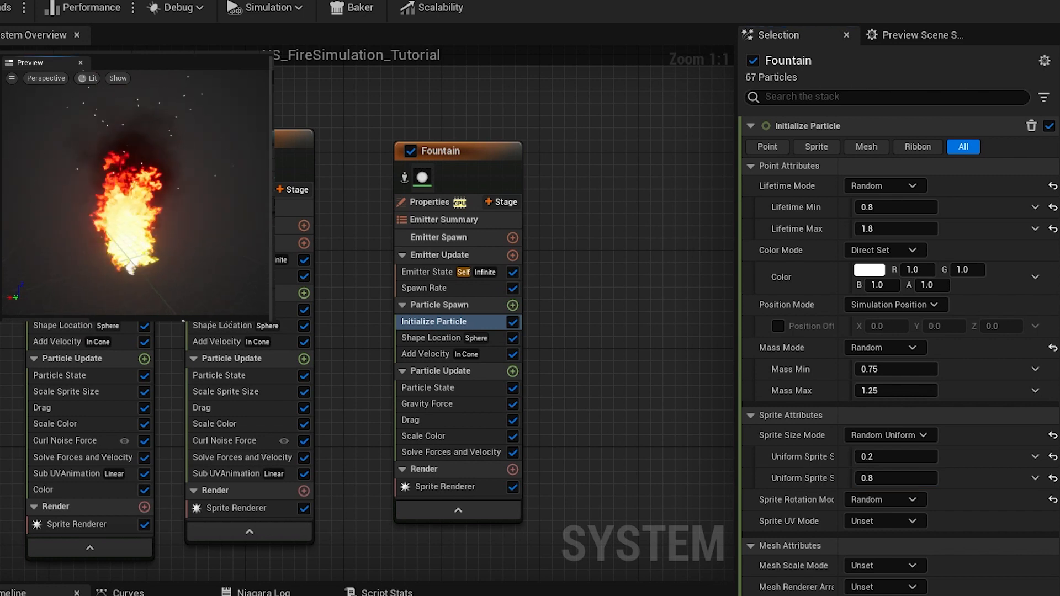
{"action": "mouse_move", "coordinate": [445, 410]}
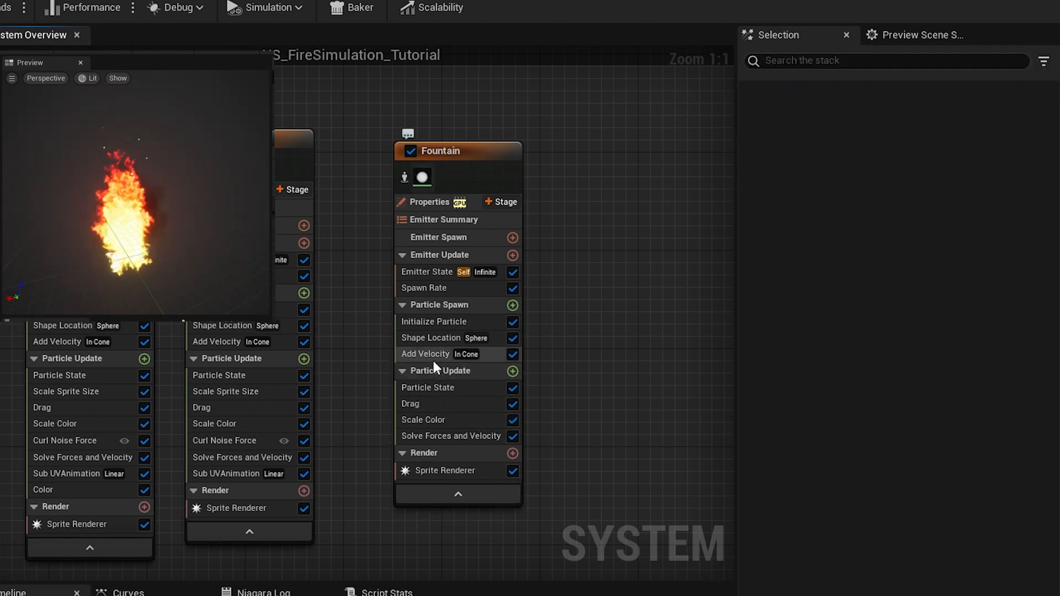
Step: Remove the Fountain's gravity and add a Curl Noise Force with frequency 25
{"action": "left_click", "coordinate": [426, 353]}
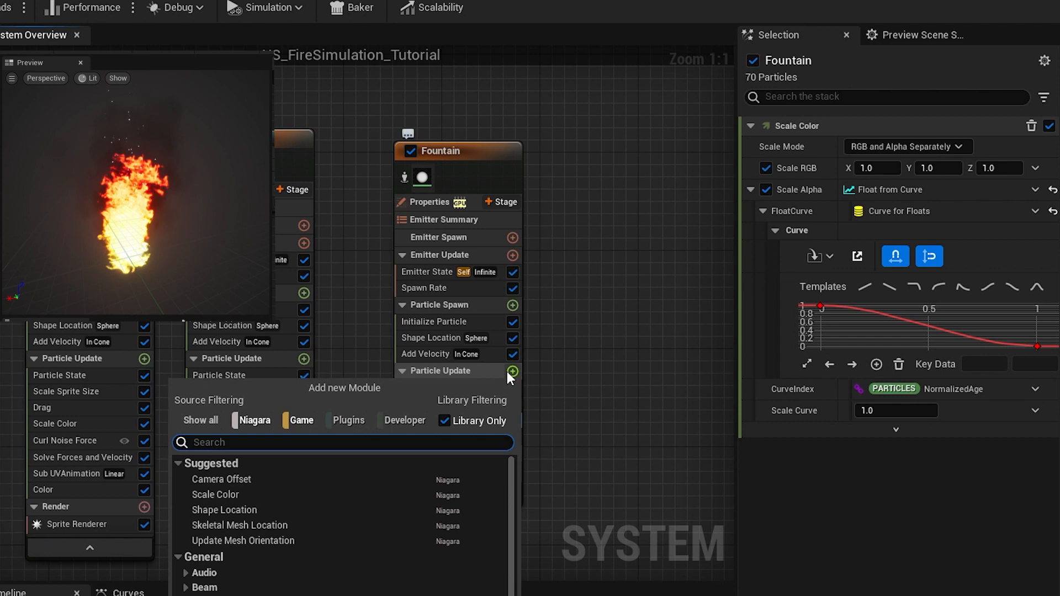
{"action": "left_click", "coordinate": [433, 436]}
{"action": "type", "text": "200"}
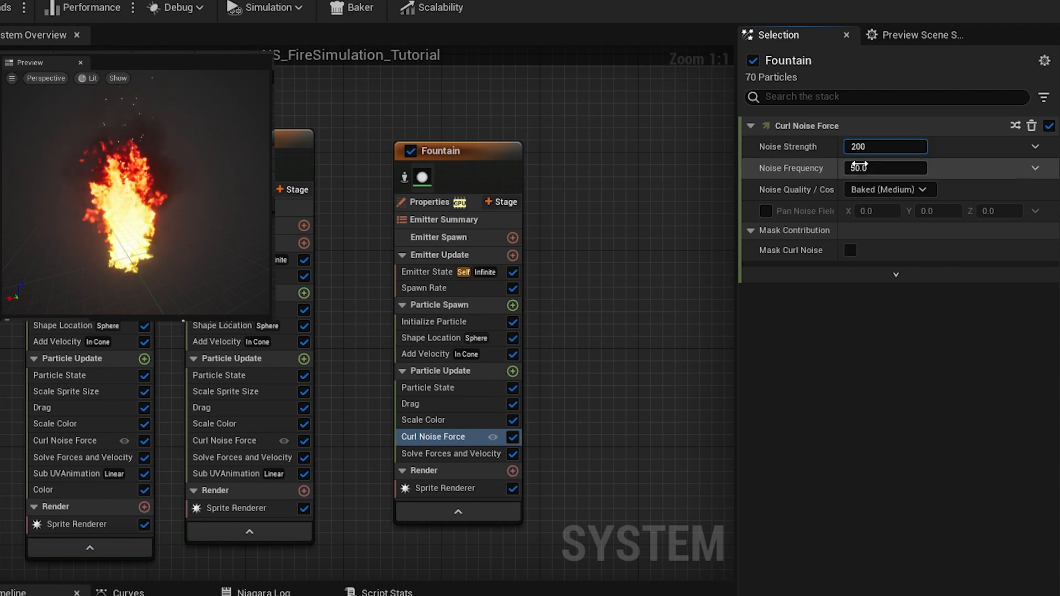
{"action": "left_click", "coordinate": [882, 168]}
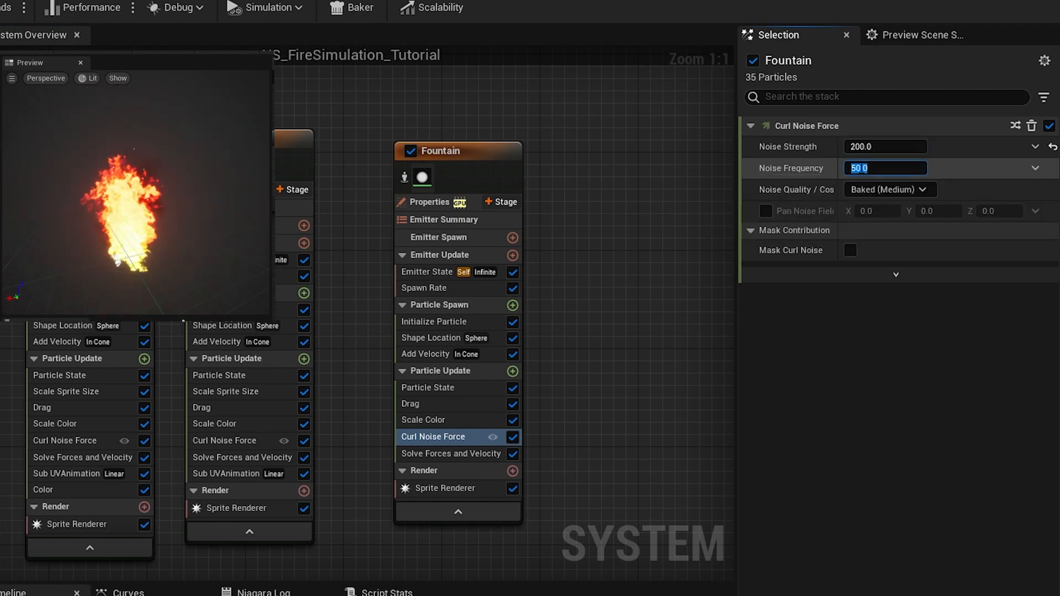
{"action": "type", "text": "25.0"}
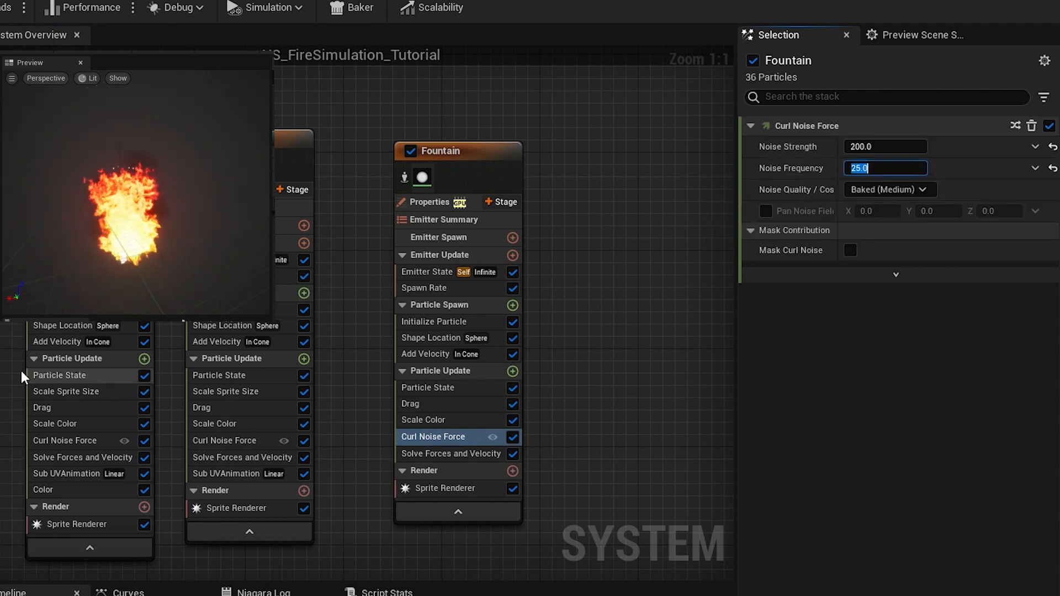
{"action": "left_click", "coordinate": [443, 139]}
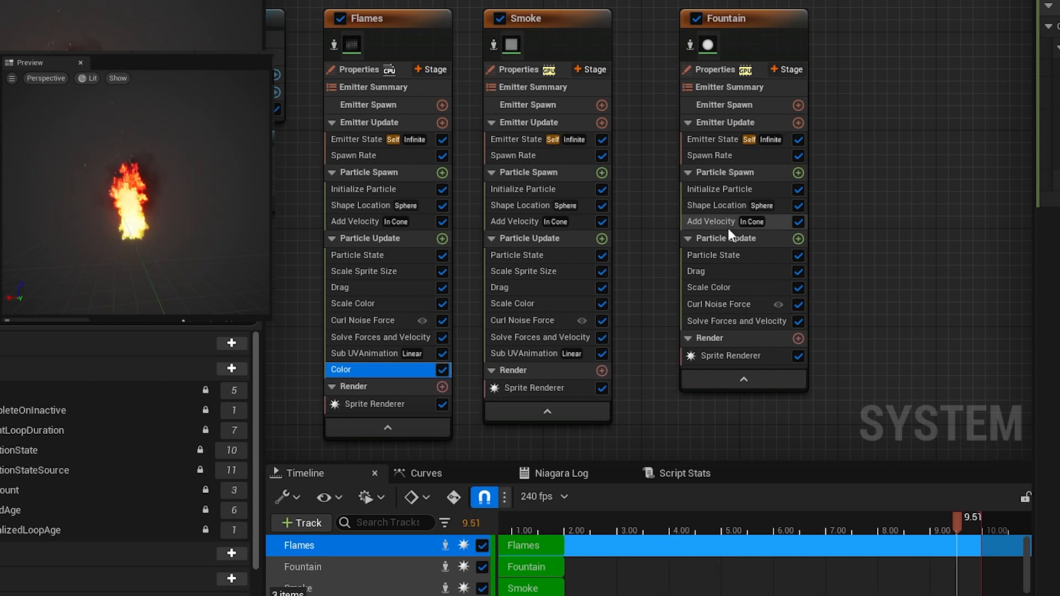
{"action": "right_click", "coordinate": [725, 238]}
{"action": "type", "text": "HeatDistor"}
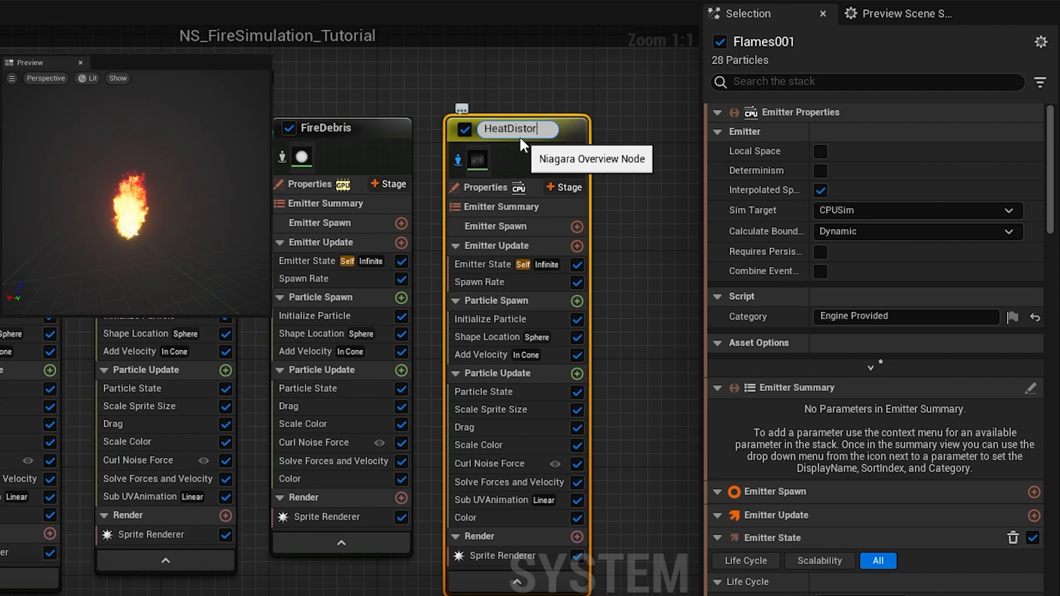
Step: Name the copied emitter HeatDistortion, set max lifetime 0.9 and enter 50 in Initialize Particle
{"action": "left_click", "coordinate": [919, 231]}
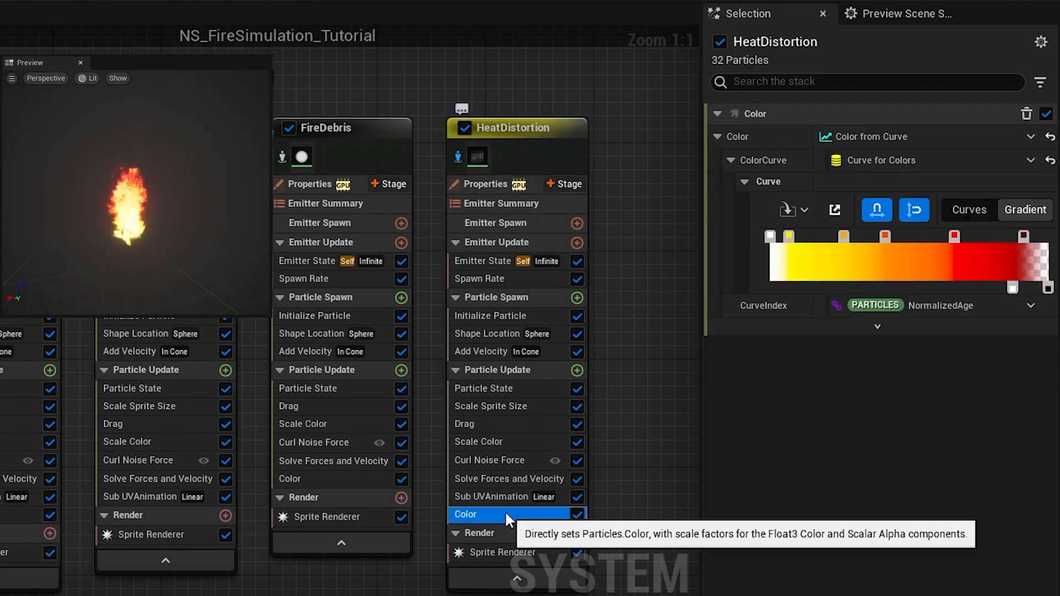
{"action": "left_click", "coordinate": [490, 316]}
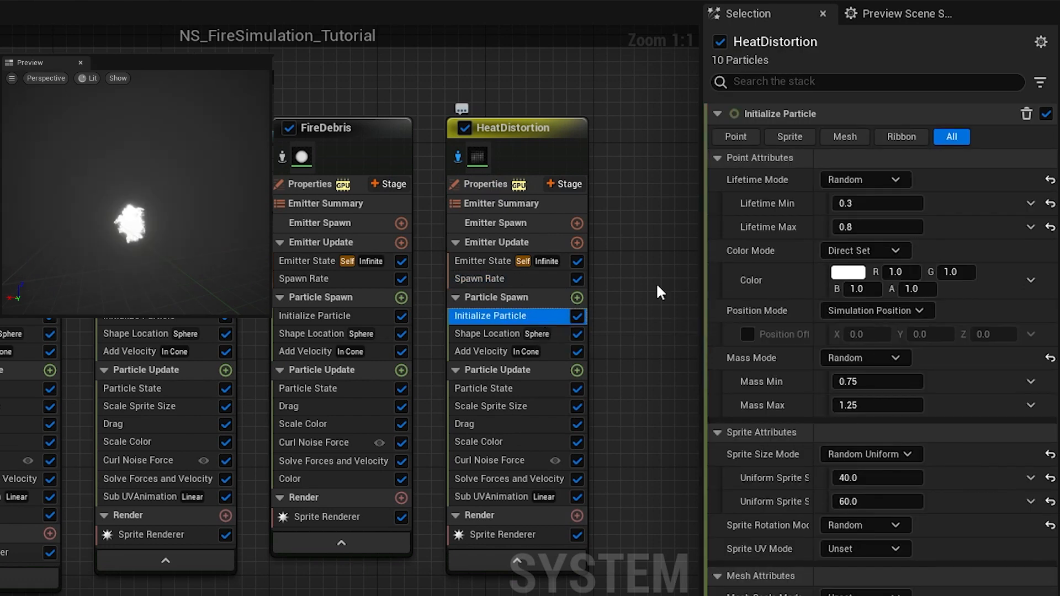
{"action": "left_click", "coordinate": [877, 227]}
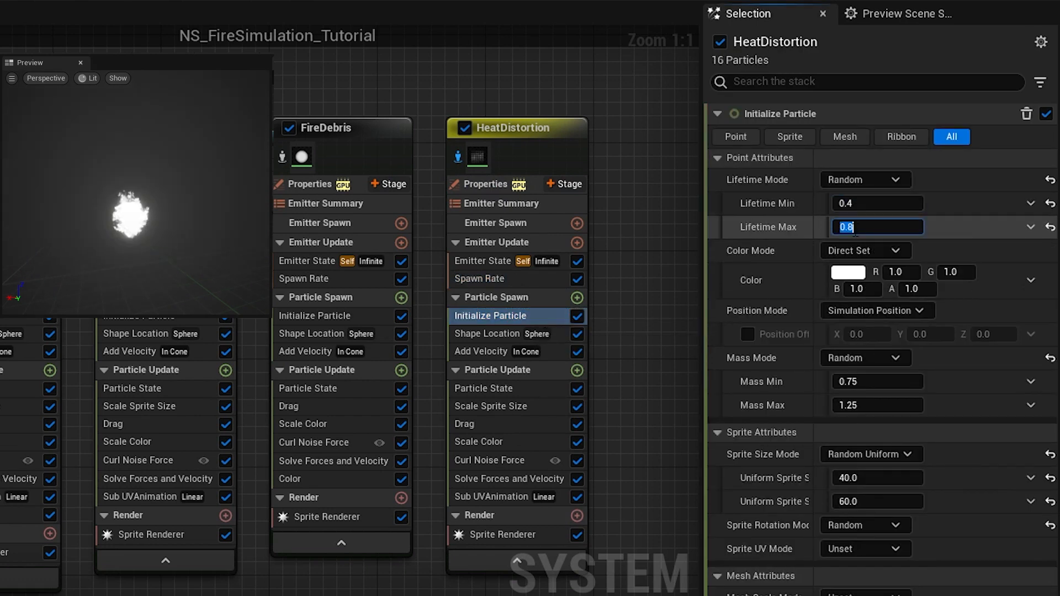
{"action": "type", "text": "0.9"}
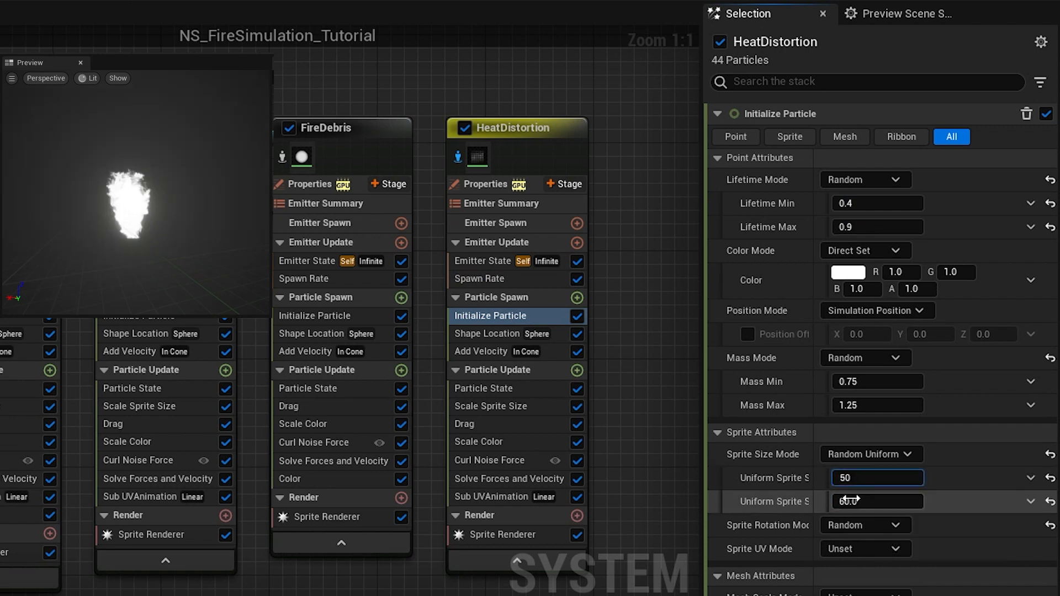
{"action": "type", "text": "50.0"}
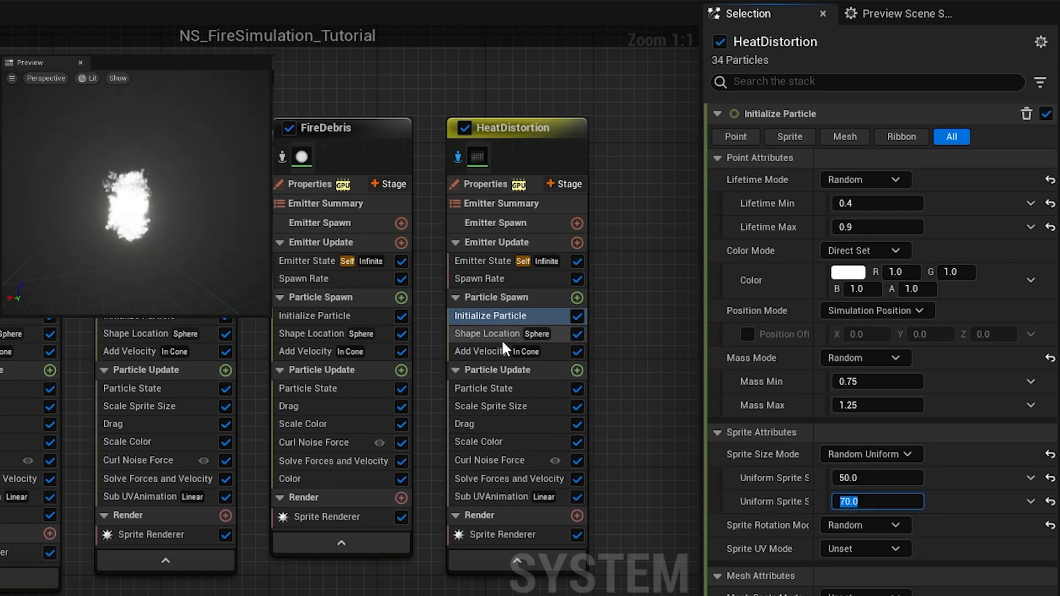
Step: Set the spawn sphere radius to 9 and move the alpha fade-out key earlier
{"action": "left_click", "coordinate": [490, 334]}
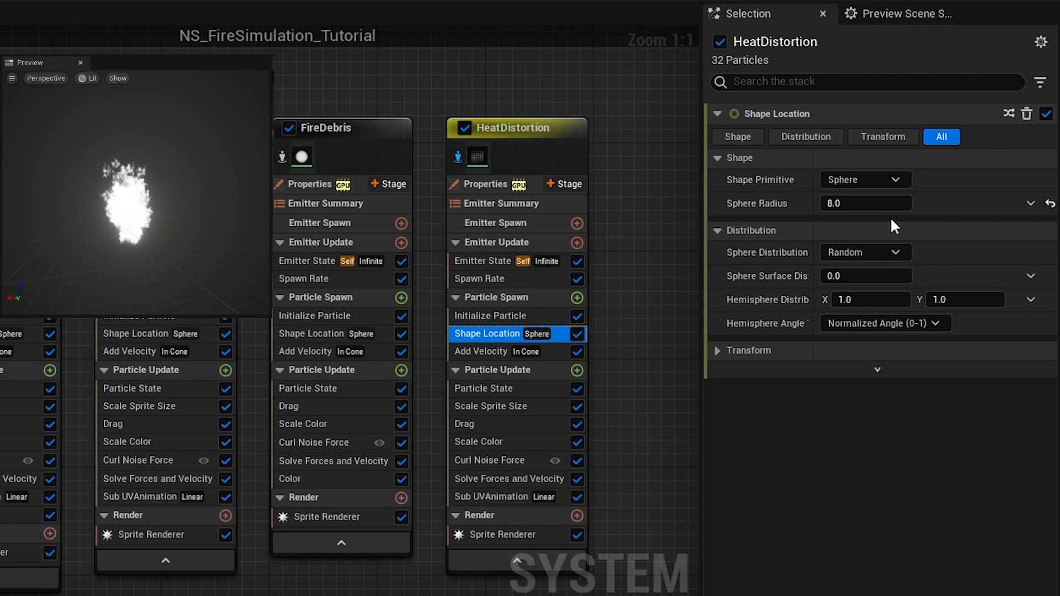
{"action": "type", "text": "9"}
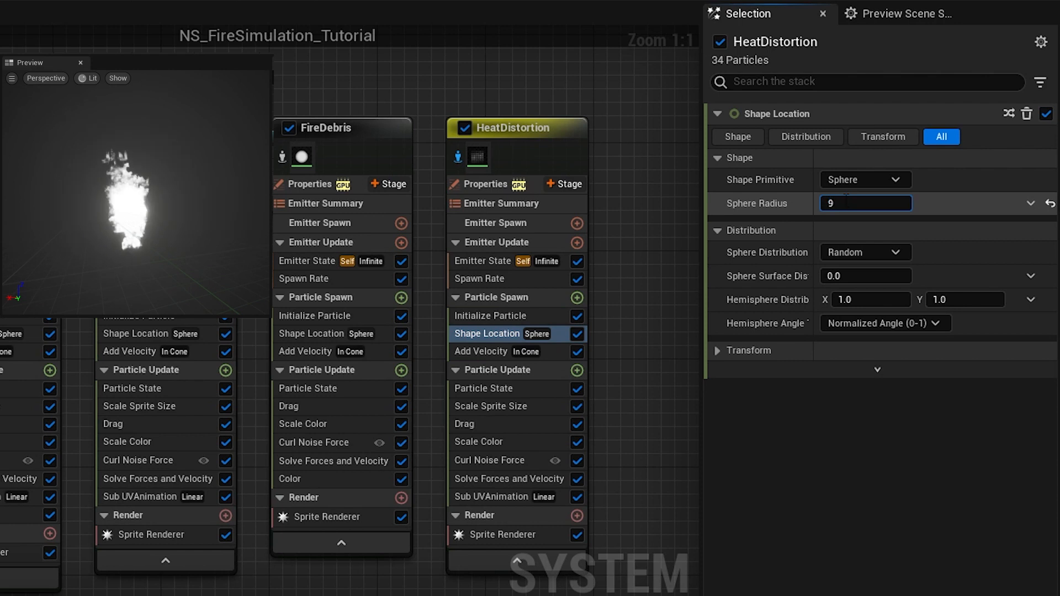
{"action": "left_click", "coordinate": [865, 203]}
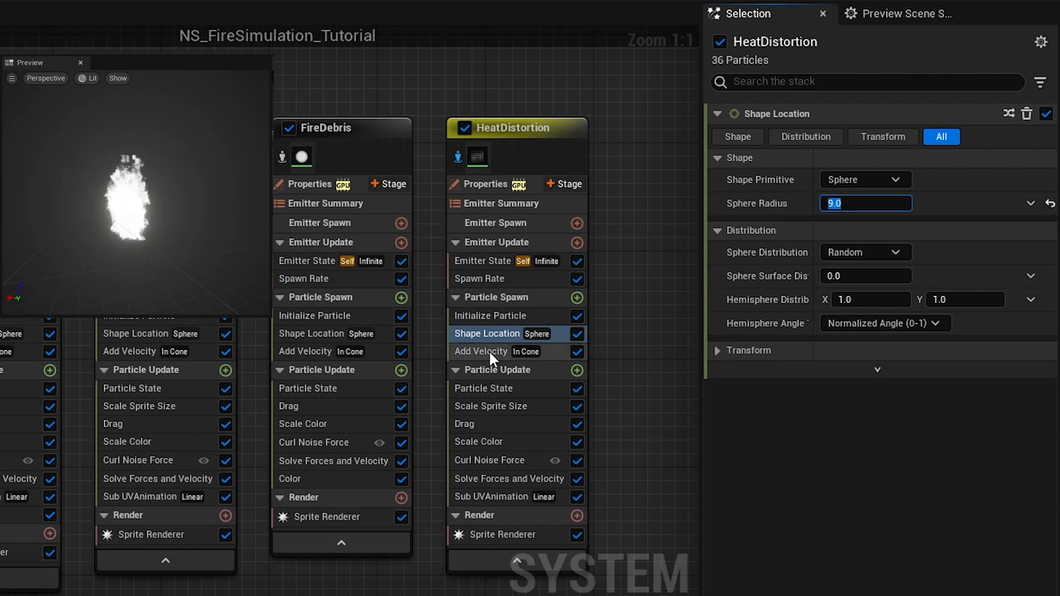
{"action": "left_click", "coordinate": [481, 351]}
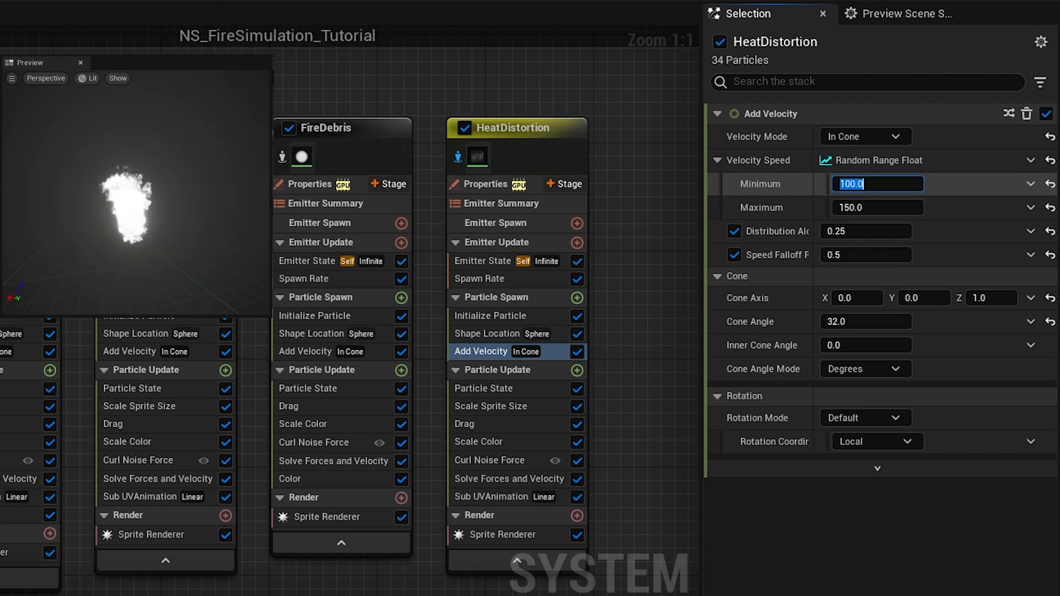
{"action": "left_click", "coordinate": [480, 442]}
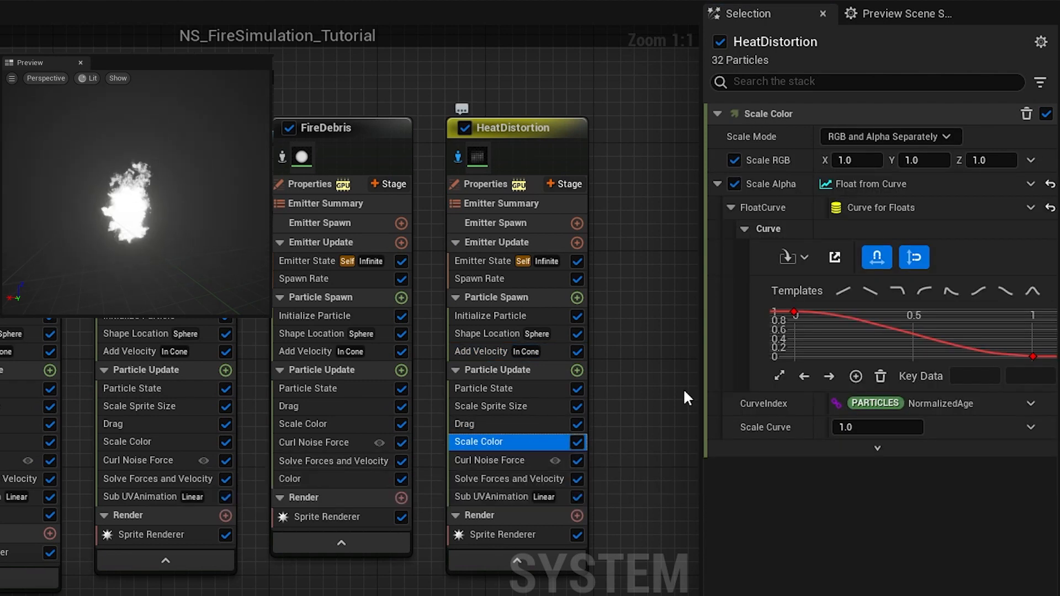
{"action": "left_click_drag", "start_coordinate": [1030, 357], "coordinate": [984, 340]}
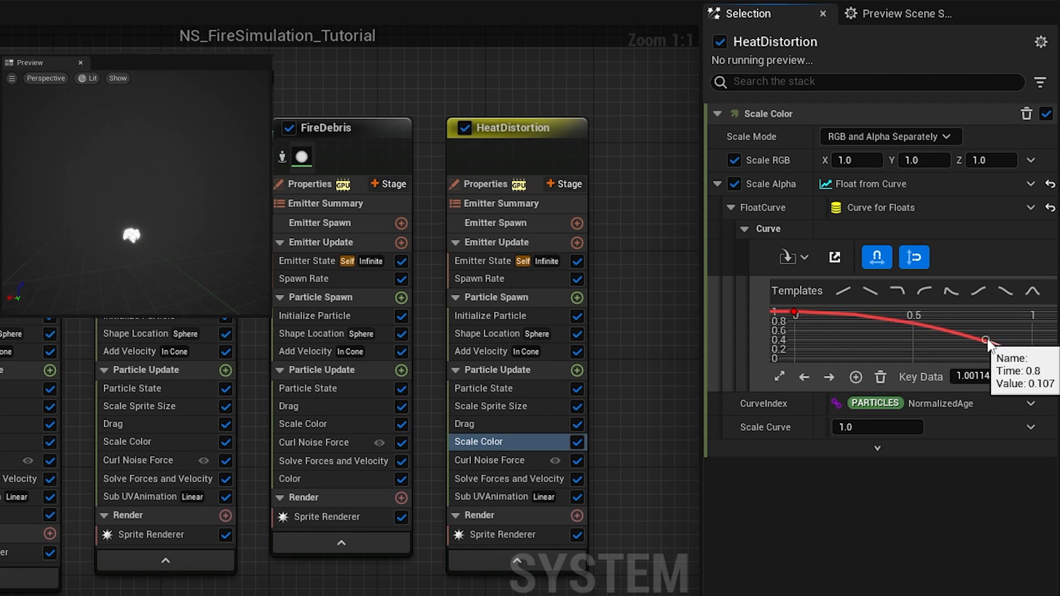
{"action": "left_click", "coordinate": [479, 424]}
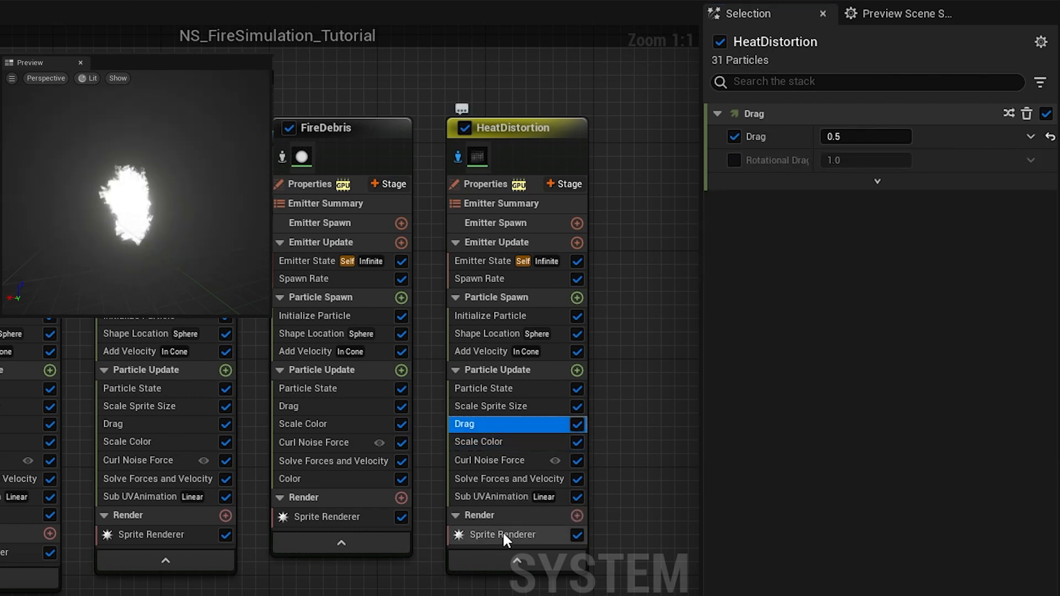
{"action": "left_click", "coordinate": [501, 535]}
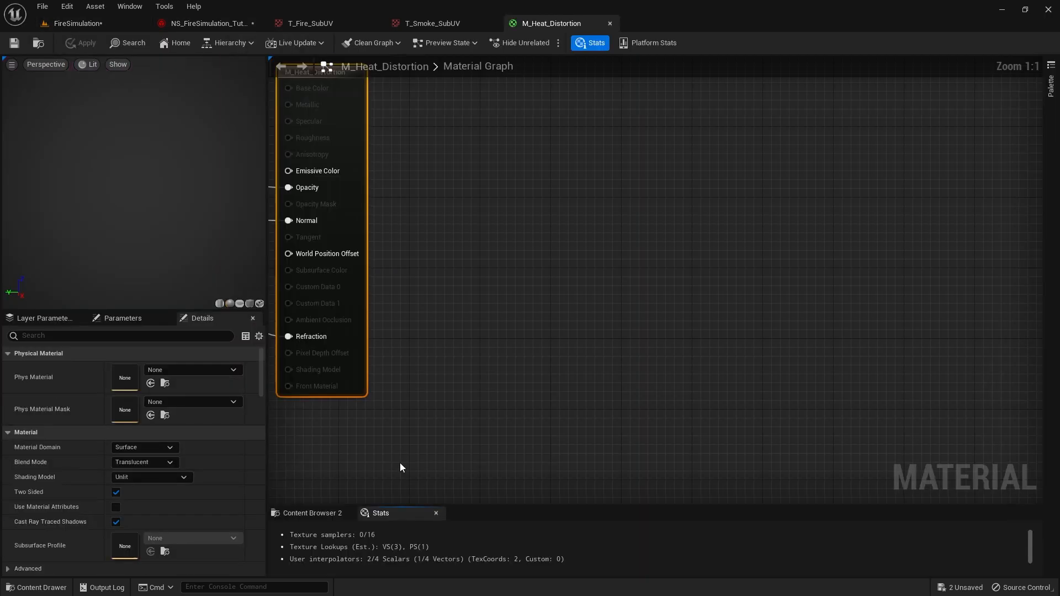
Step: Set the Dynamic Parameter default to 0.5, then apply and save M_Heat_Distortion
{"action": "scroll", "scroll_direction": "down", "scroll_amount": 3}
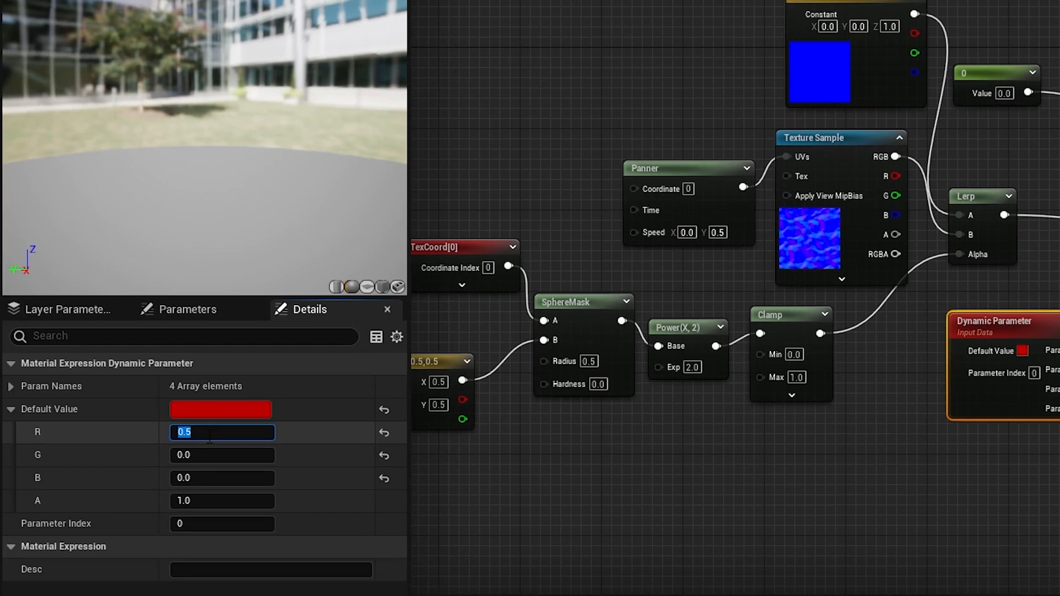
{"action": "type", "text": "0.0"}
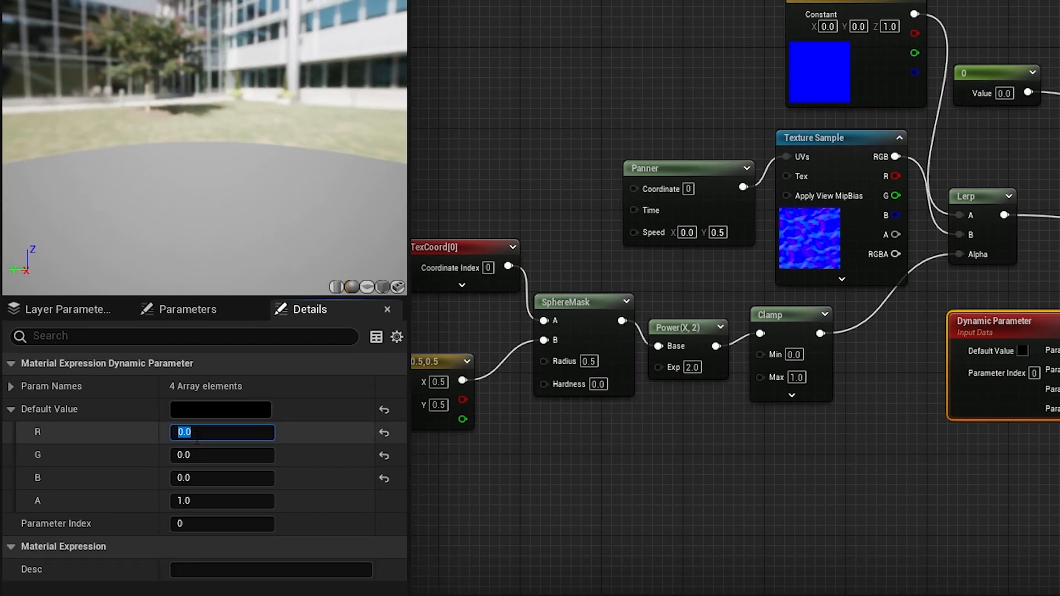
{"action": "type", "text": "0.5"}
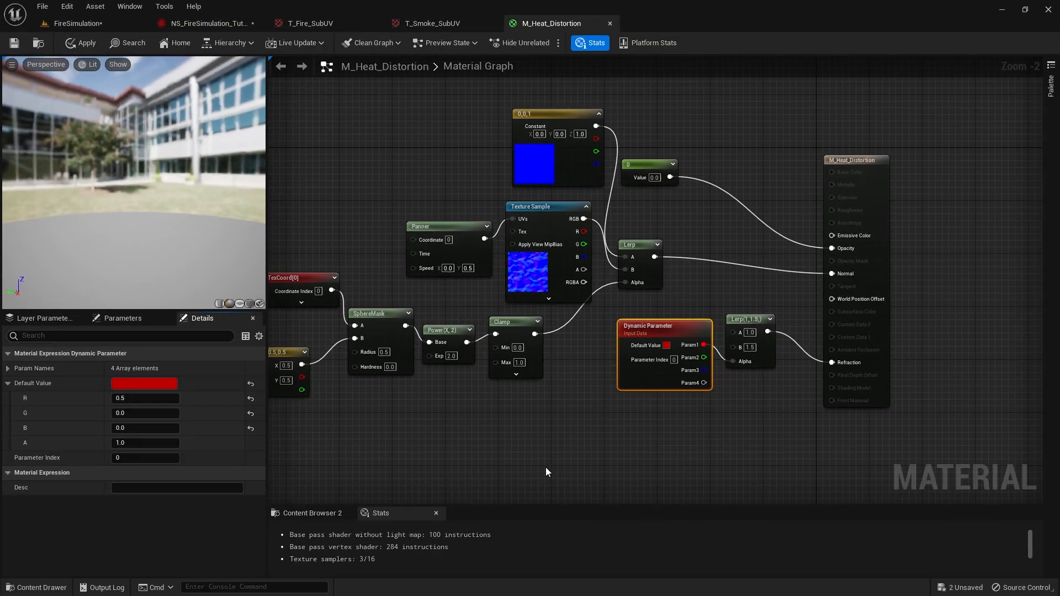
{"action": "mouse_move", "coordinate": [634, 466]}
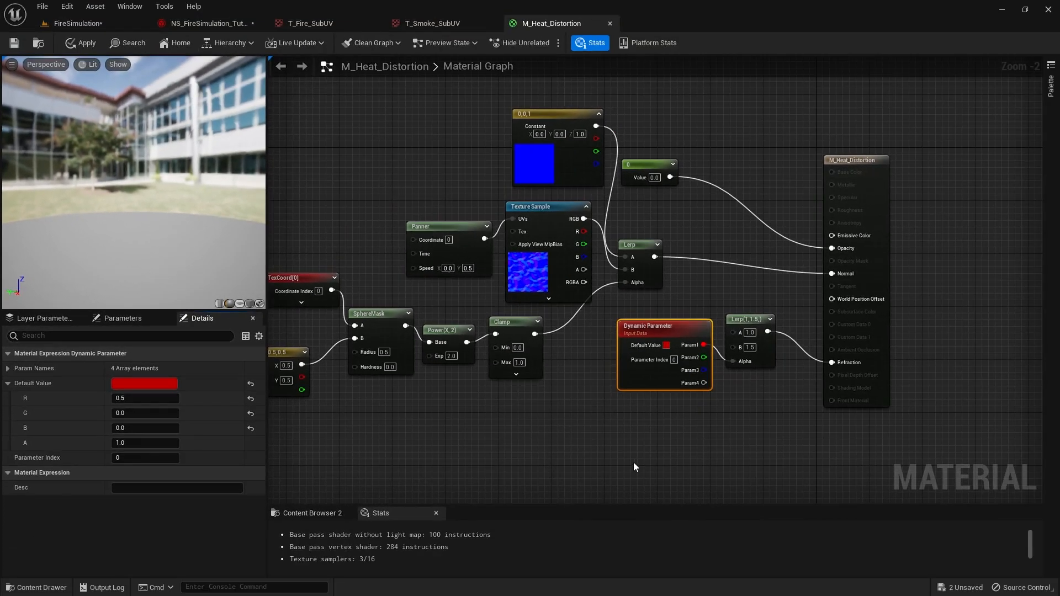
{"action": "left_click", "coordinate": [81, 43]}
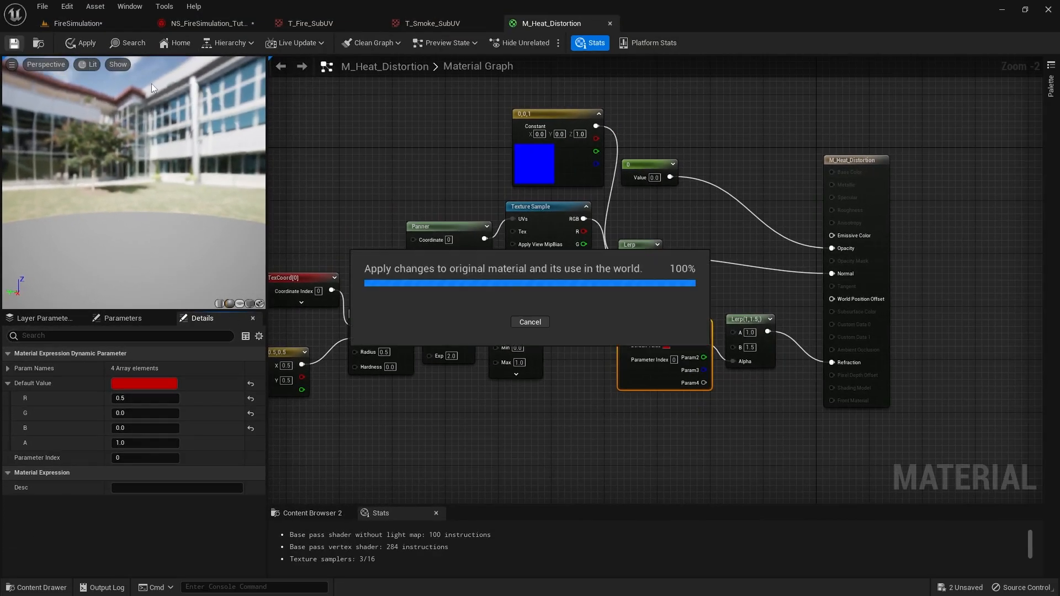
{"action": "left_click", "coordinate": [208, 24]}
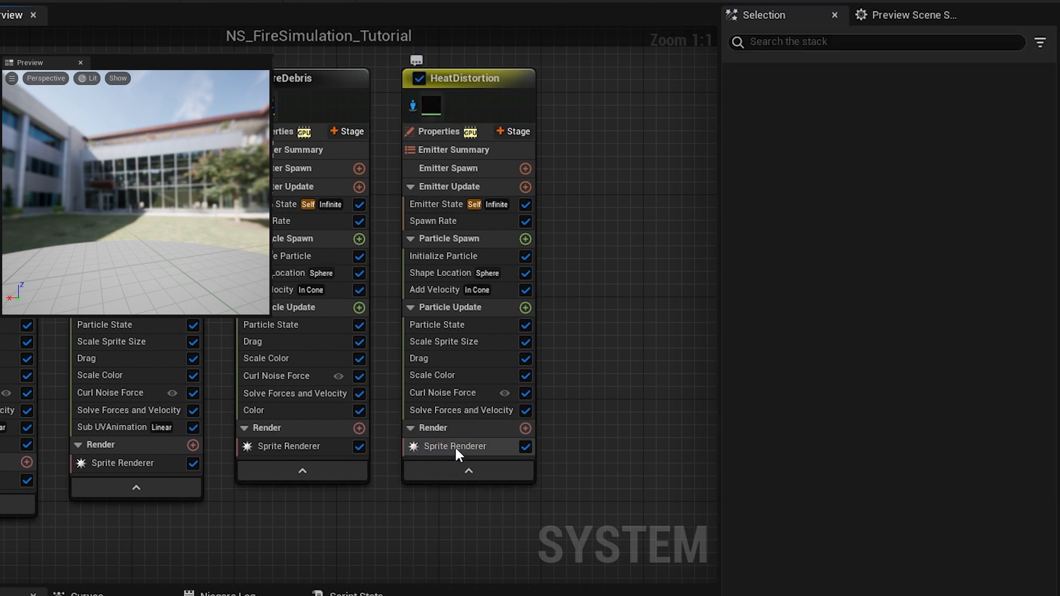
Step: Add Dynamic Material Parameters to HeatDistortion's Particle Update with Param1 at 1.0
{"action": "left_click", "coordinate": [455, 446]}
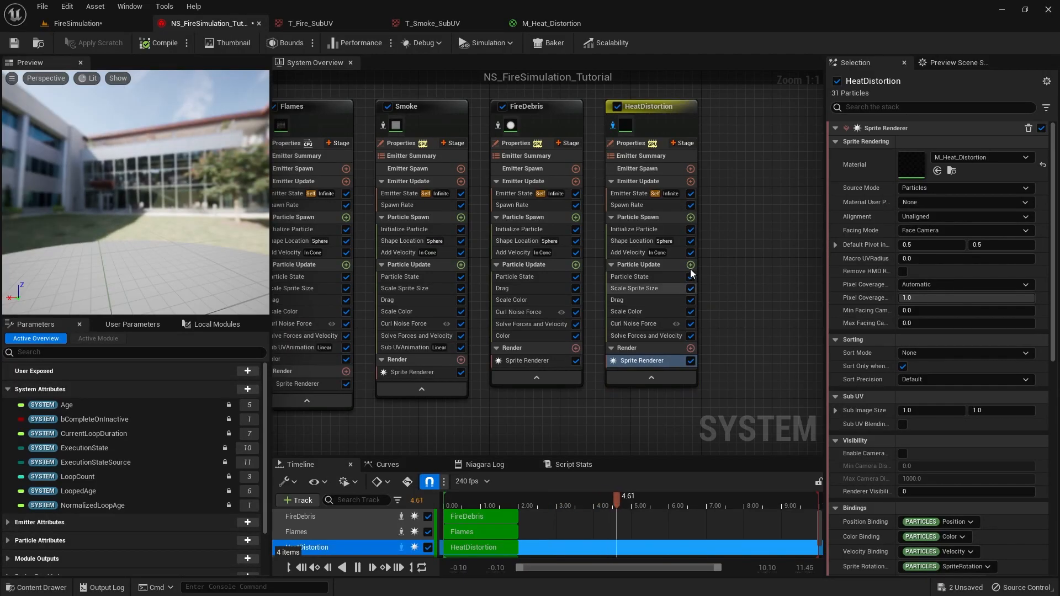
{"action": "left_click", "coordinate": [690, 264]}
{"action": "type", "text": "dyn"}
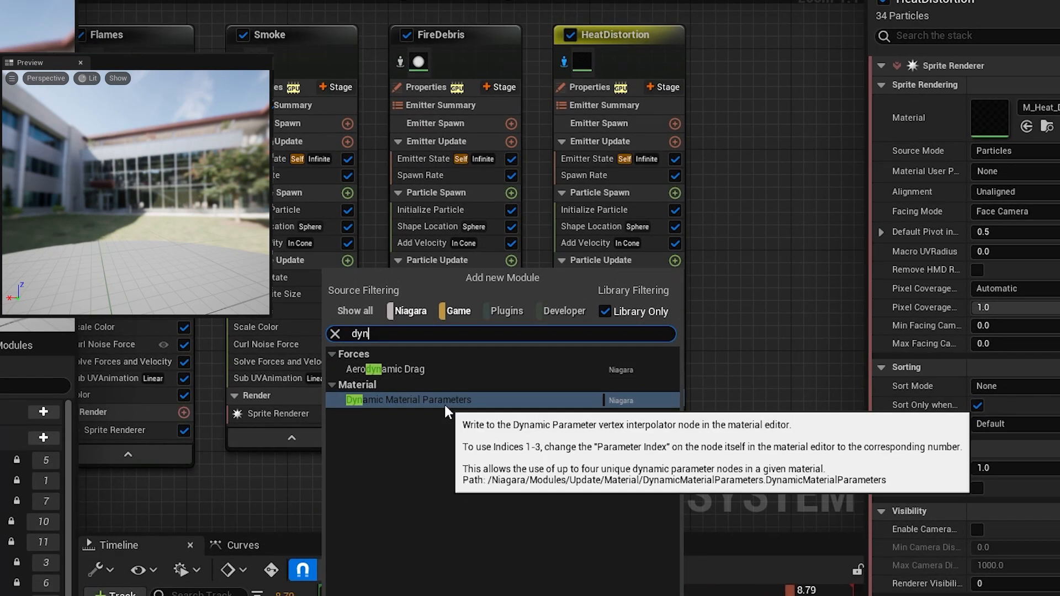
{"action": "left_click", "coordinate": [409, 400]}
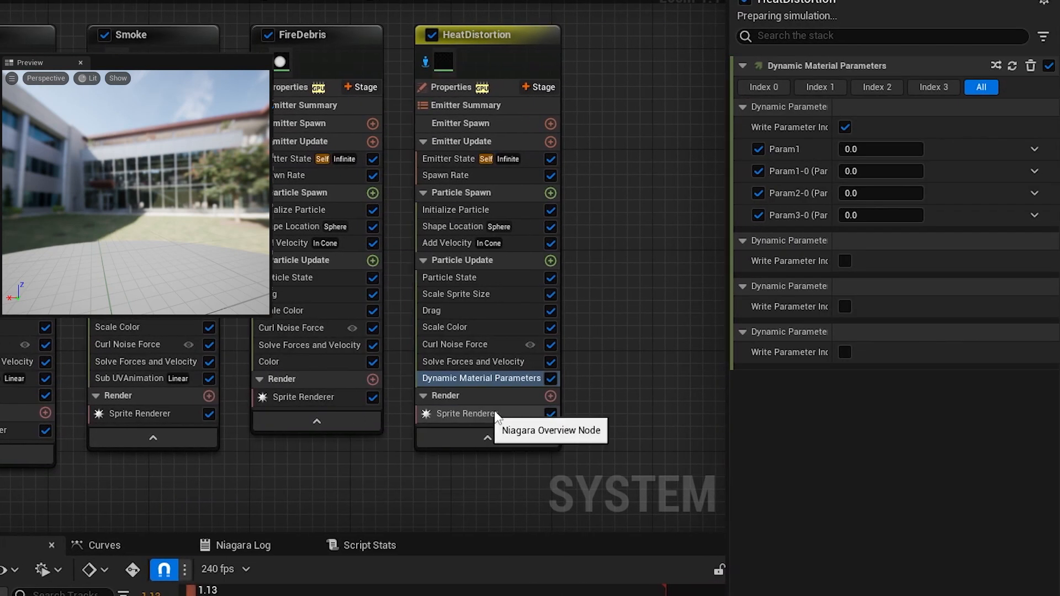
{"action": "left_click", "coordinate": [879, 148]}
{"action": "type", "text": "1"}
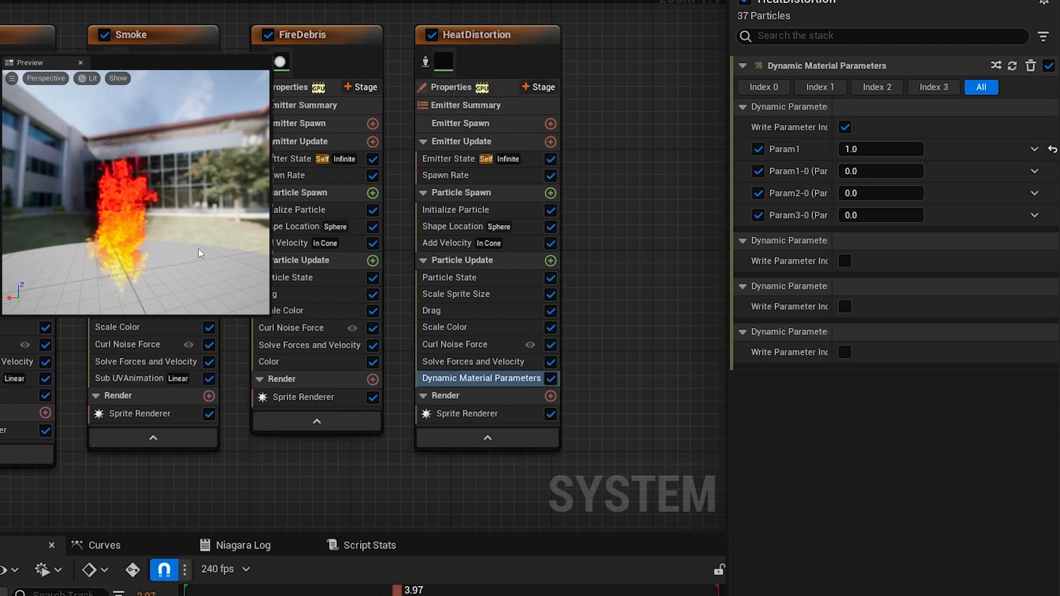
{"action": "mouse_move", "coordinate": [482, 419]}
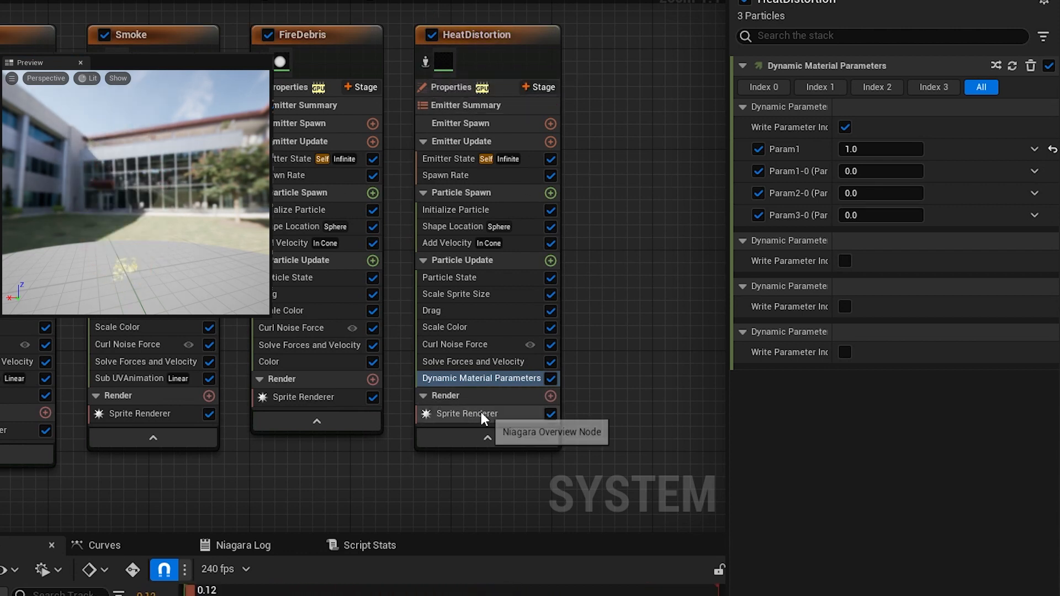
{"action": "left_click", "coordinate": [465, 412]}
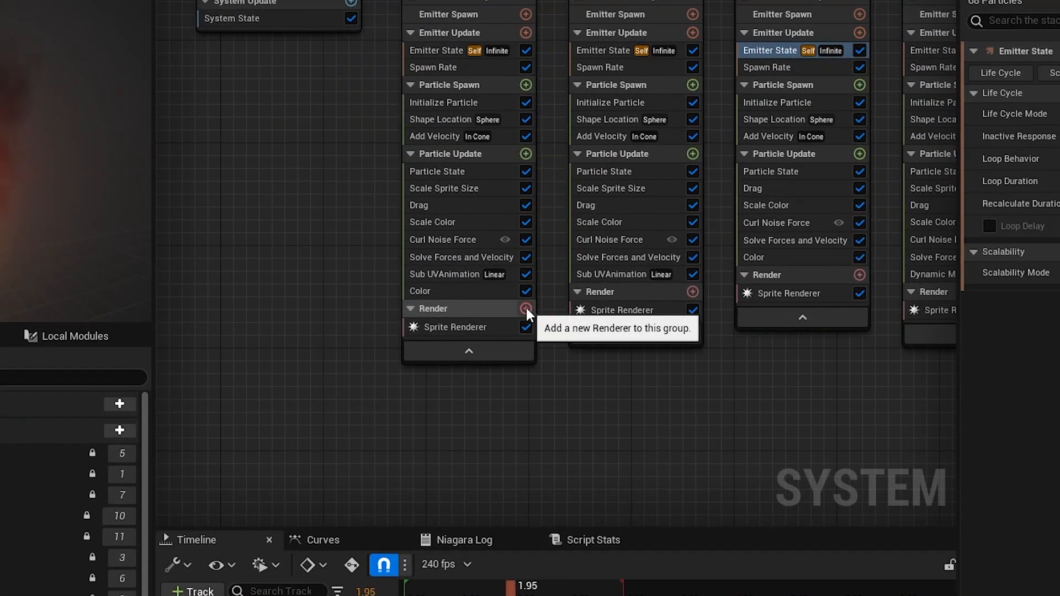
Step: Add a Light Renderer to the Flames emitter and tick Use Inverse Squared Falloff
{"action": "left_click", "coordinate": [525, 308]}
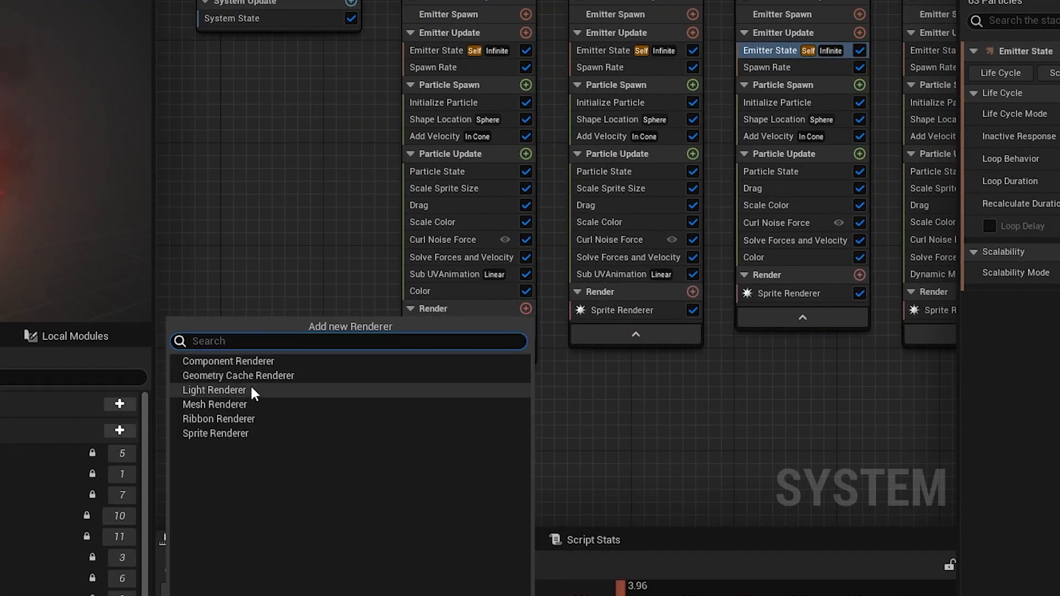
{"action": "left_click", "coordinate": [213, 389]}
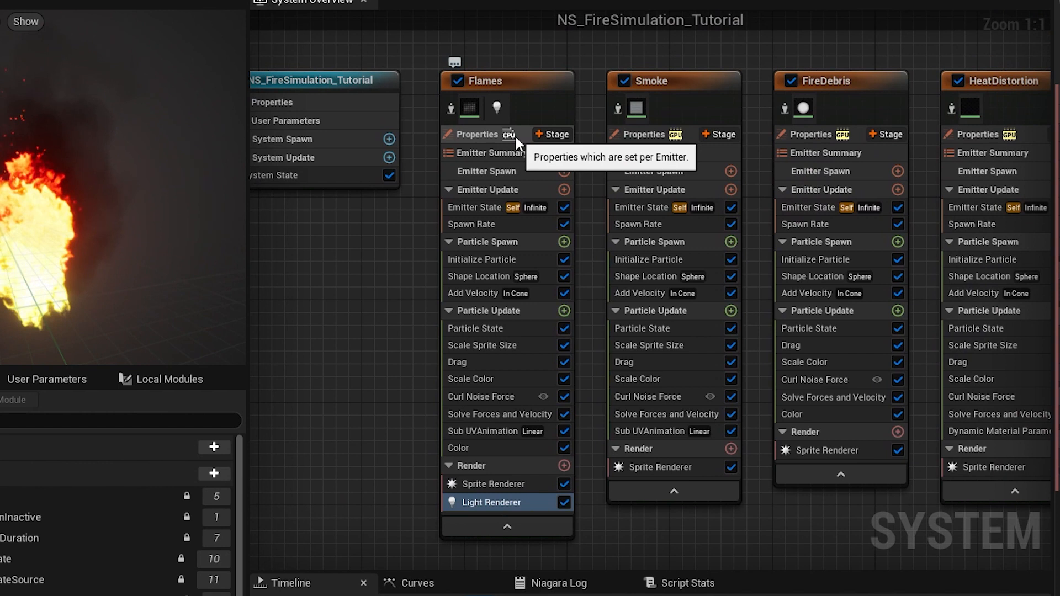
{"action": "left_click", "coordinate": [478, 133]}
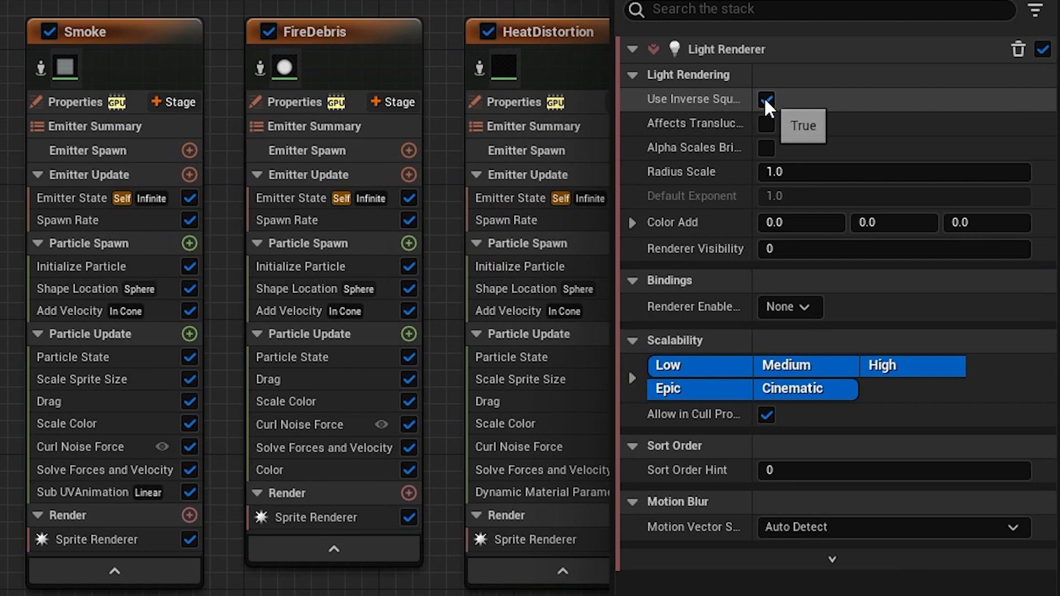
{"action": "left_click", "coordinate": [765, 100]}
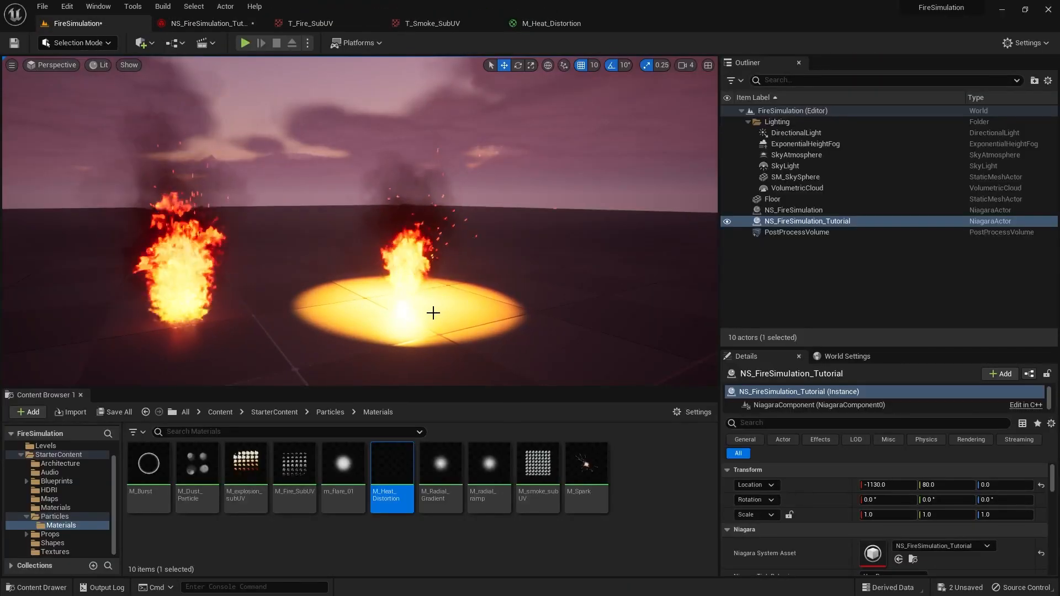
{"action": "mouse_move", "coordinate": [210, 23]}
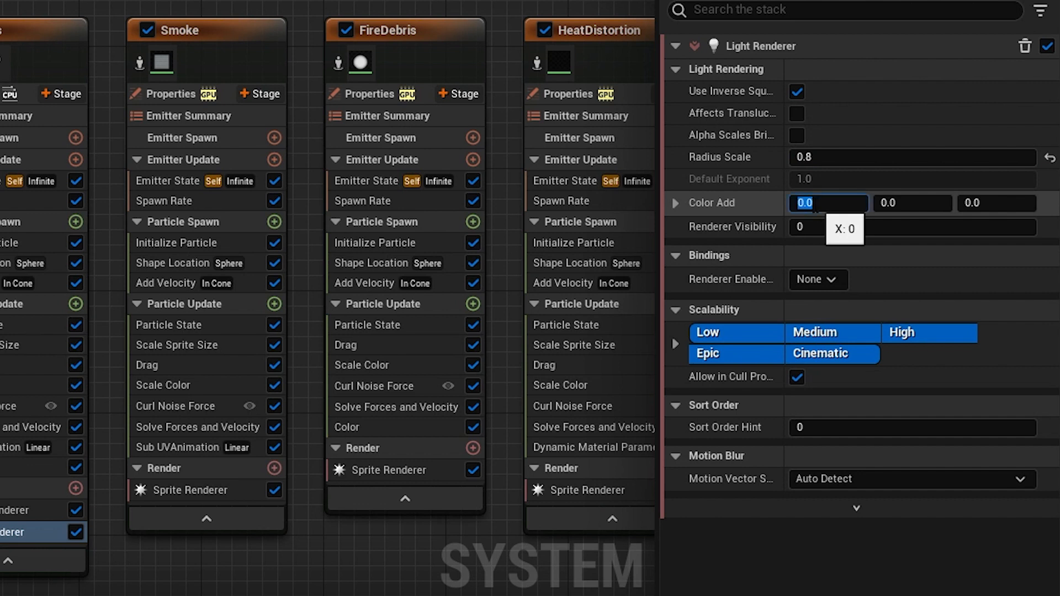
Step: Set the Flames Light Renderer's Color Add X to 2.0, with radius scale 0.8
{"action": "type", "text": "2.0"}
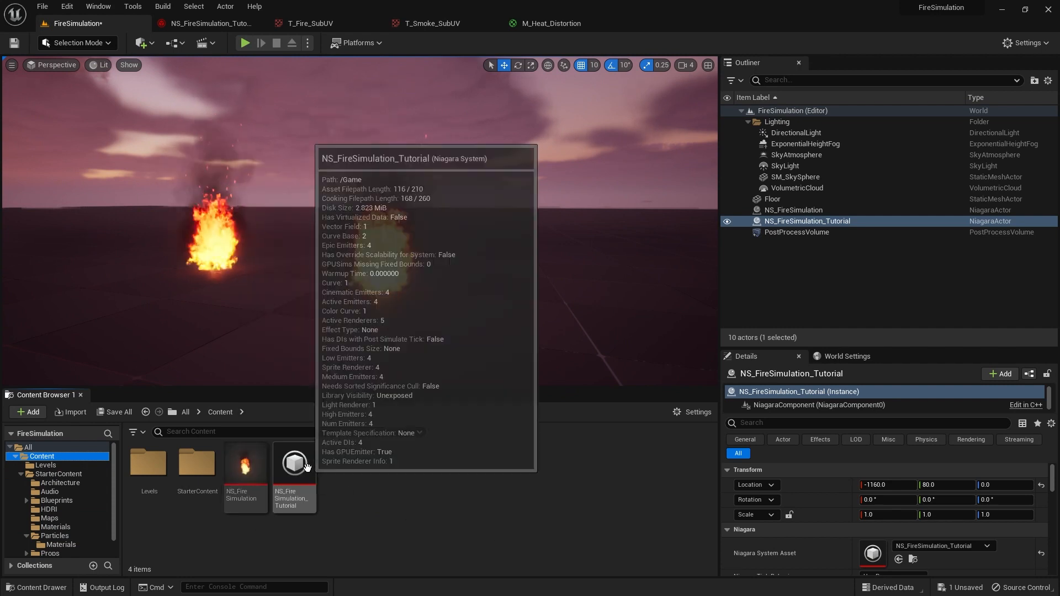
Step: Open NS_FireSimulation_Tutorial and capture its thumbnail from the burning flame preview
{"action": "double_click", "coordinate": [293, 465]}
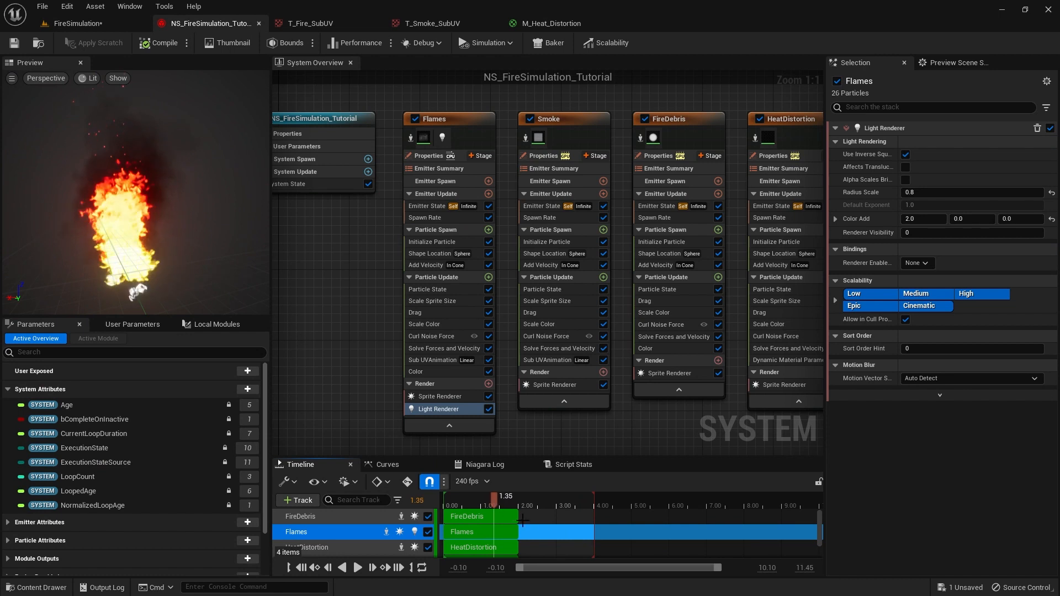
{"action": "left_click", "coordinate": [313, 23]}
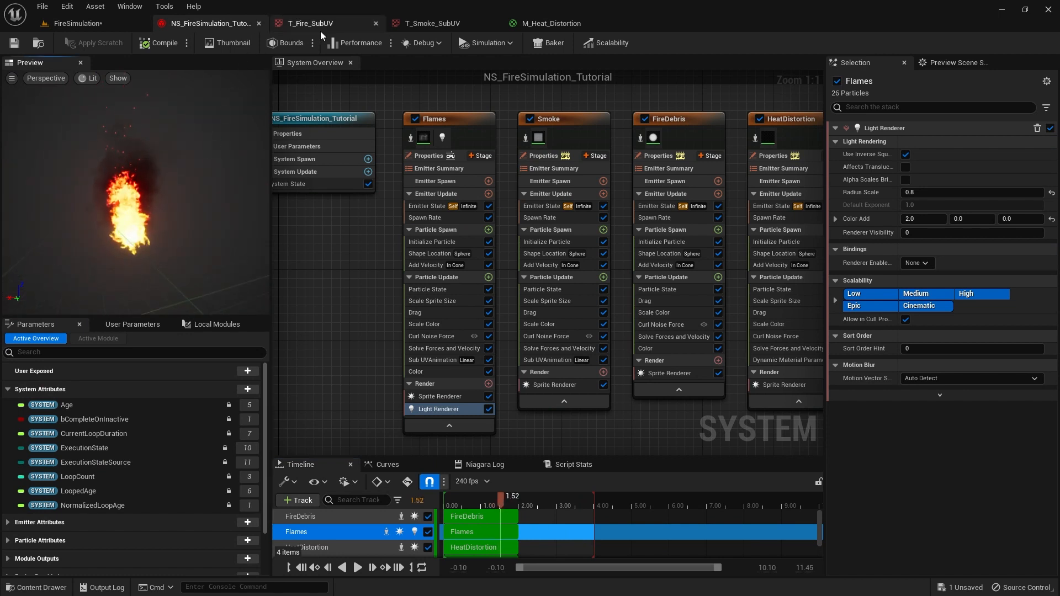
{"action": "left_click", "coordinate": [232, 42]}
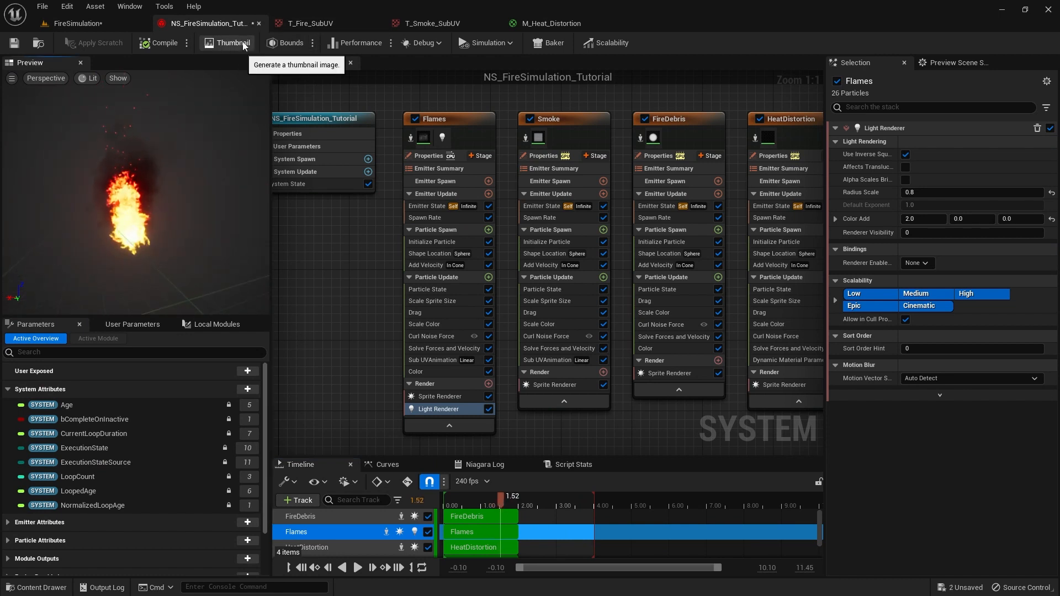